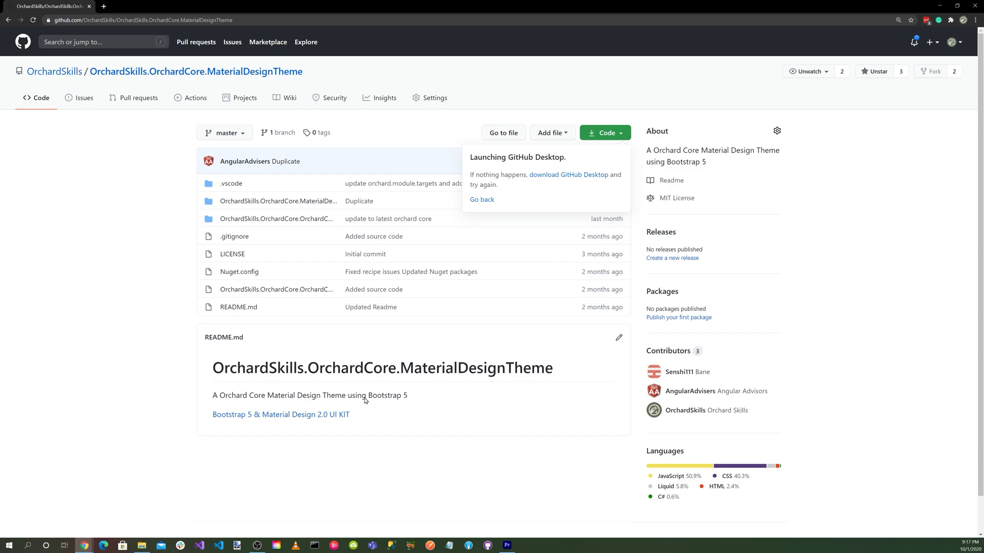
Step: Send the MaterialDesignTheme repository to GitHub Desktop and clone it locally
click(482, 200)
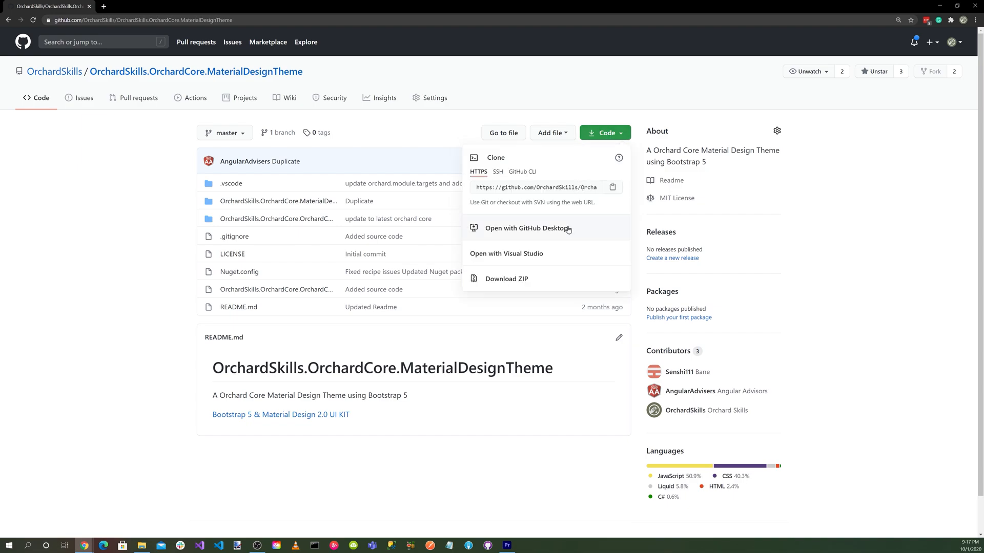
mouse_move(537, 233)
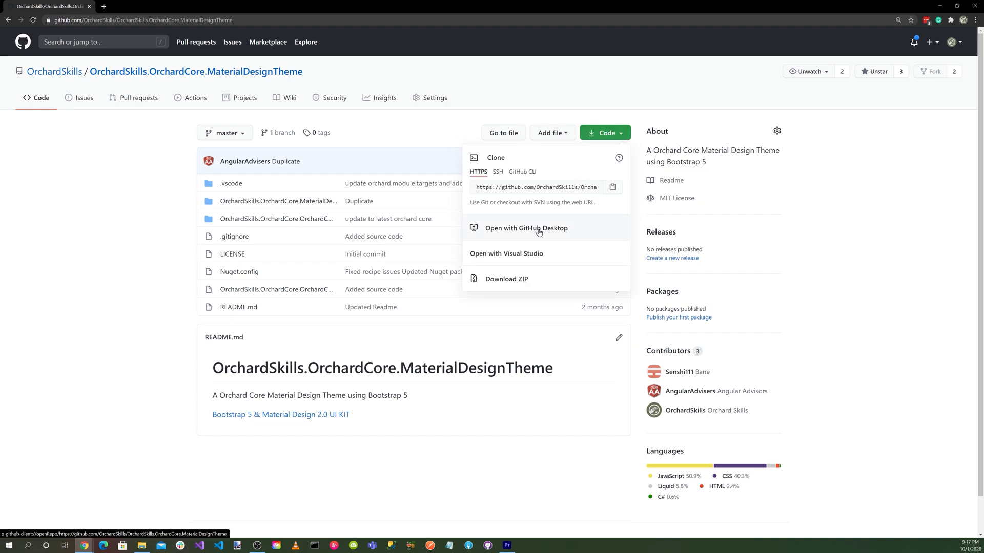
click(525, 227)
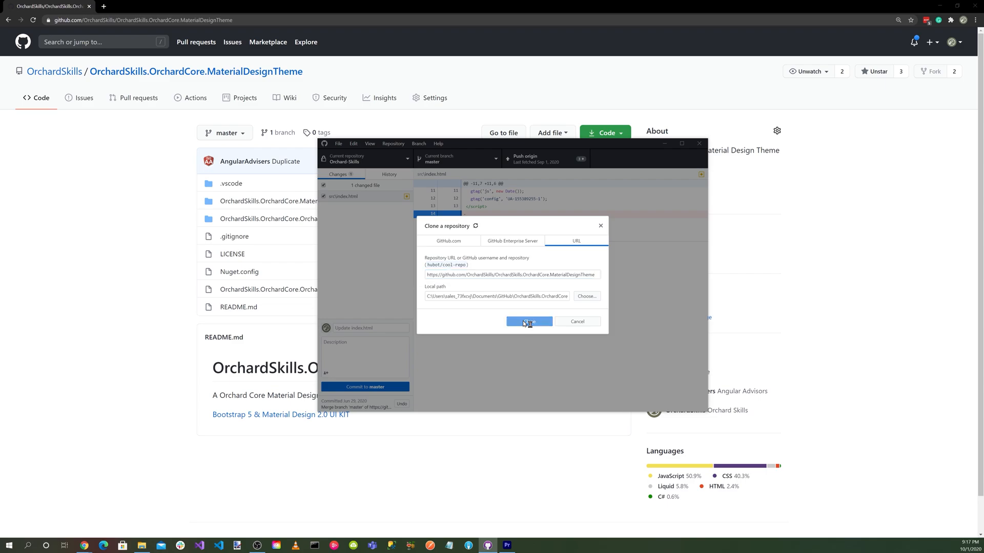
click(529, 320)
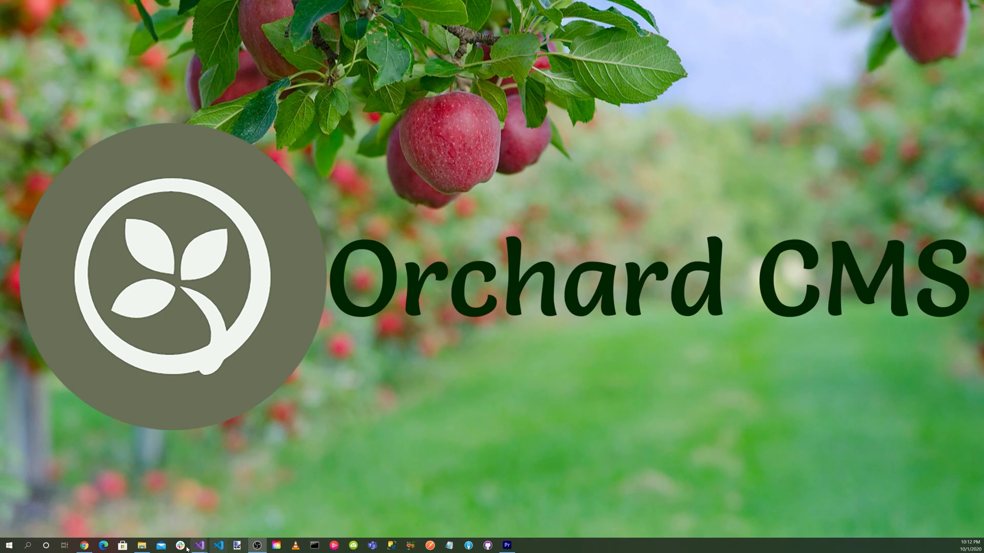
Step: Open materialdesign.recipe.json from the OrchardSkills.OrchardCore.OrchardCMS project for editing
click(199, 545)
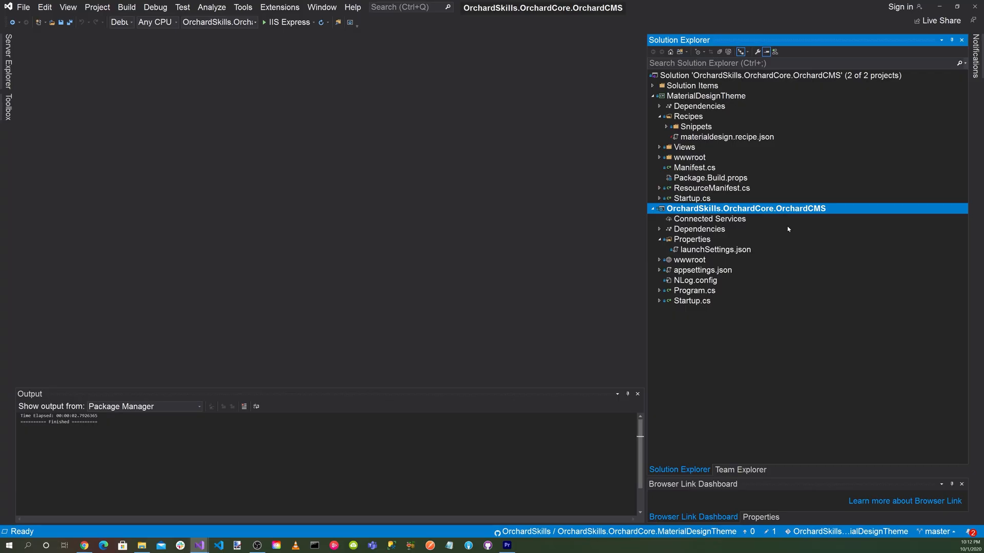
click(727, 136)
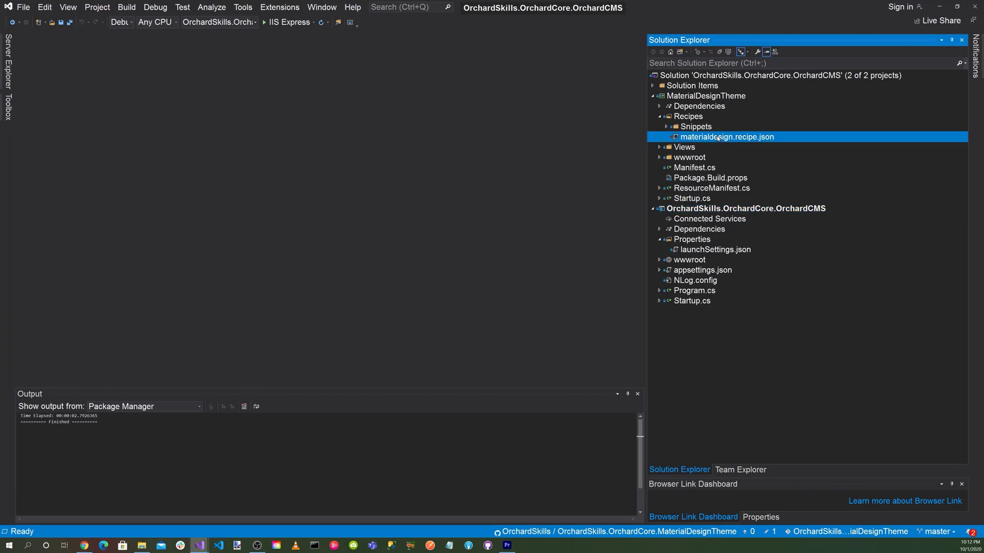
double_click(727, 136)
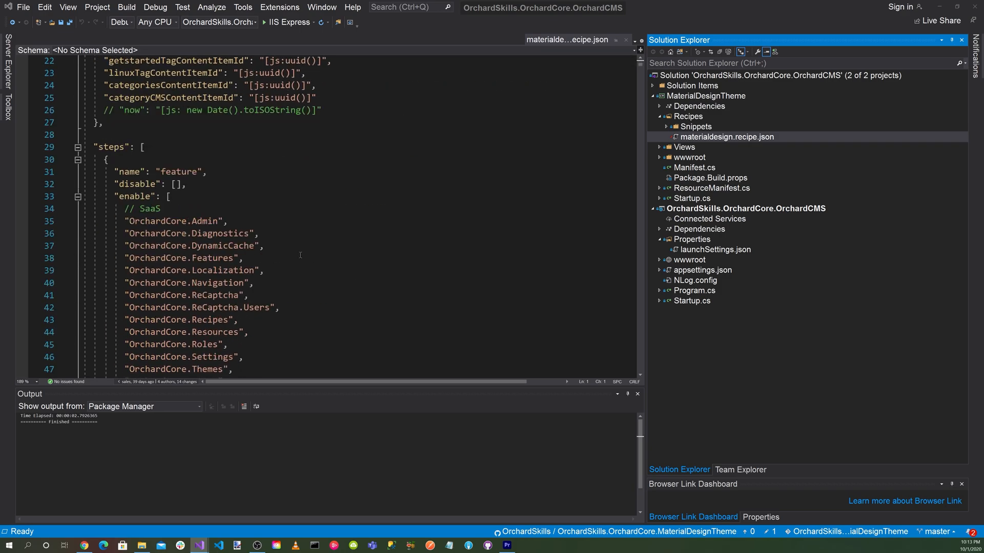
Step: Add OrchardCore.Apis.GraphQL and OrchardCore.OpenId.Server to the recipe's enabled features array
text("OrchardCore.Apis.GraphQL",)
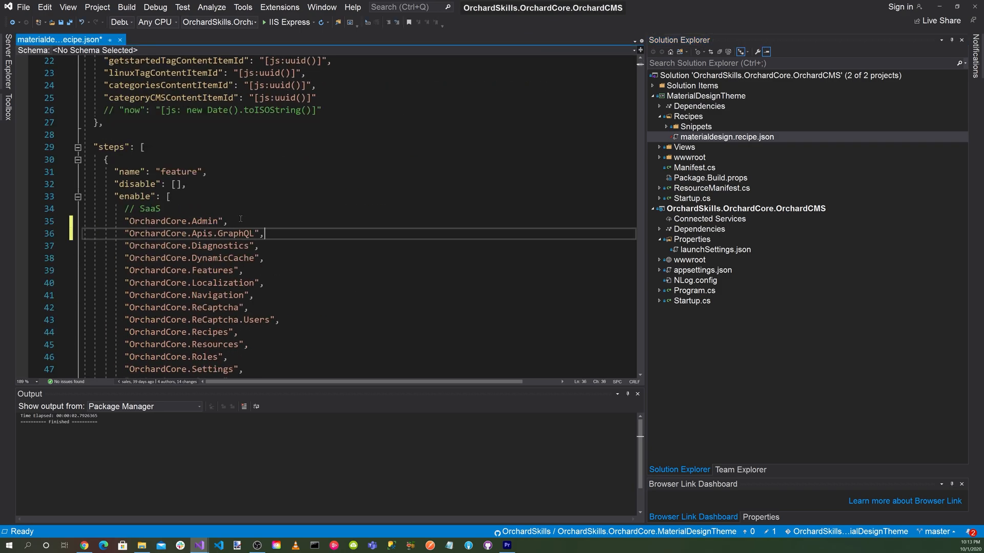
scroll(down, 3)
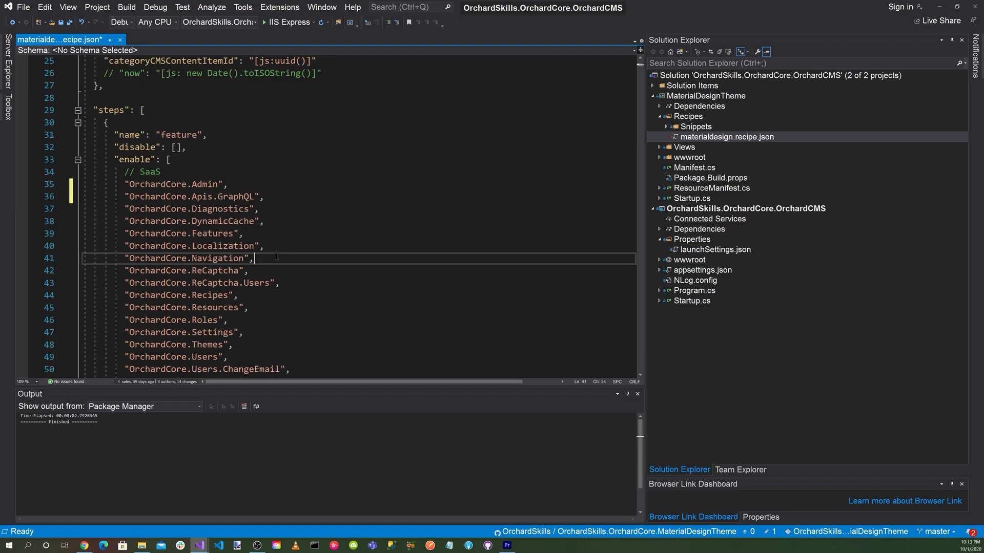
key(Return)
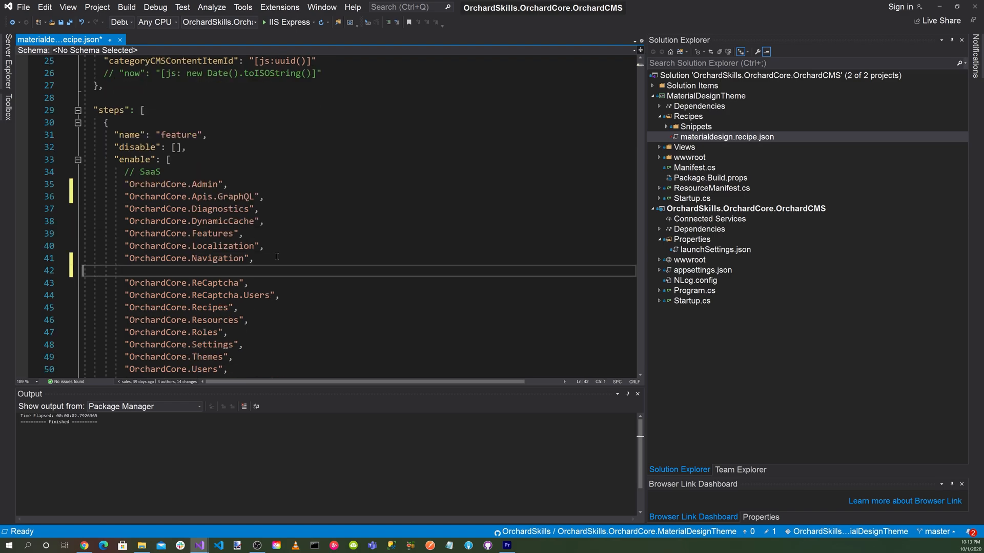
text("OrchardCore.OpenId.Server",)
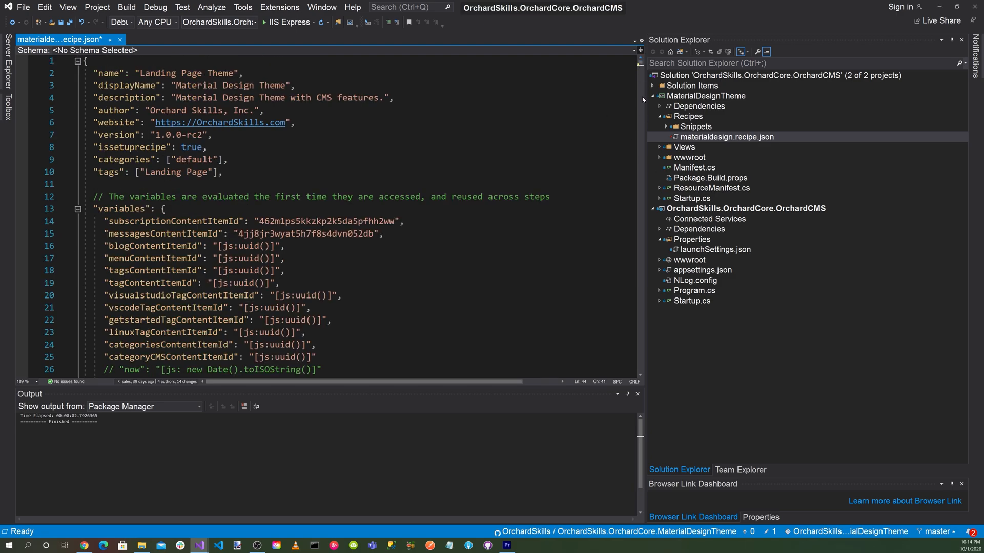
Step: Append OpenIdServerSettings, Authorization Code Flow application, api scope and validation steps after the recipe's last step
scroll(down, 3)
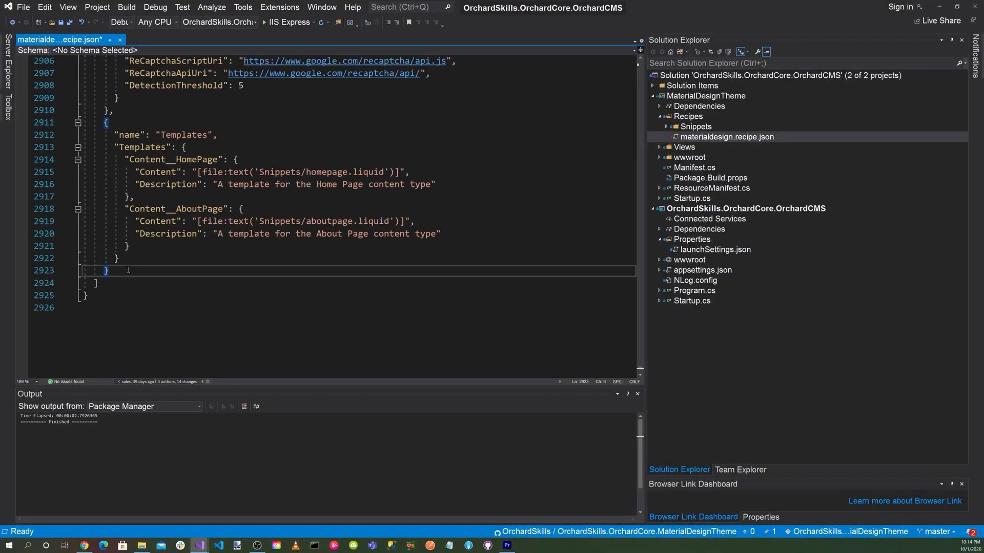
text(])
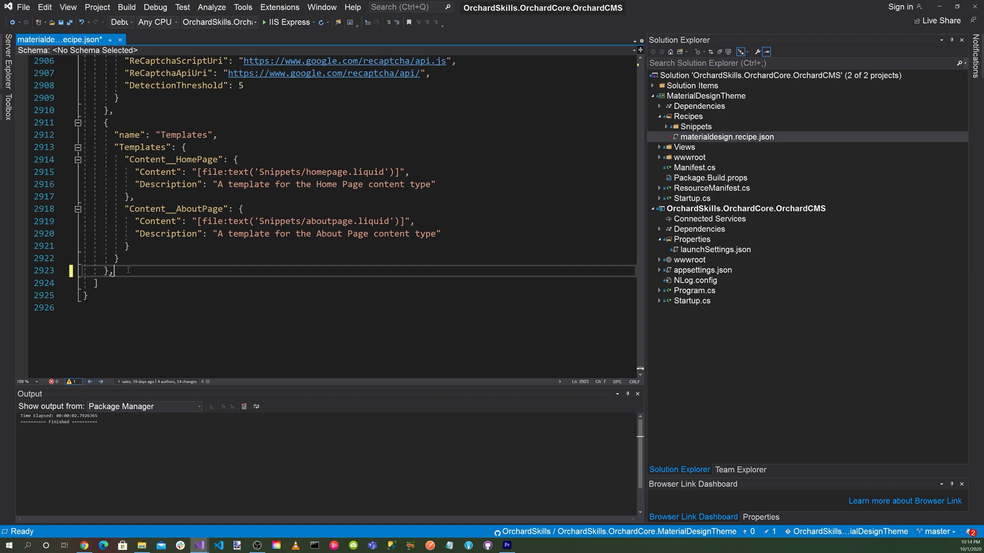
scroll(down, 3)
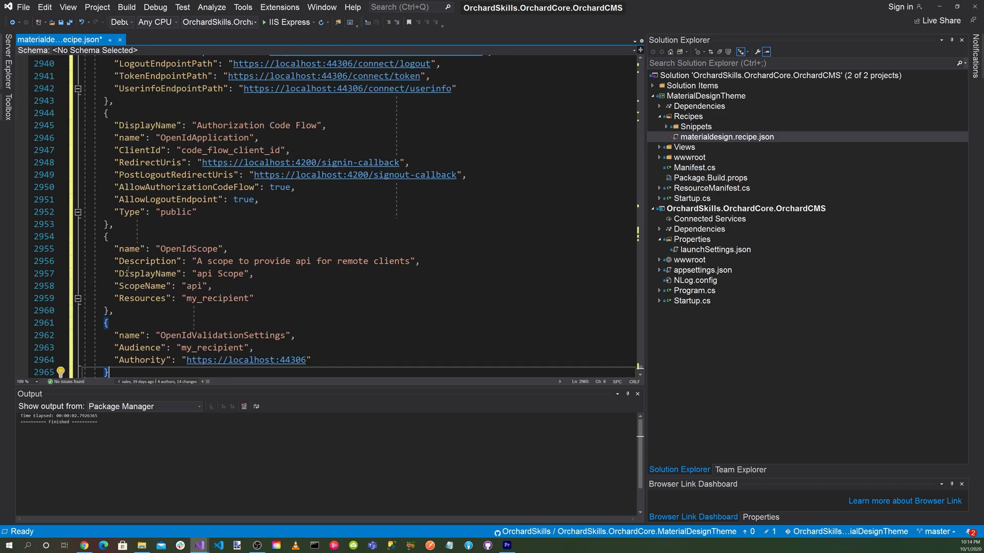
scroll(up, 3)
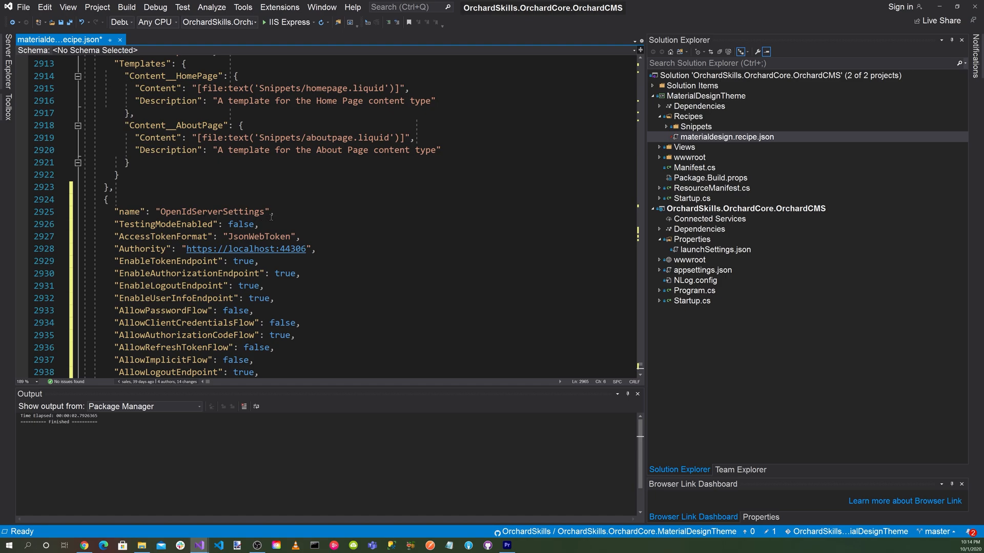
mouse_move(246, 248)
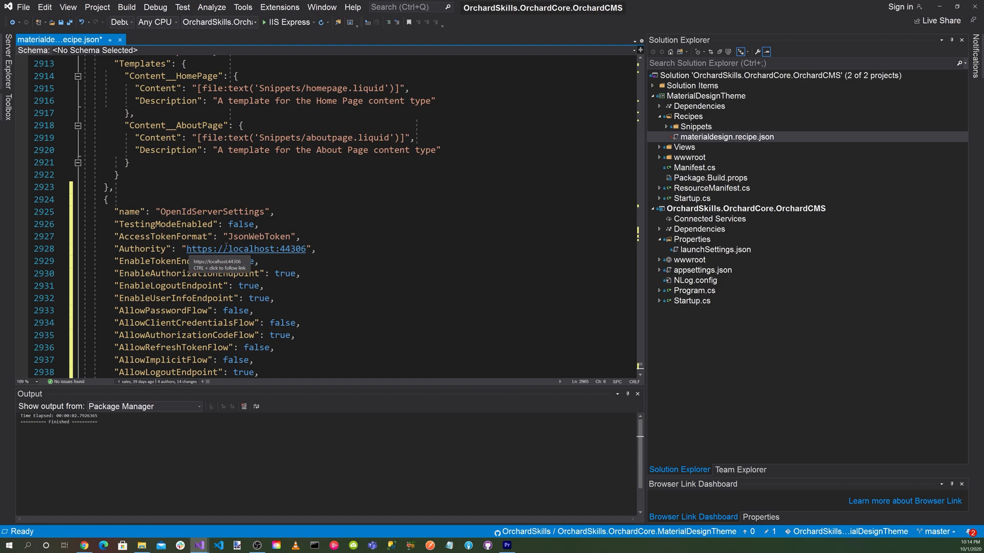
mouse_move(169, 261)
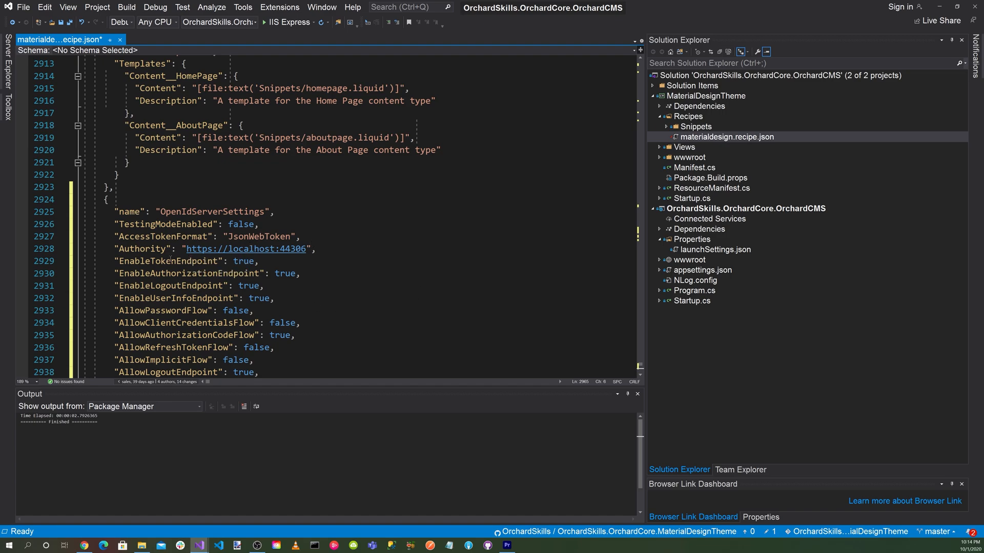
mouse_move(250, 249)
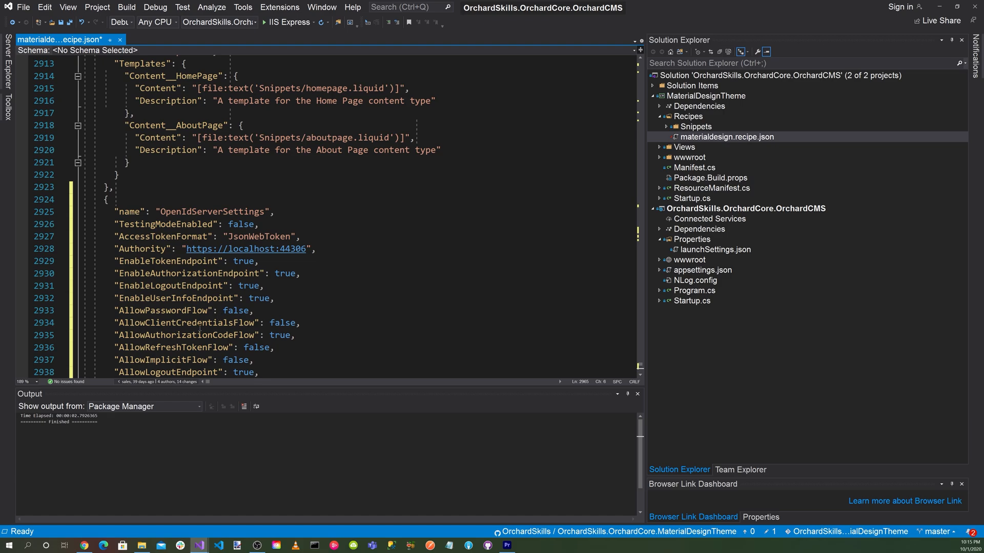
scroll(down, 3)
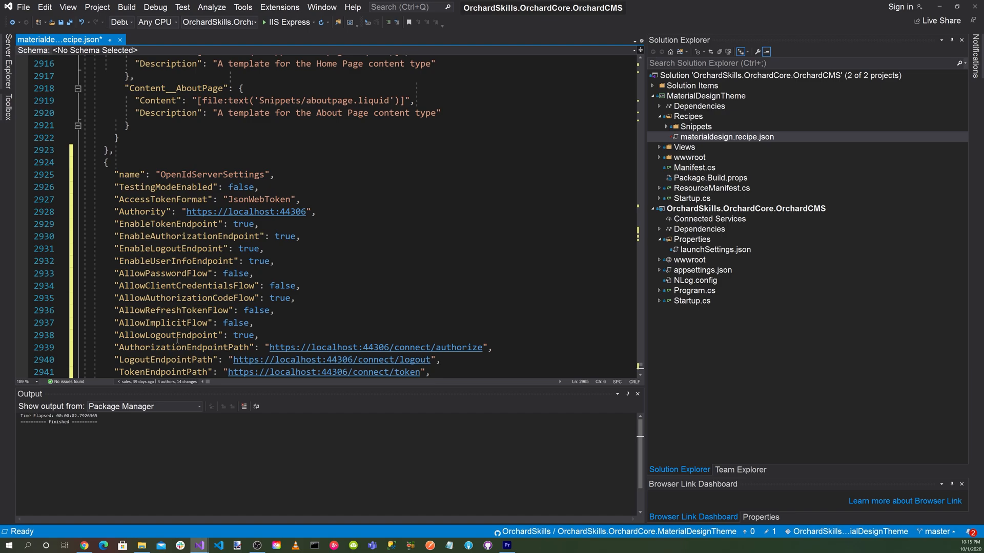
scroll(down, 3)
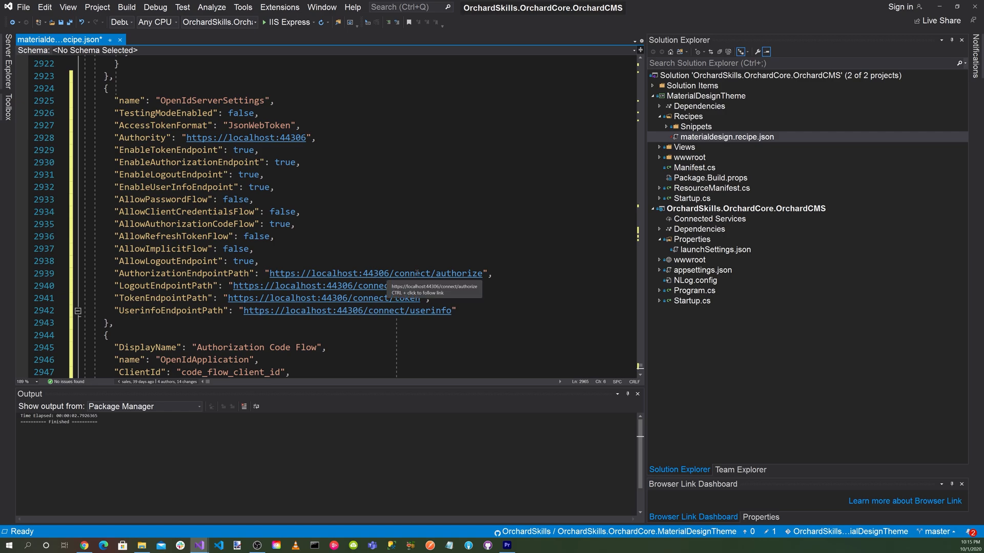
mouse_move(494, 288)
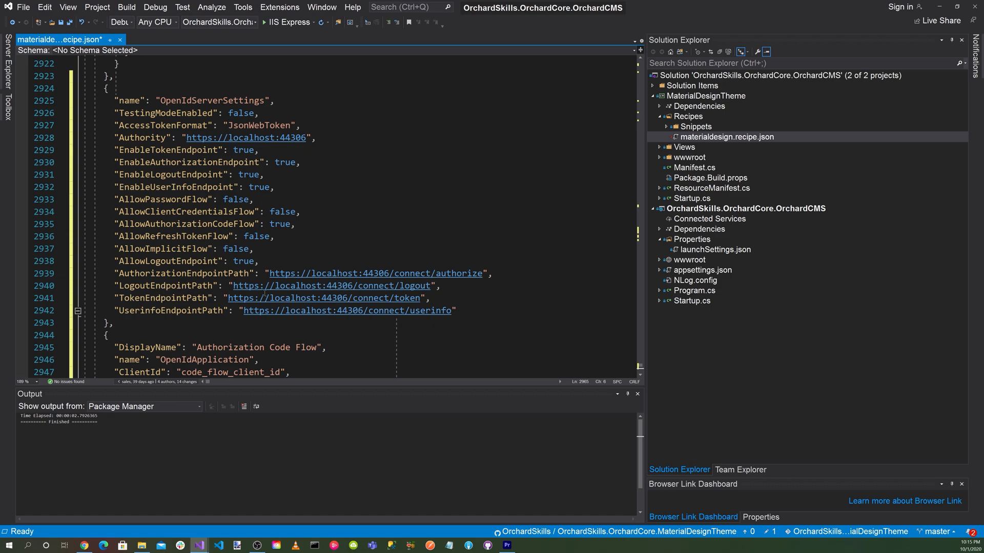
mouse_move(323, 298)
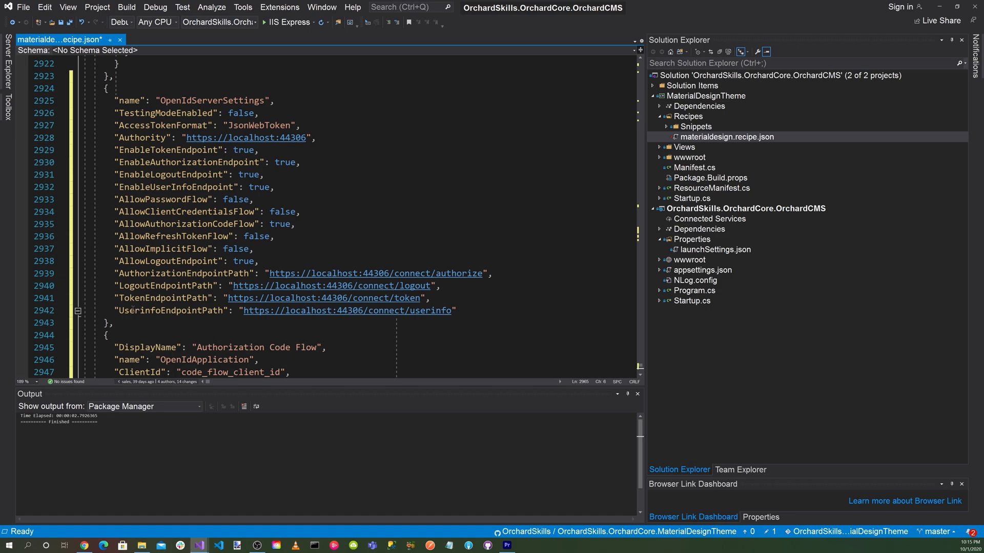
mouse_move(345, 309)
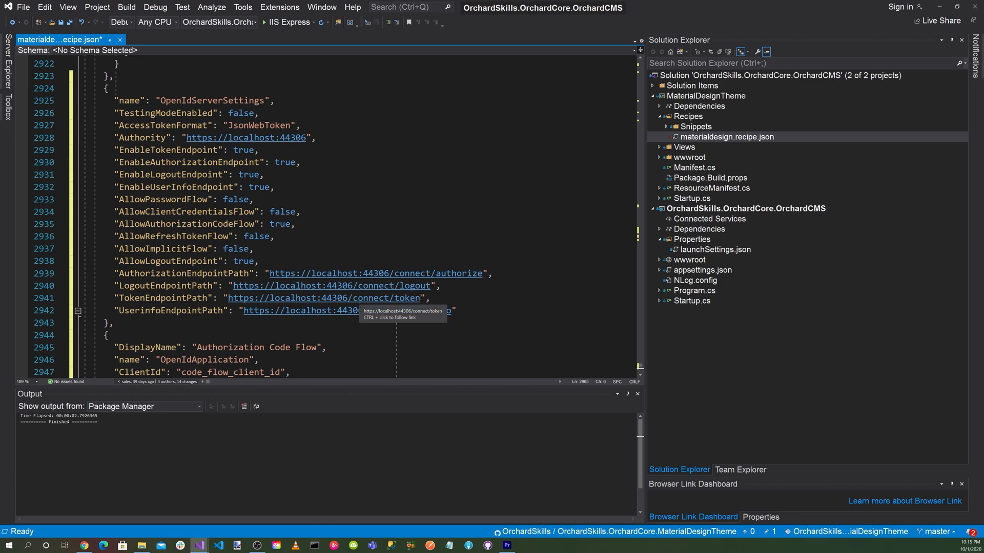
mouse_move(143, 319)
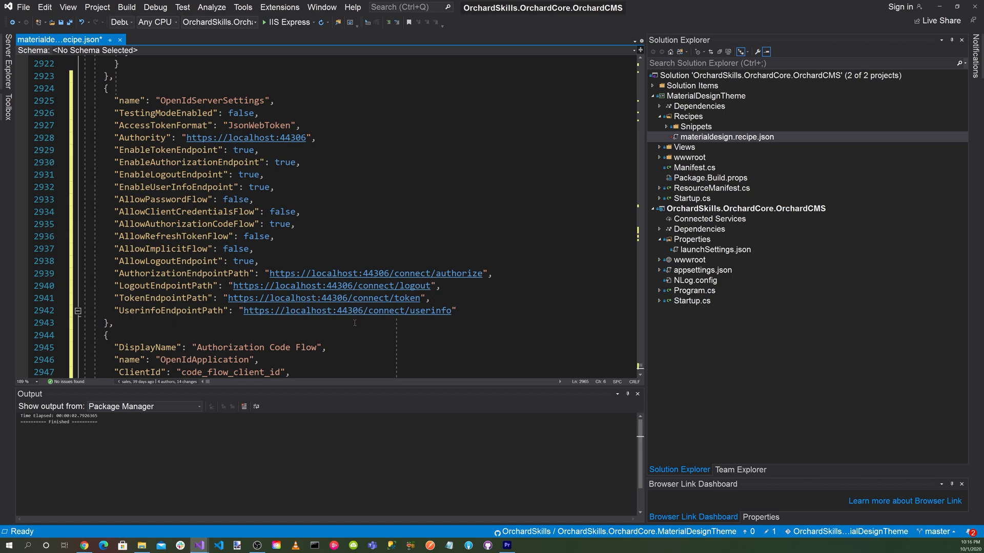
mouse_move(471, 322)
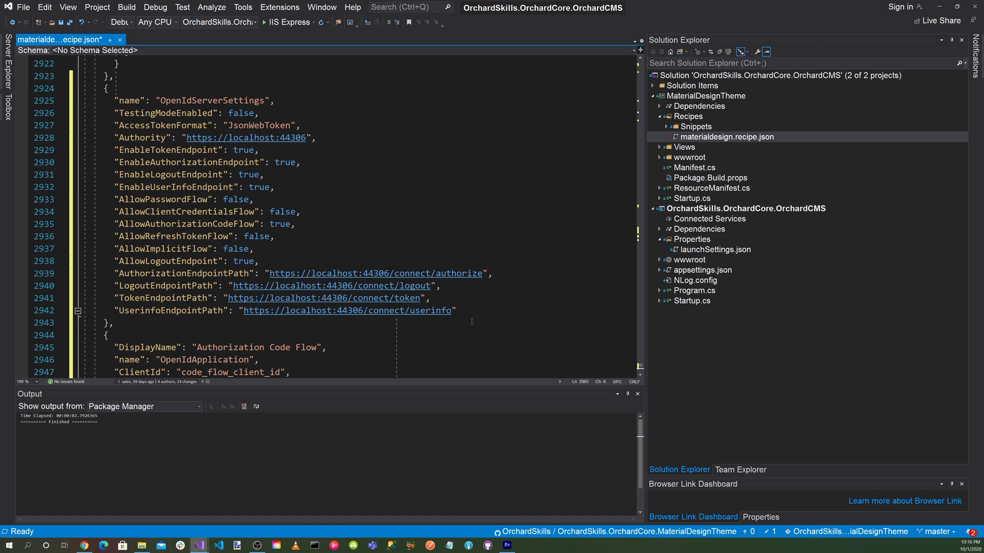
scroll(down, 3)
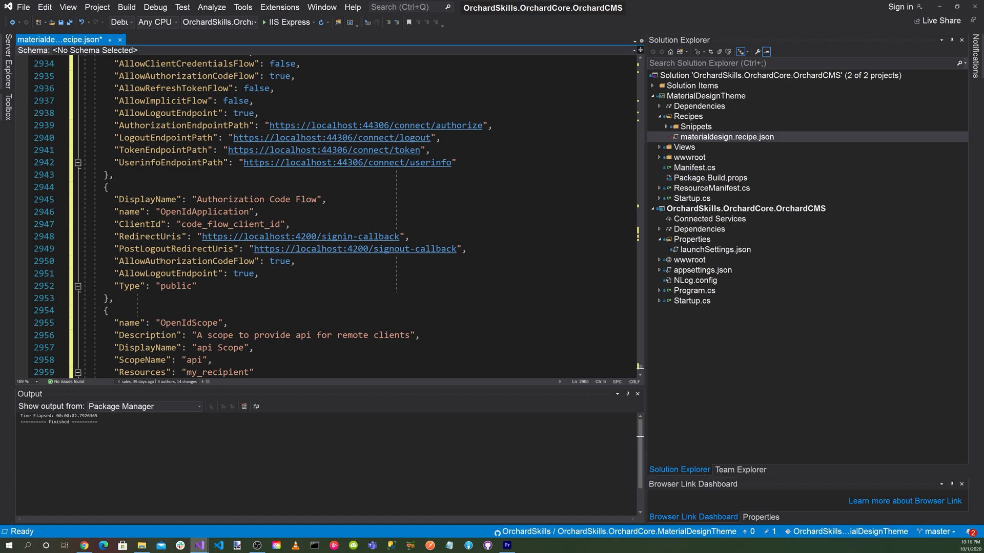
mouse_move(320, 248)
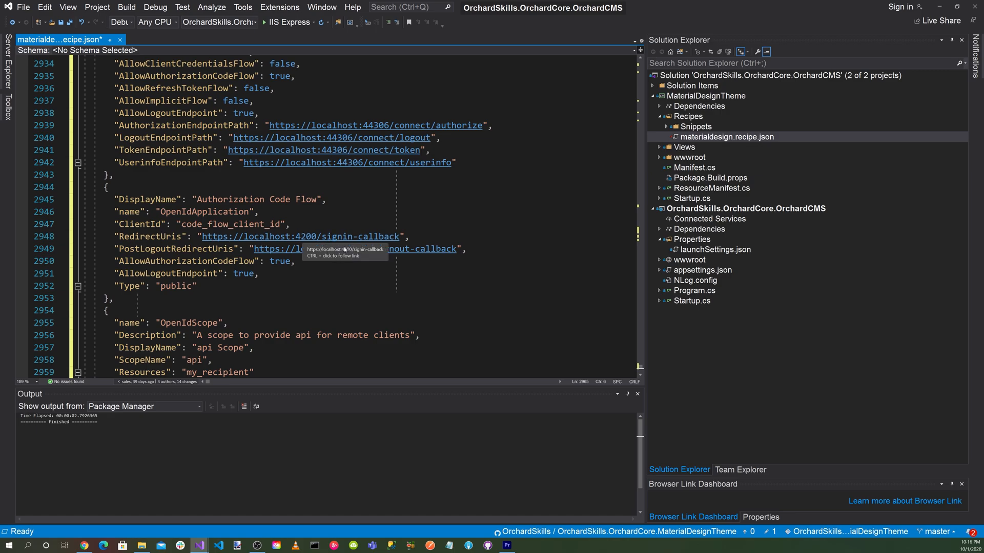
mouse_move(496, 262)
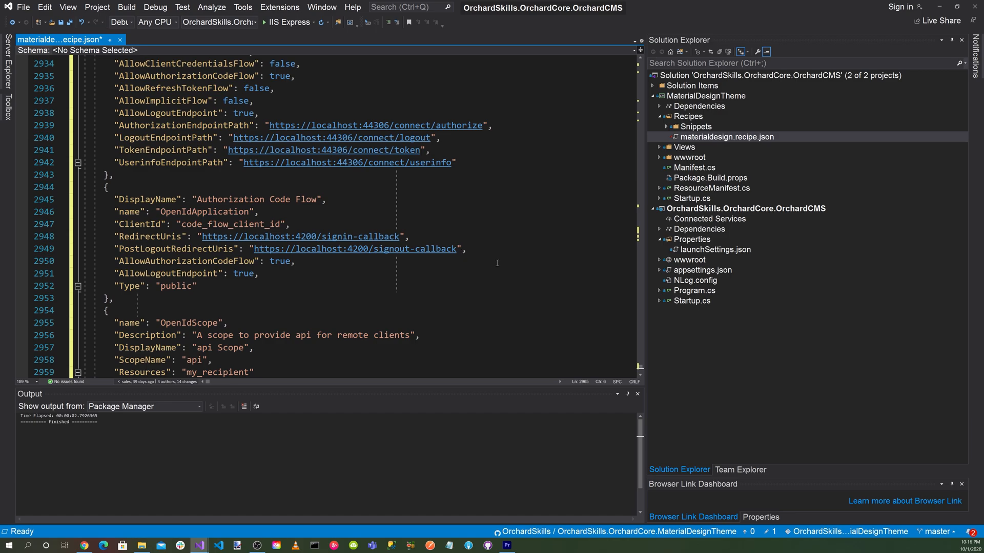
mouse_move(255, 281)
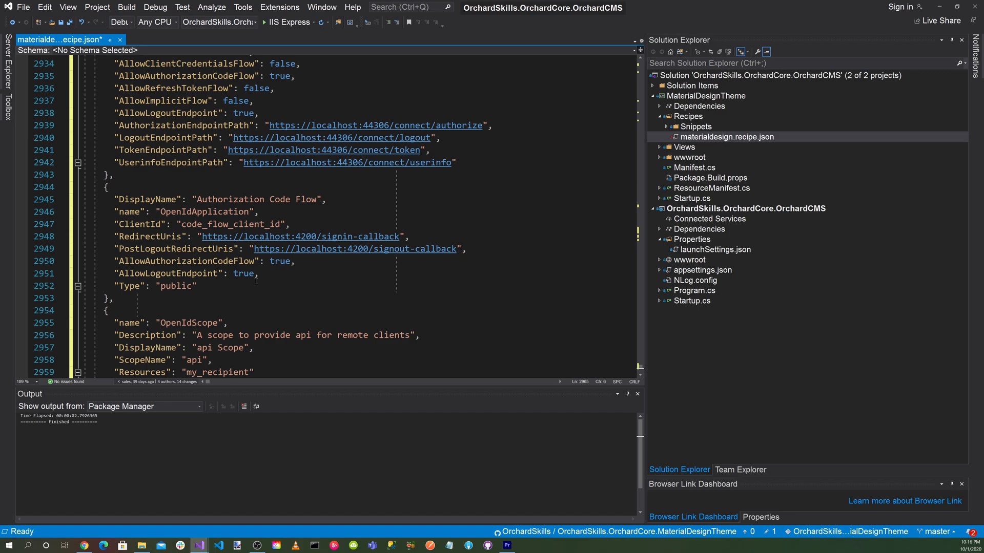
mouse_move(335, 262)
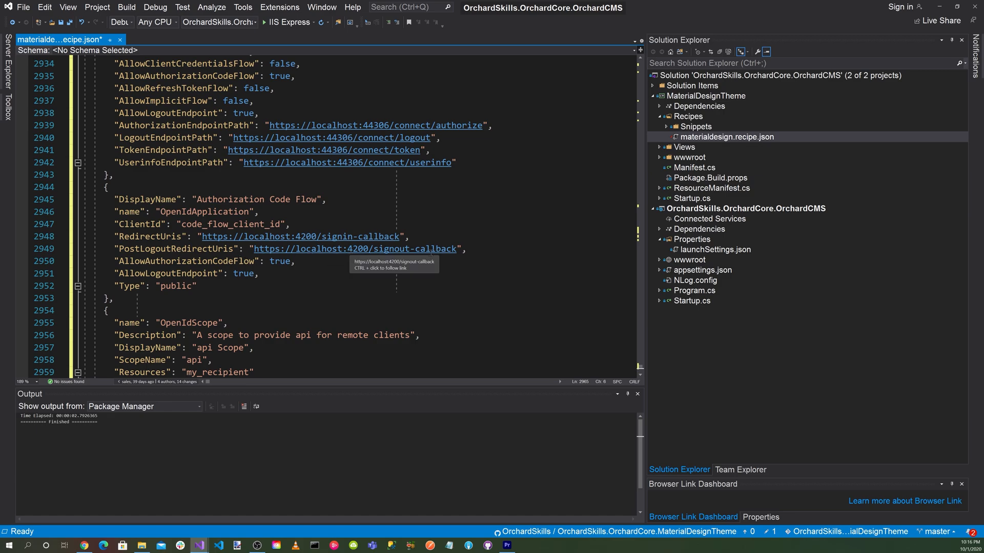
mouse_move(154, 262)
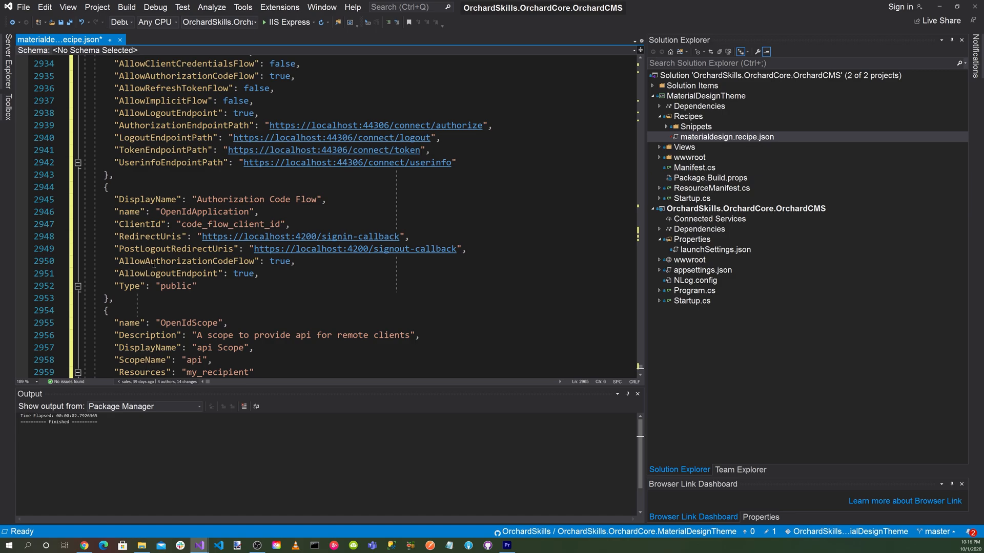
mouse_move(273, 275)
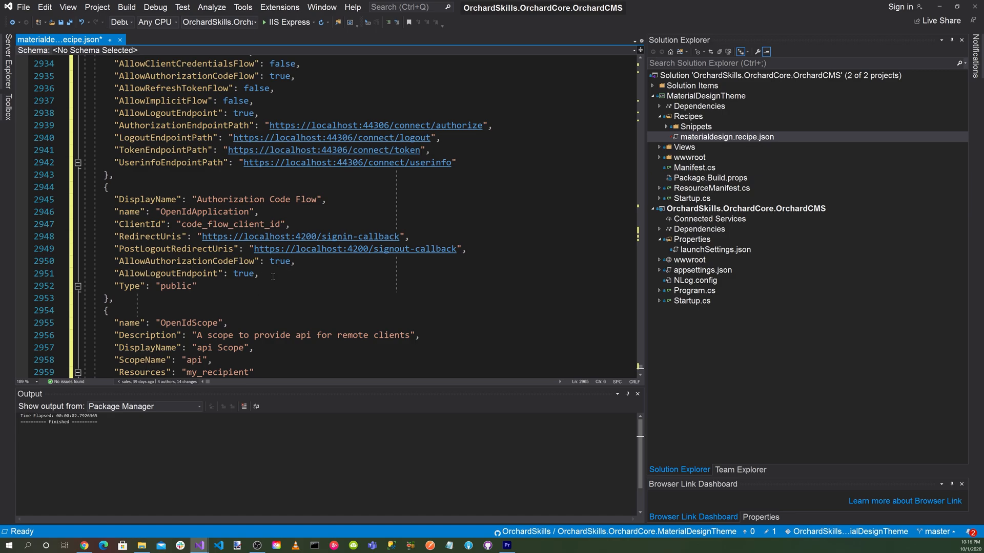
scroll(down, 3)
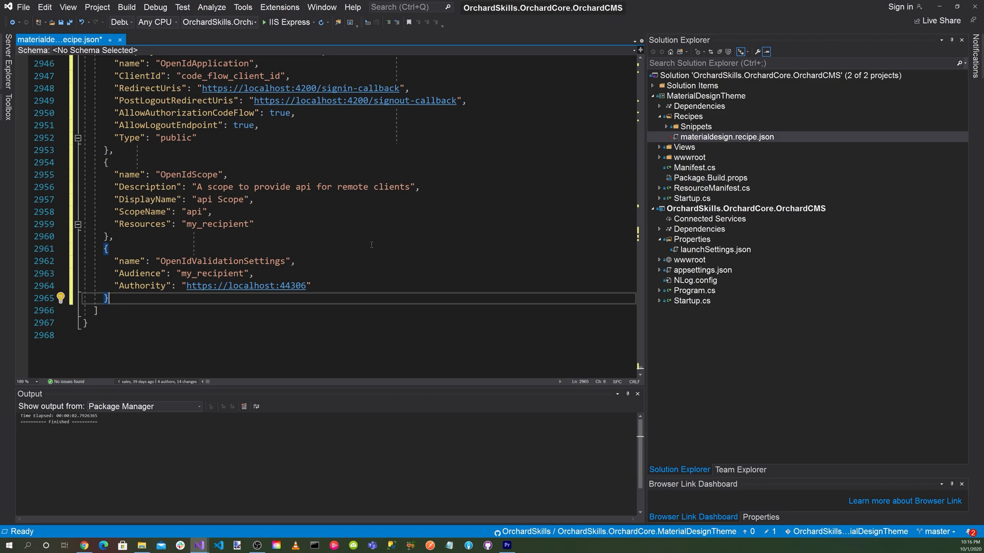
mouse_move(360, 244)
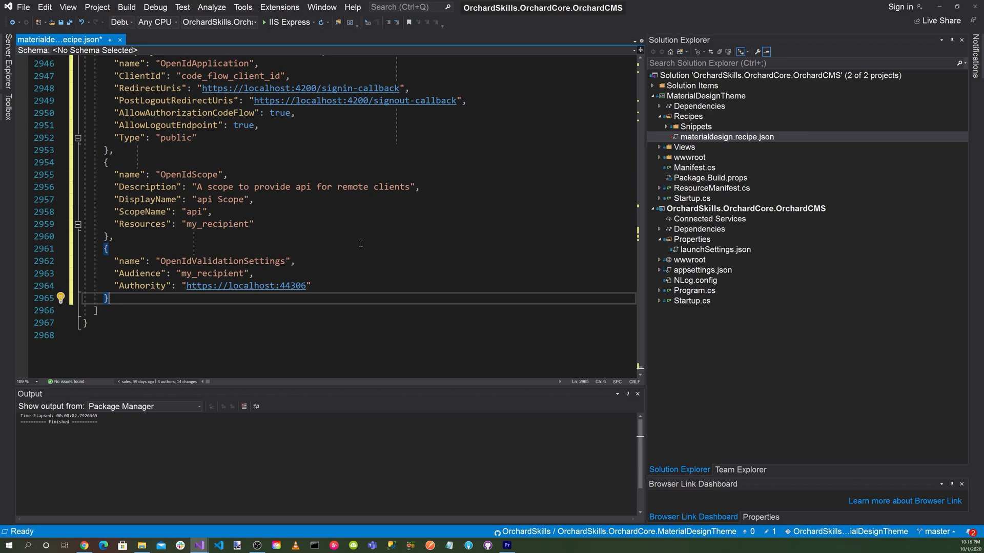
mouse_move(254, 207)
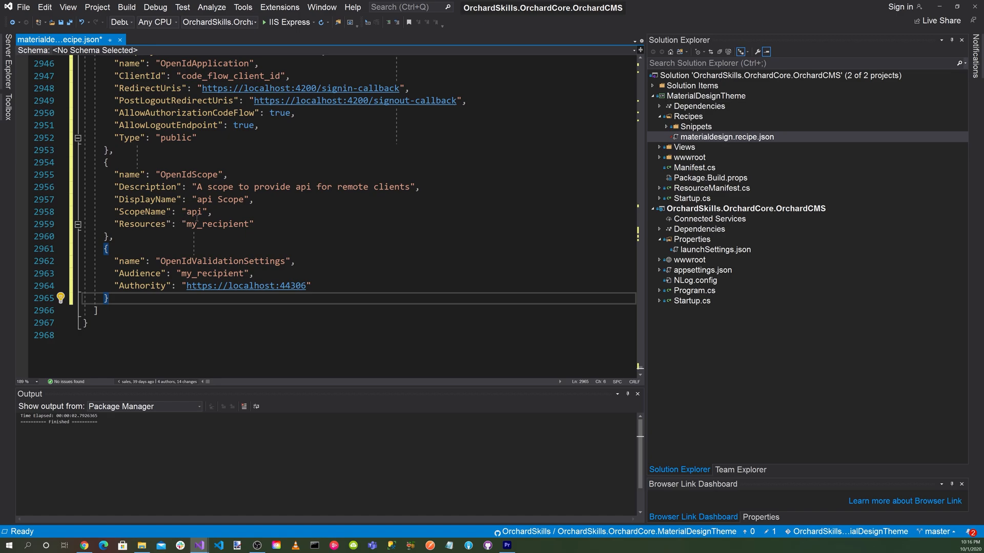
mouse_move(296, 230)
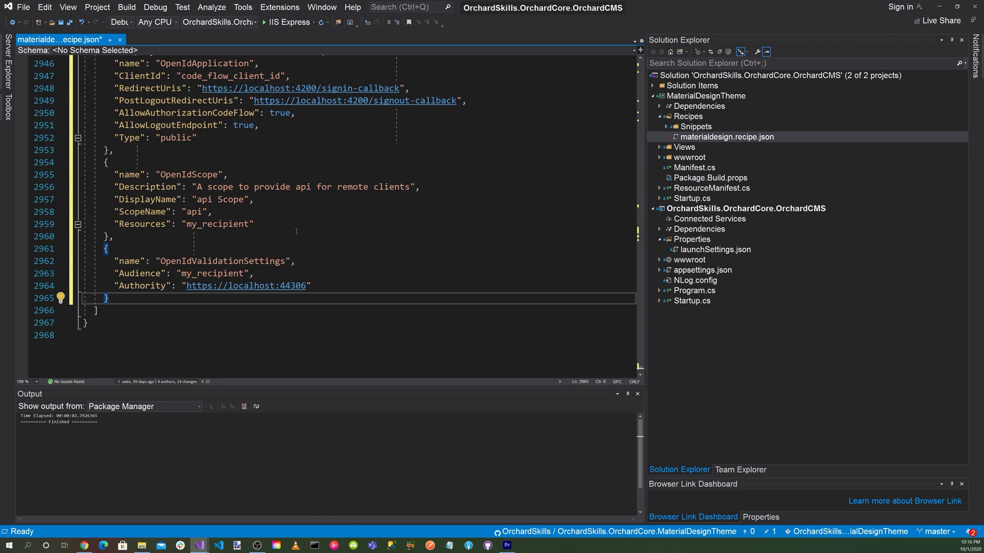
scroll(down, 3)
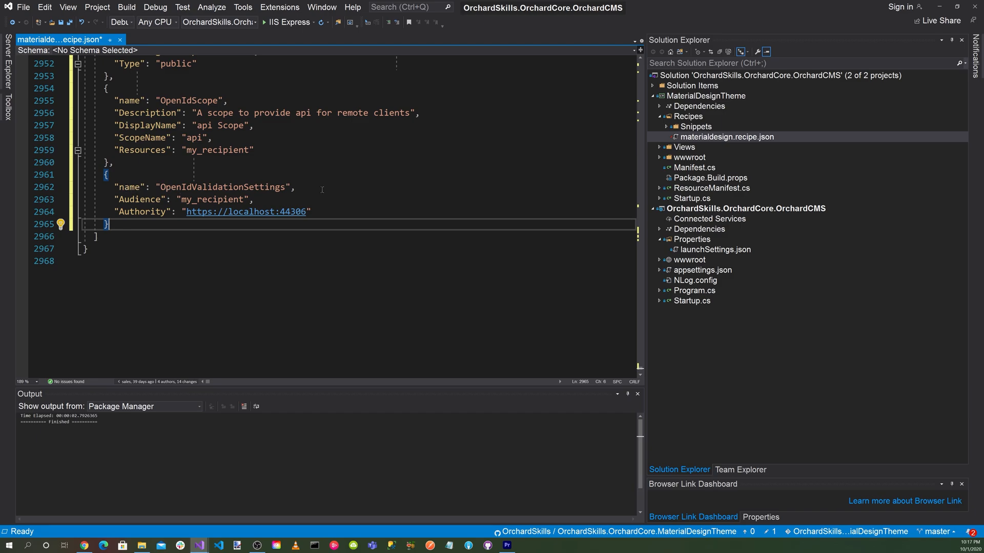
mouse_move(263, 199)
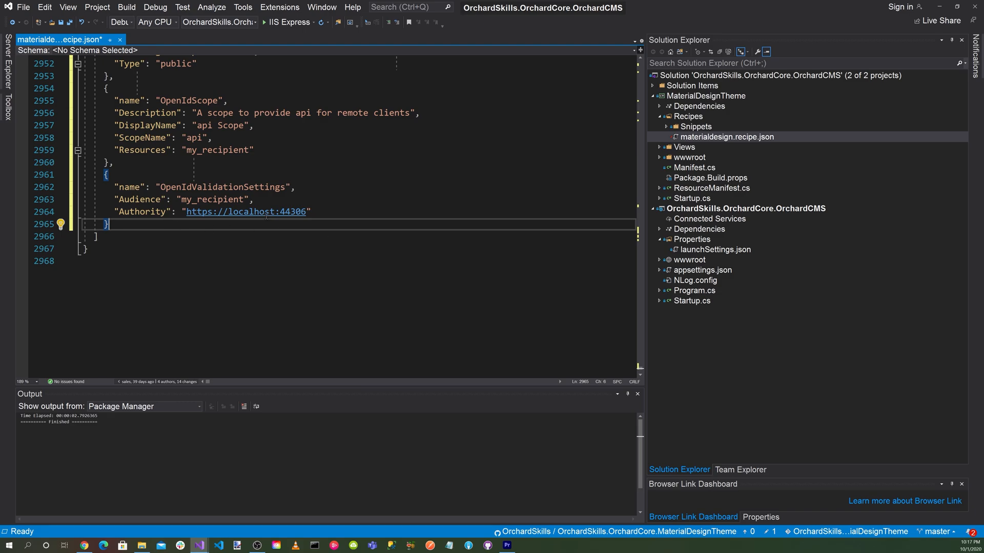
mouse_move(247, 211)
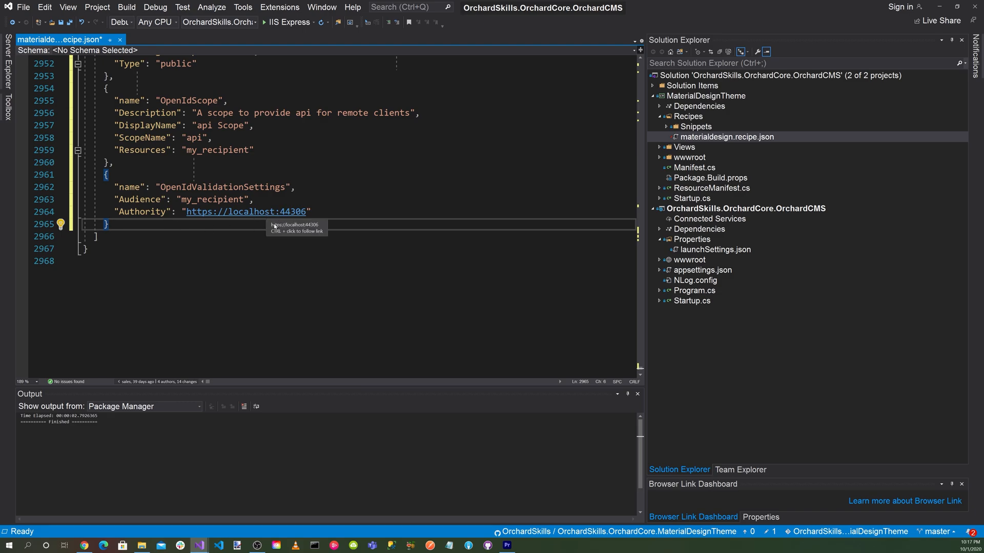
mouse_move(259, 245)
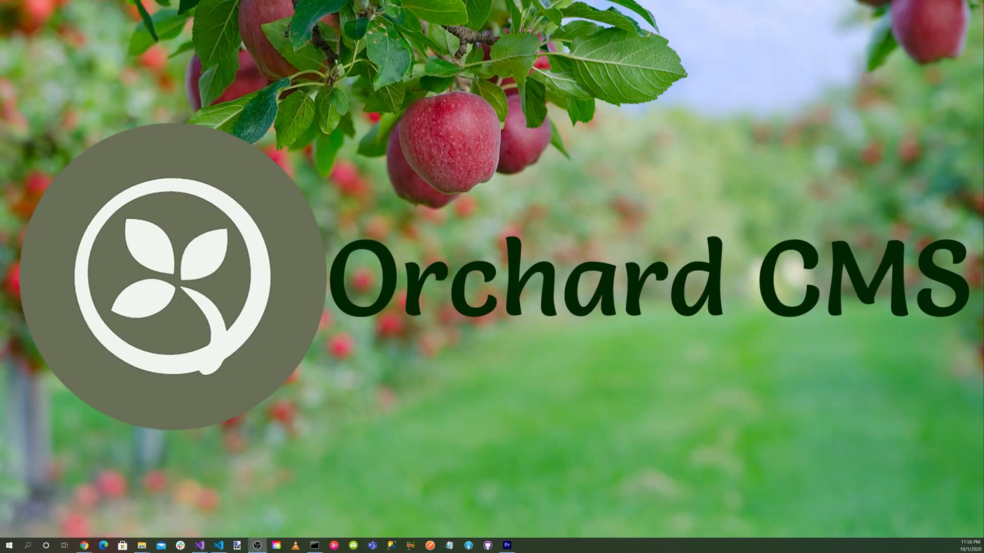
mouse_move(572, 483)
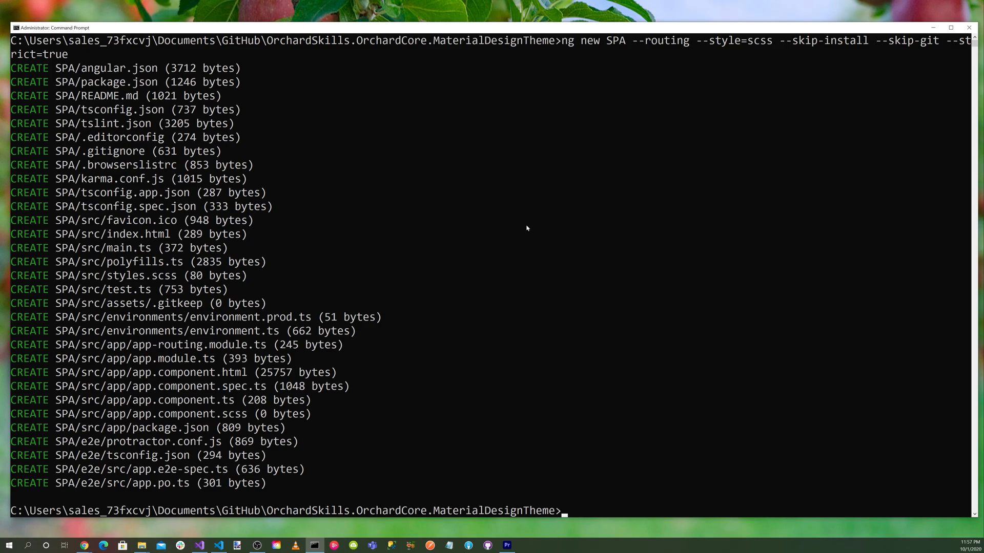
mouse_move(462, 319)
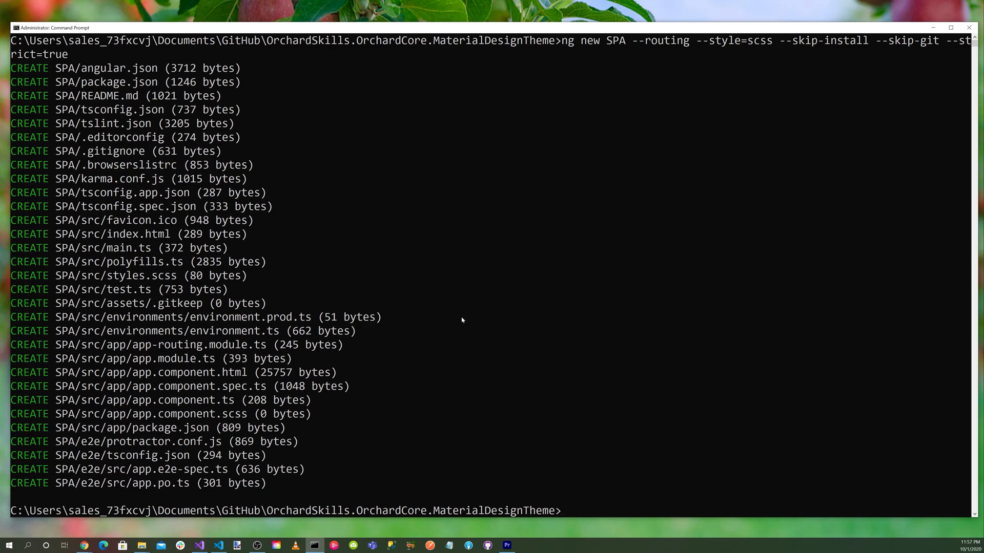
mouse_move(492, 341)
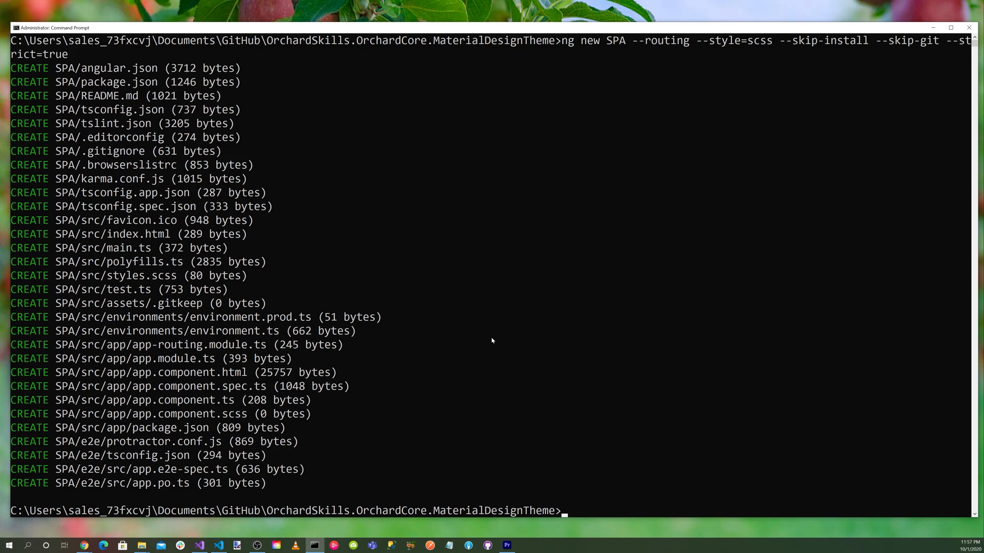
Step: Move the Command Prompt into the newly generated SPA project folder
text(cd SPA)
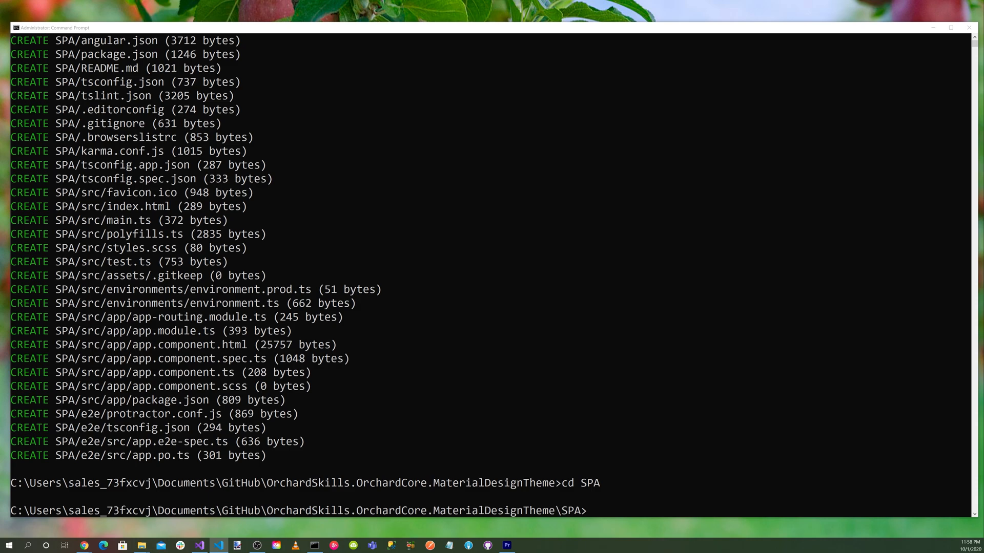
Step: Install oidc-client into SPA and generate the services/auth and services/account services
text(npm install oidc-client --save)
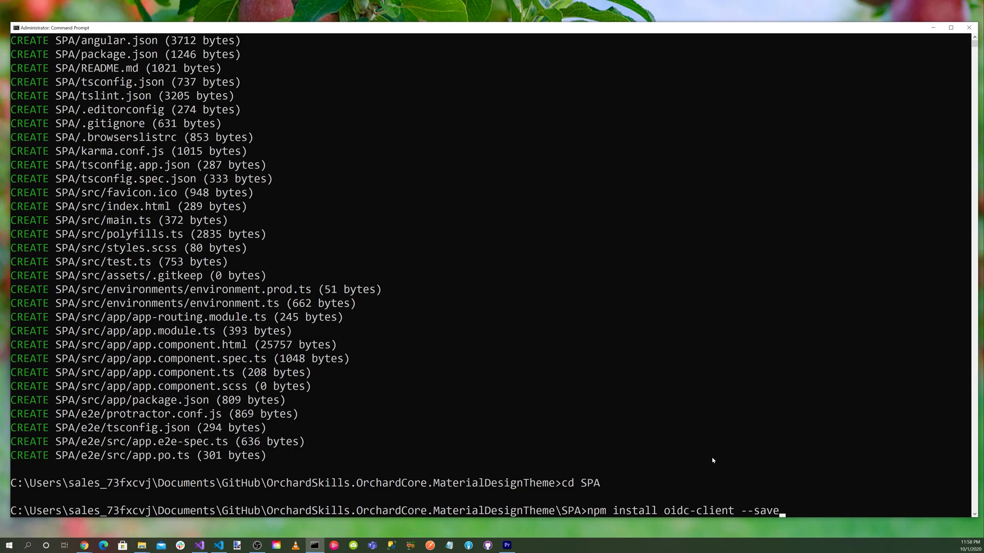
key(Return)
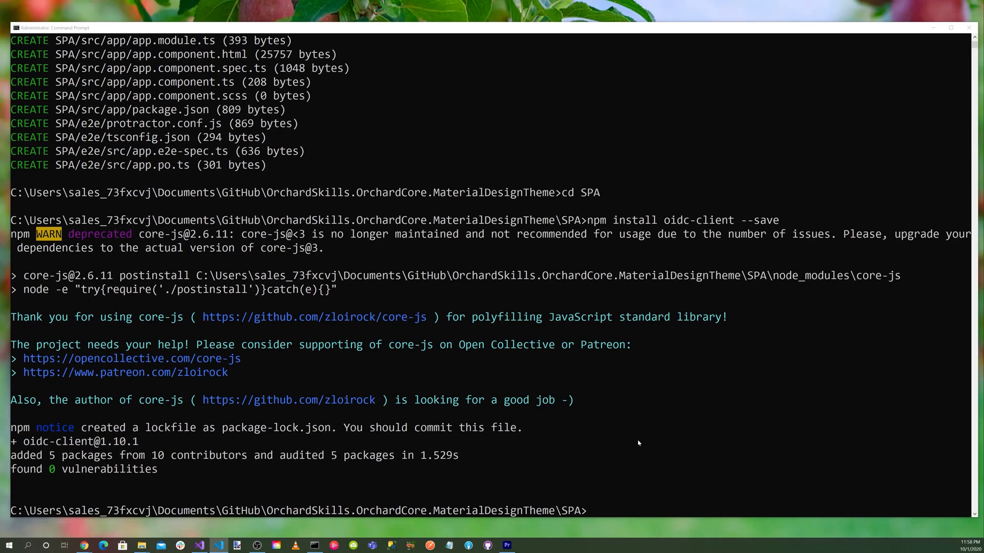
text(ng generate service services/auth/auth)
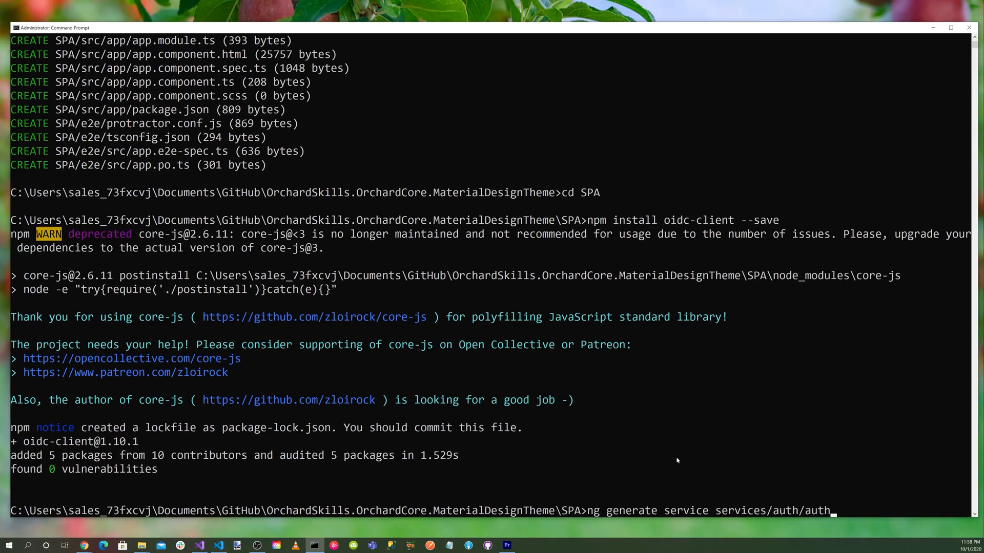
mouse_move(863, 390)
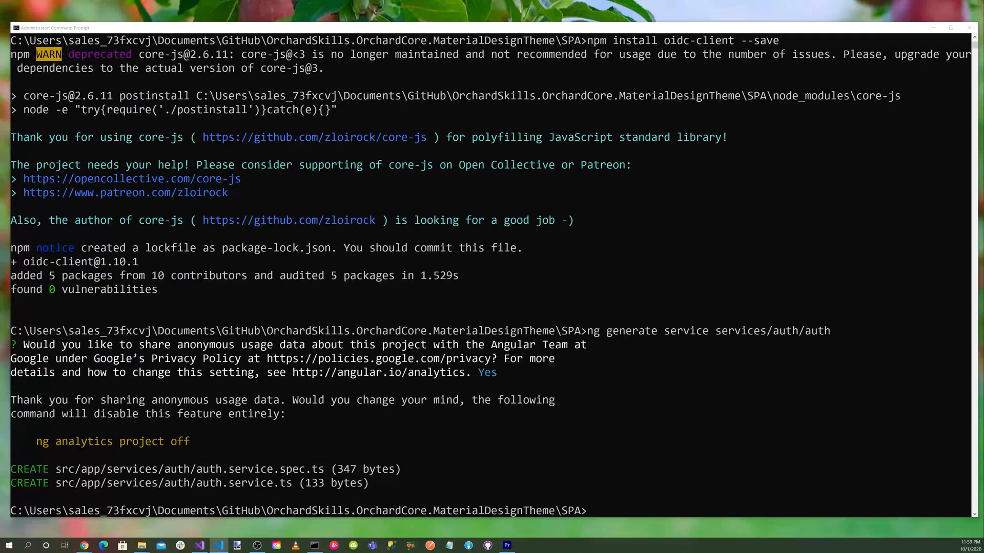
text(ng generate service services/account/account)
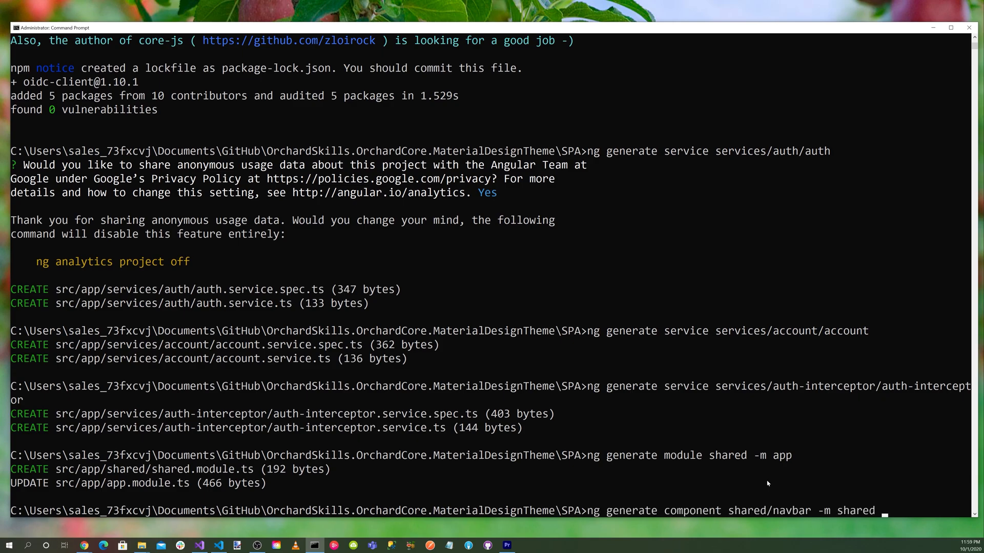
mouse_move(838, 460)
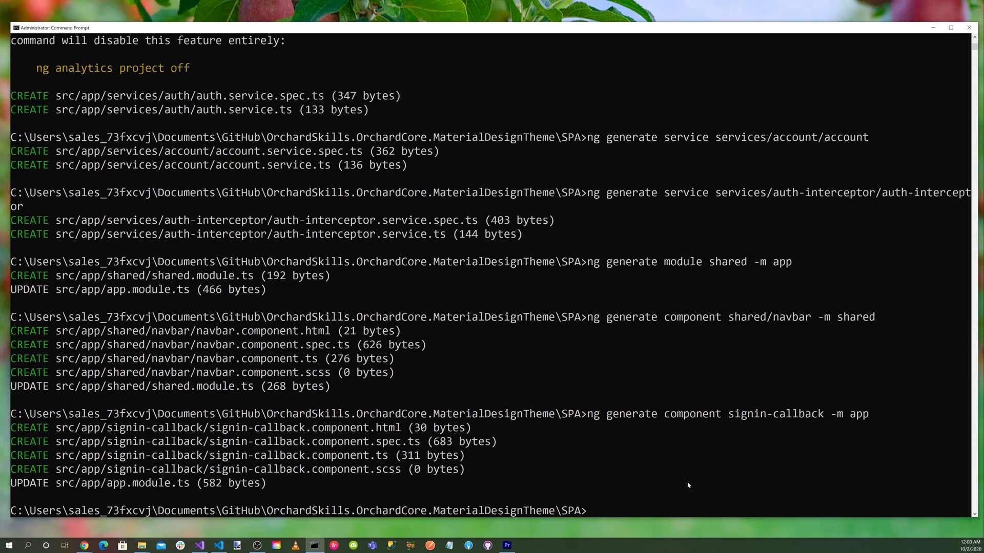
Step: Generate the signout-callback component and auth-context, user-profile model interfaces, then launch code
text(ng generate component signout-callback -m app)
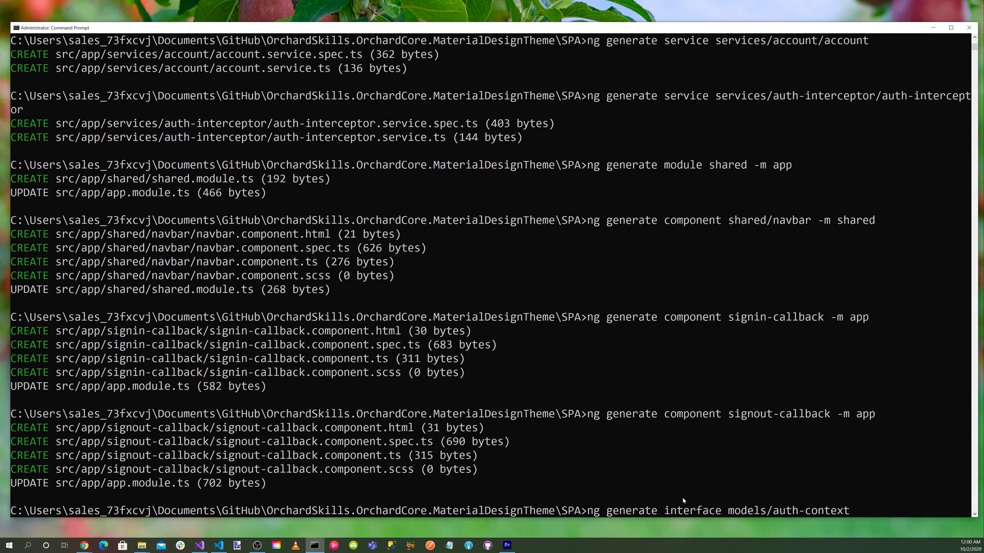
key(Return)
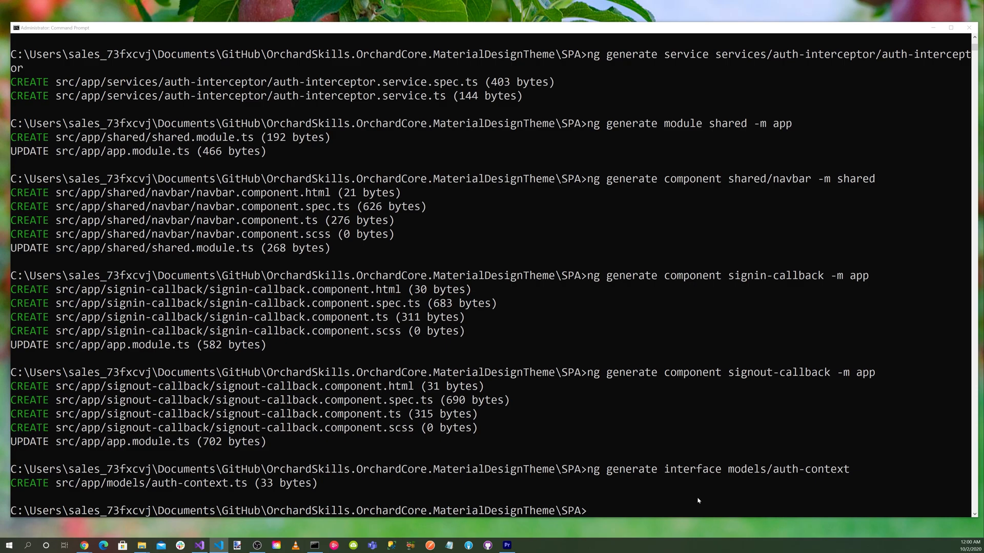
text(ng generate interface models/user-profile)
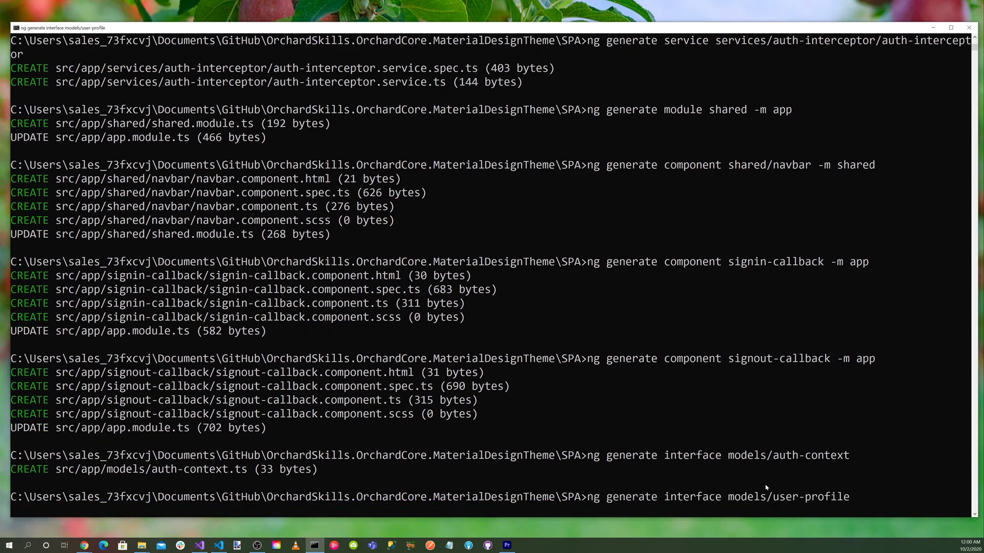
key(Return)
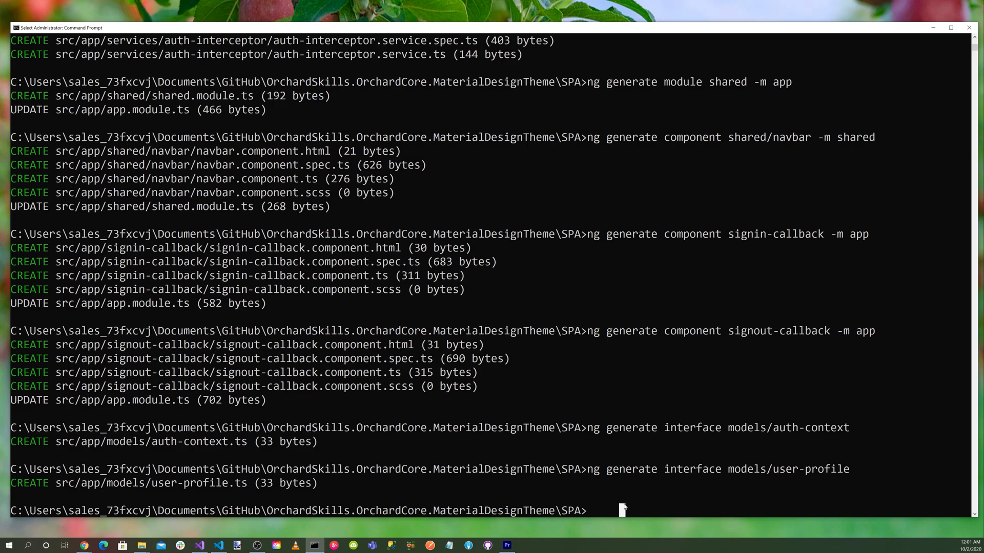
text(code .)
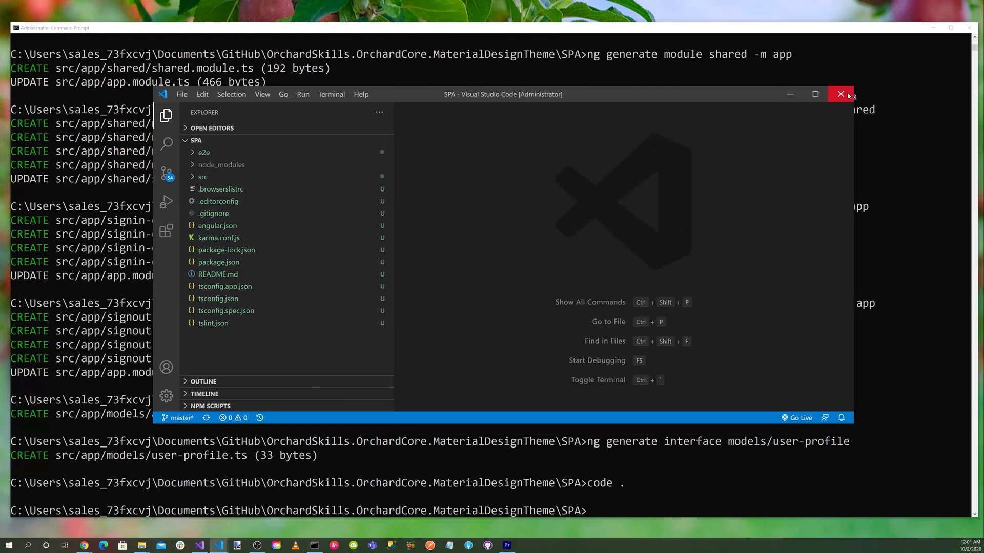
Step: Review the ssl folder's generate.sh, generate.bat, server.crt and server.key files
click(815, 94)
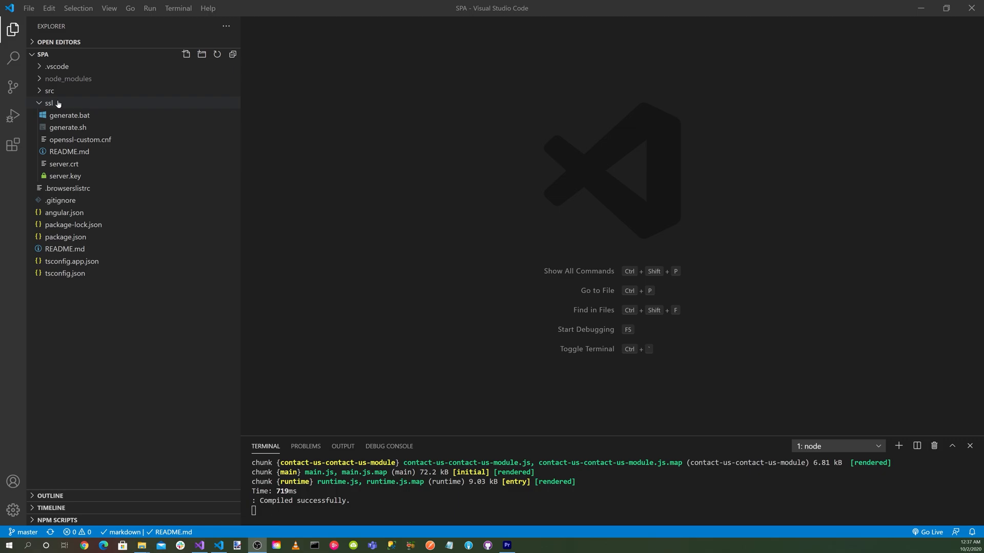
click(68, 152)
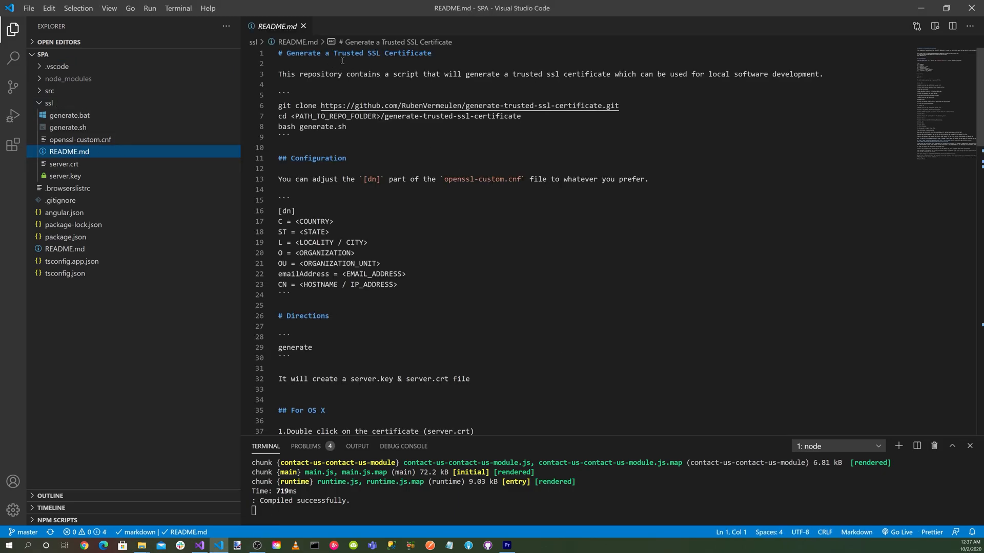
mouse_move(623, 233)
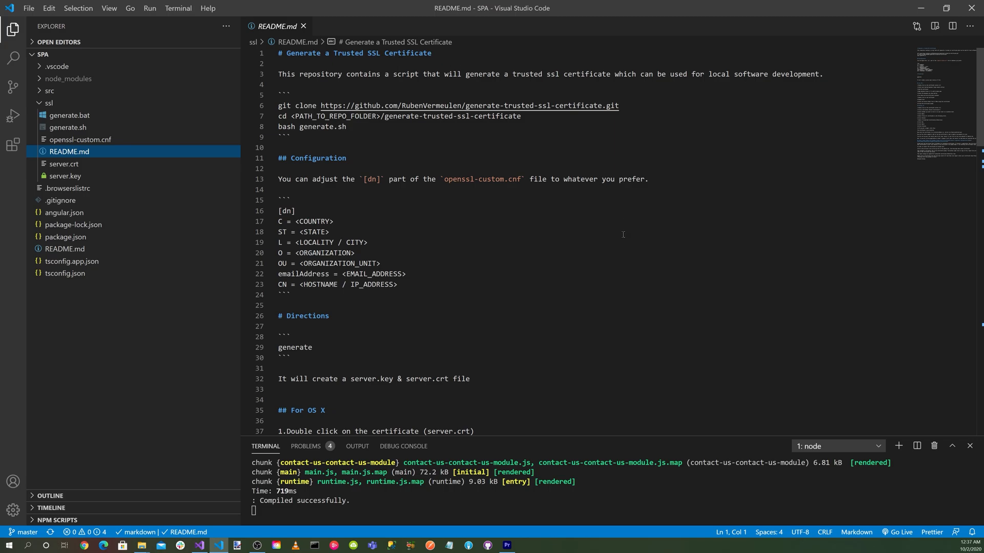
click(68, 127)
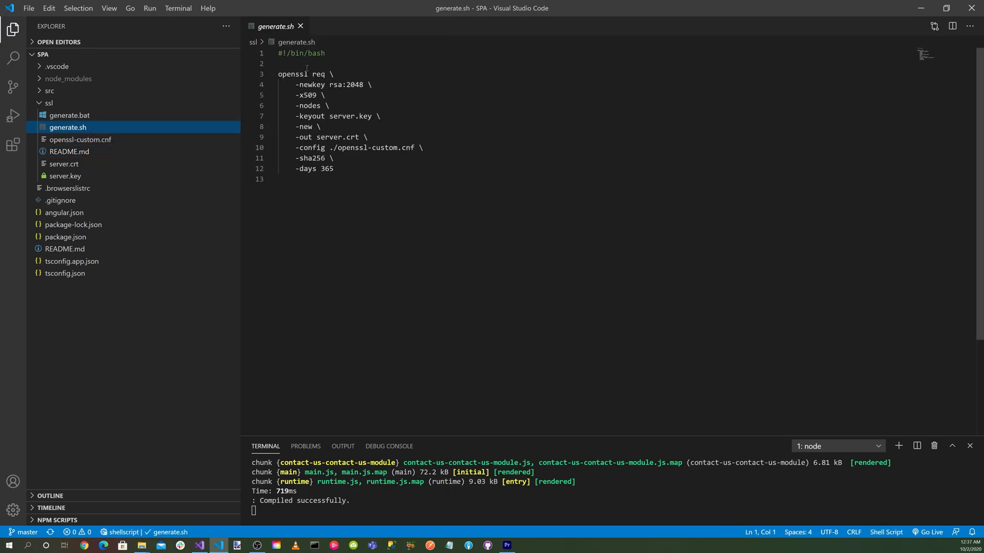
mouse_move(434, 105)
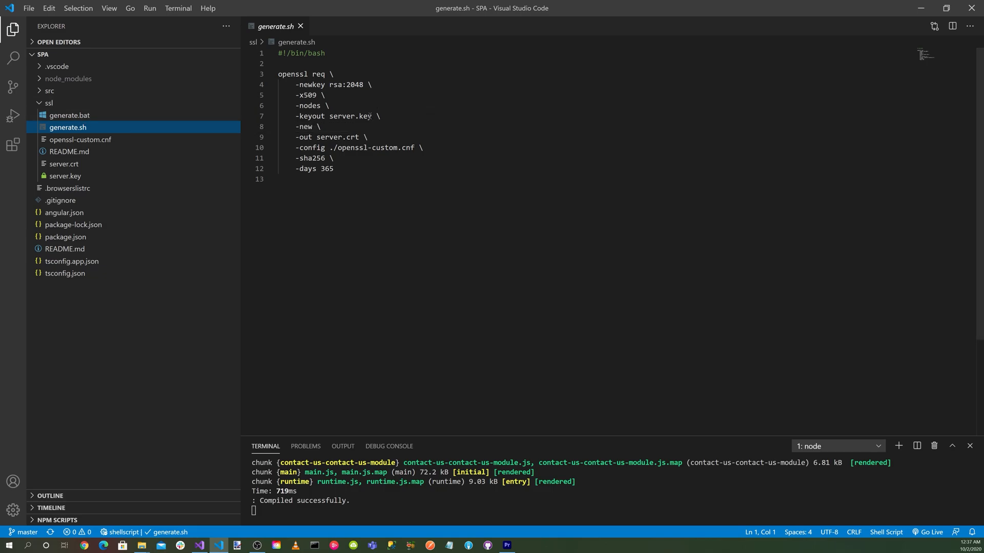
mouse_move(107, 117)
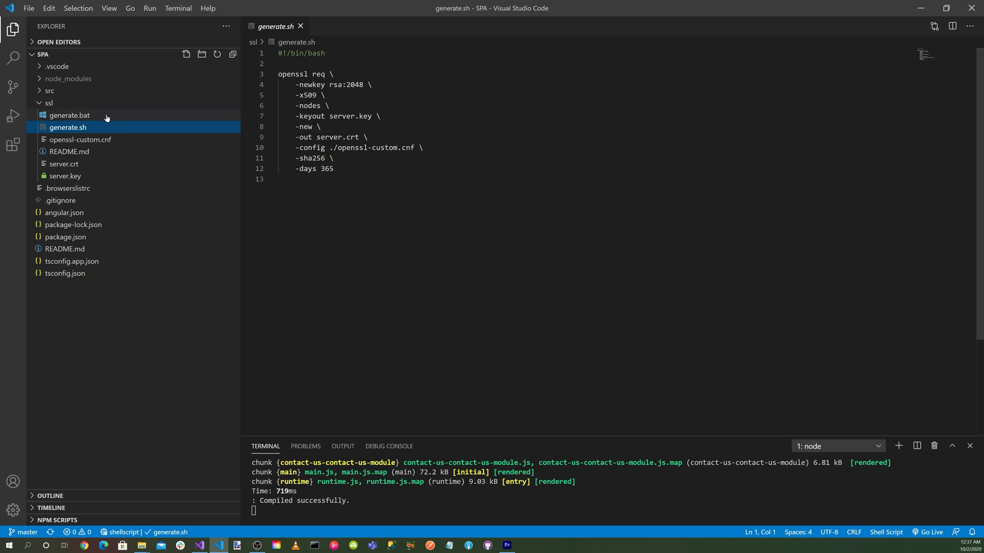
click(68, 115)
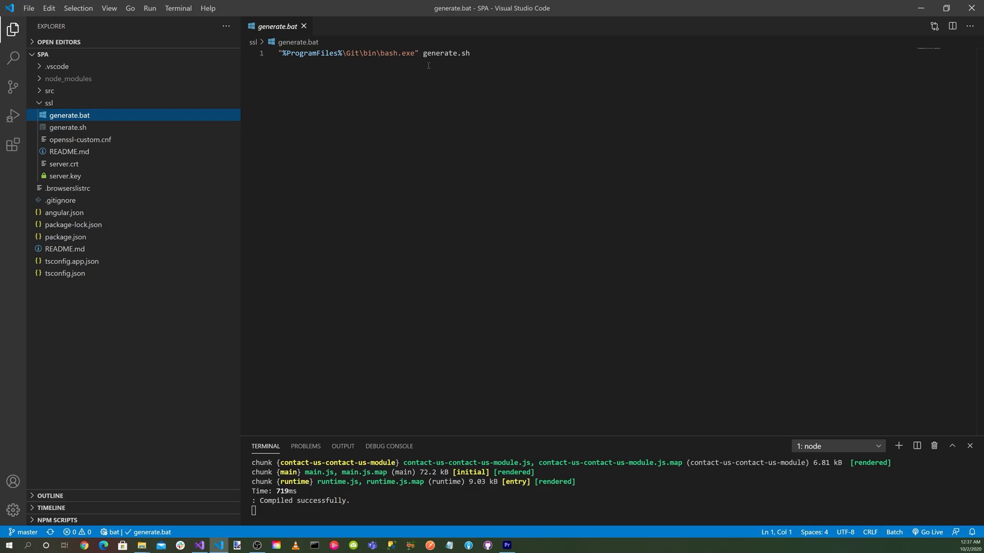
mouse_move(80, 139)
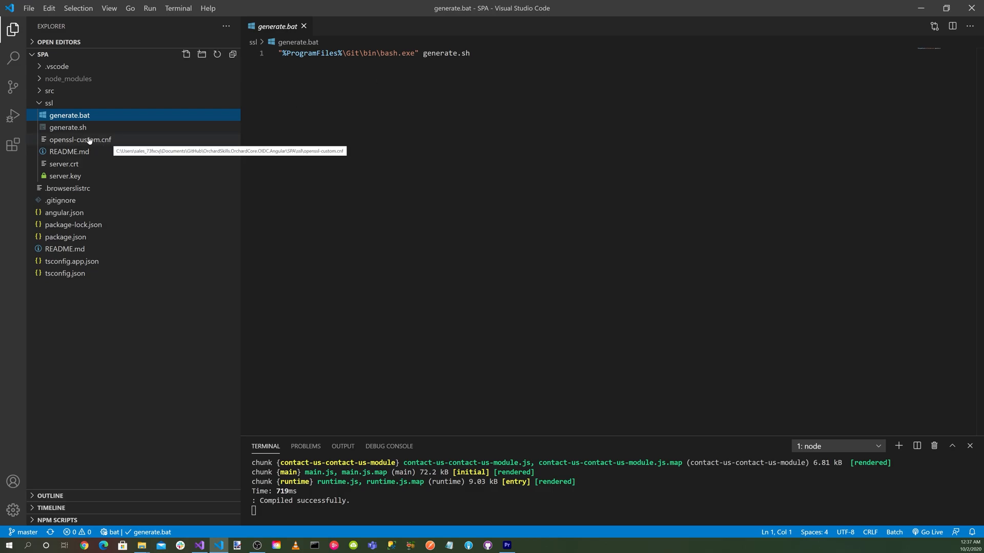
click(64, 164)
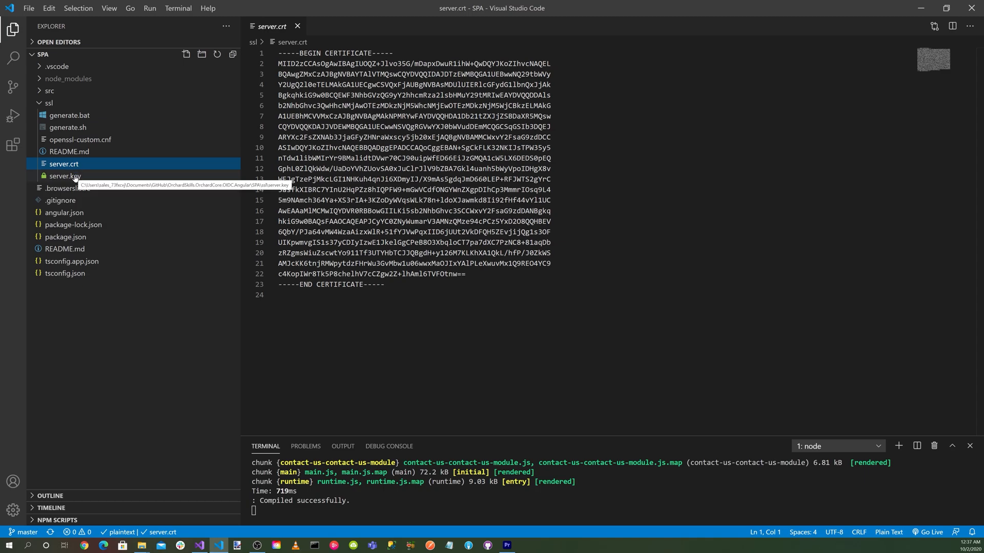
click(64, 175)
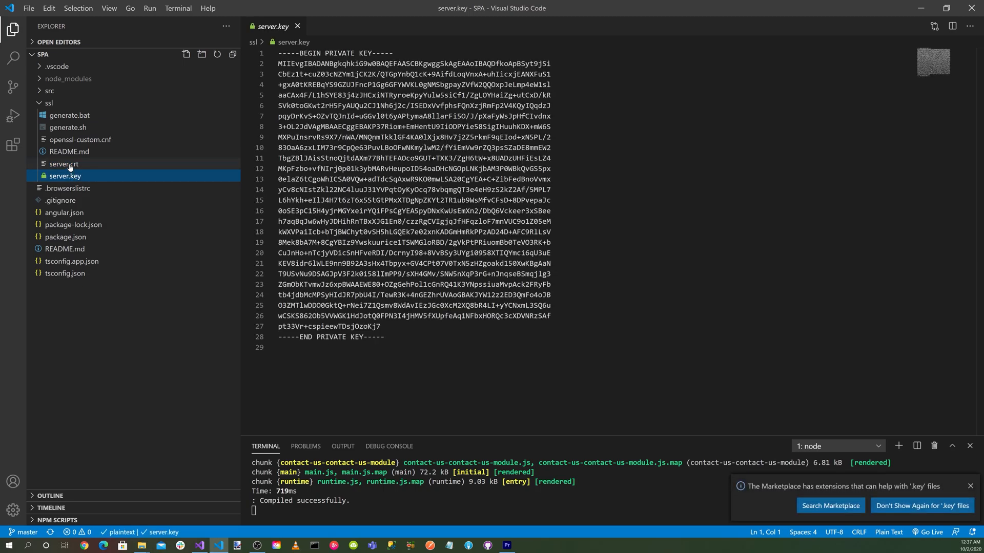
click(63, 164)
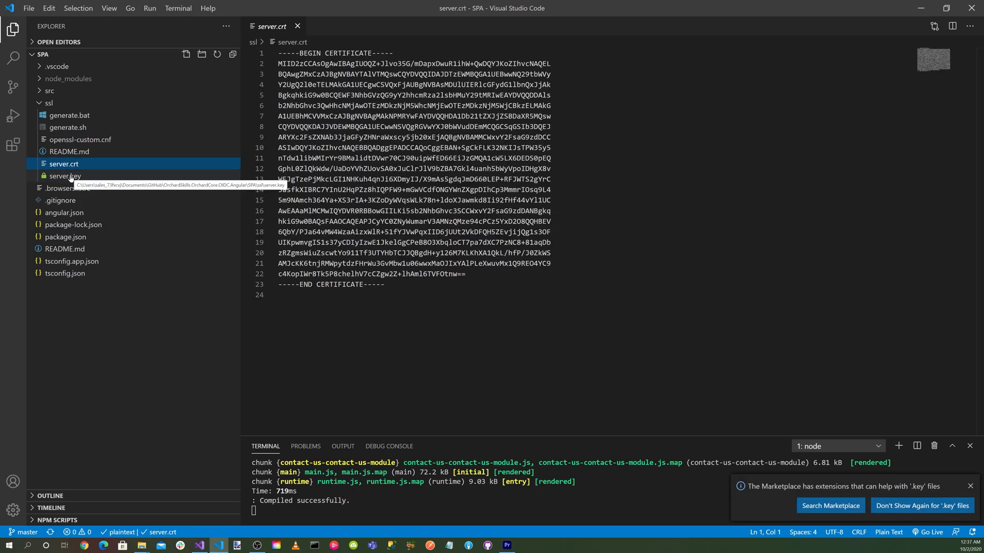
mouse_move(94, 150)
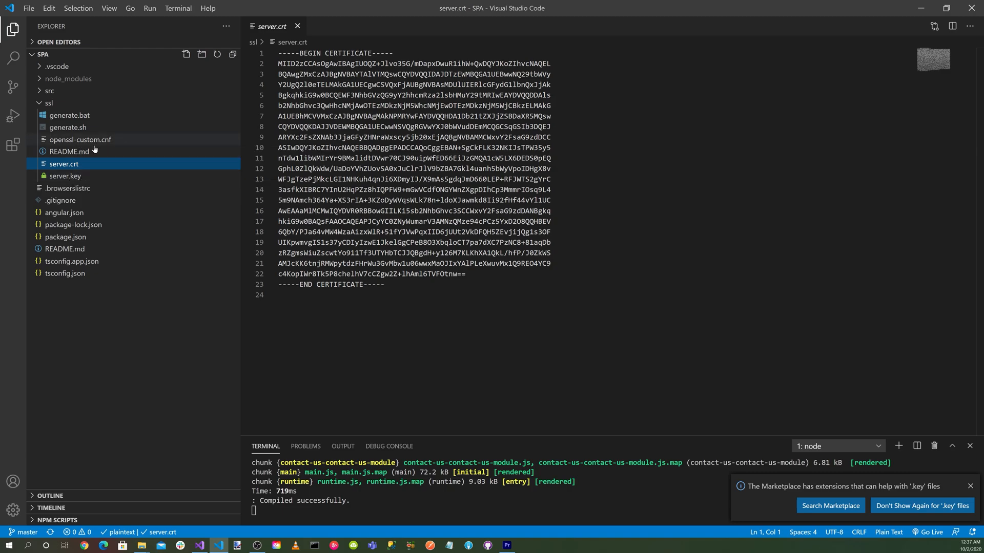
Step: Read README.md down to the Windows 10 certmgr certificate-trust instructions
click(69, 152)
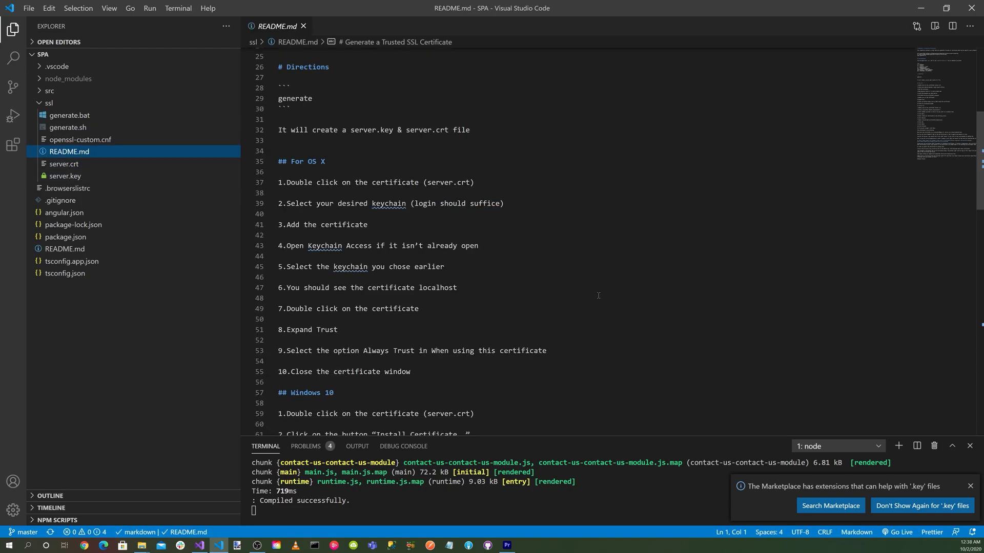
scroll(down, 3)
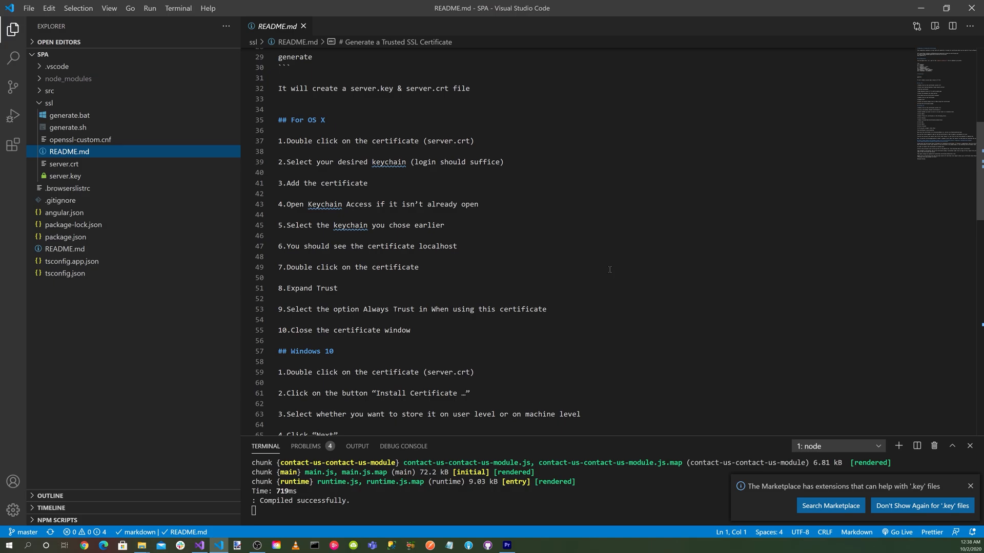
scroll(up, 3)
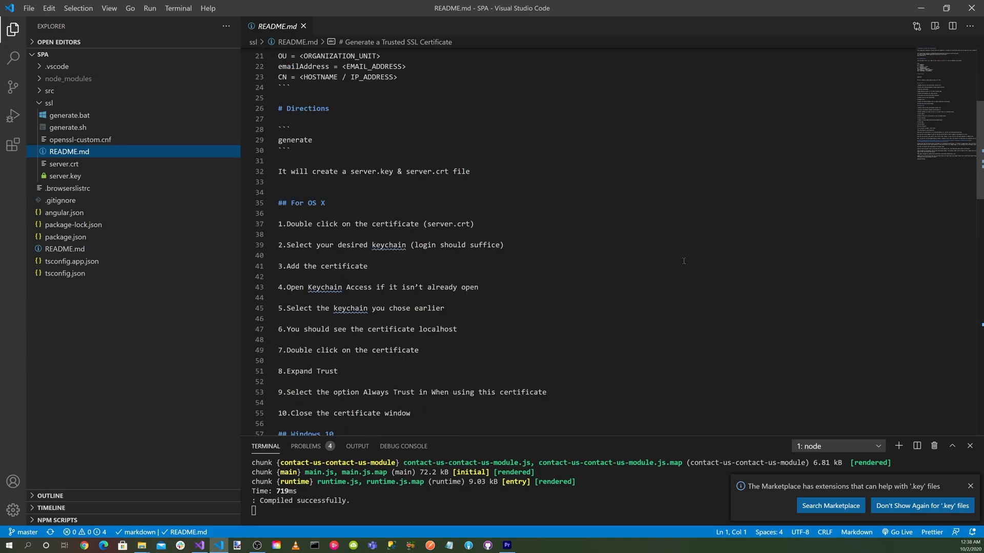
scroll(down, 3)
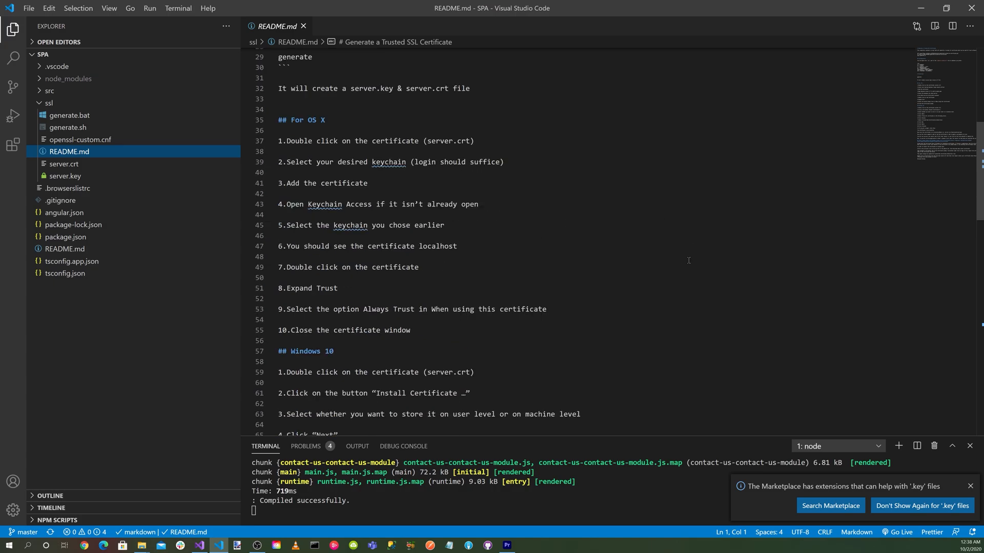
scroll(down, 3)
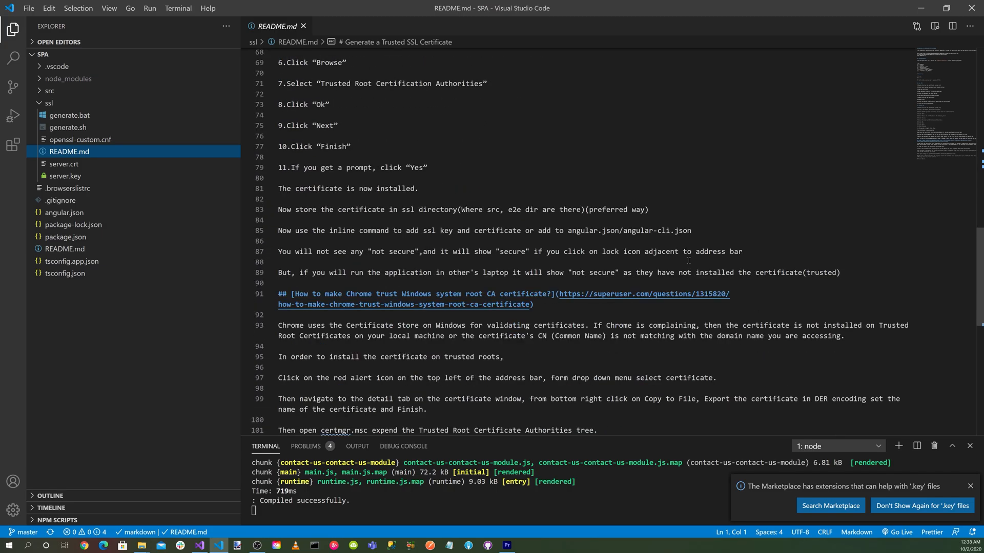
scroll(down, 3)
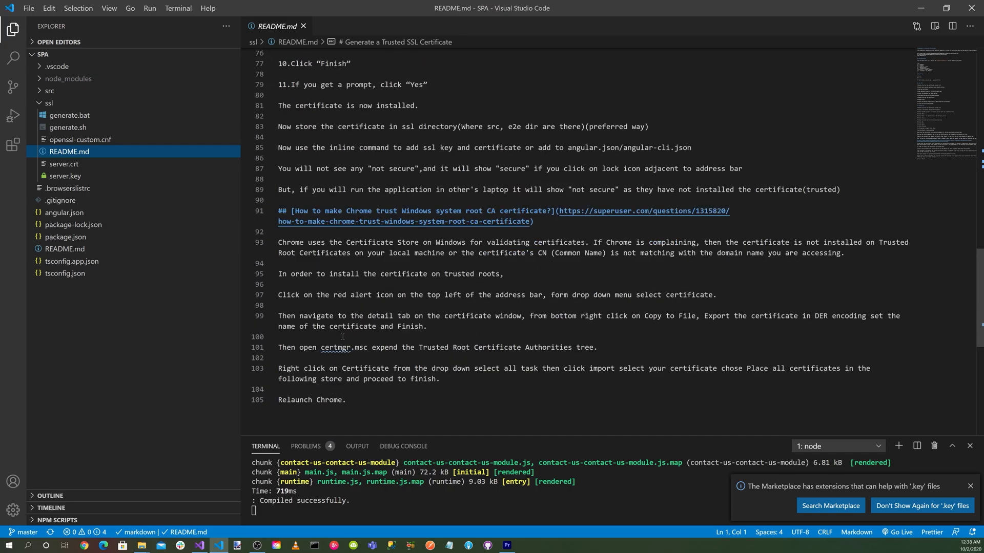
mouse_move(334, 348)
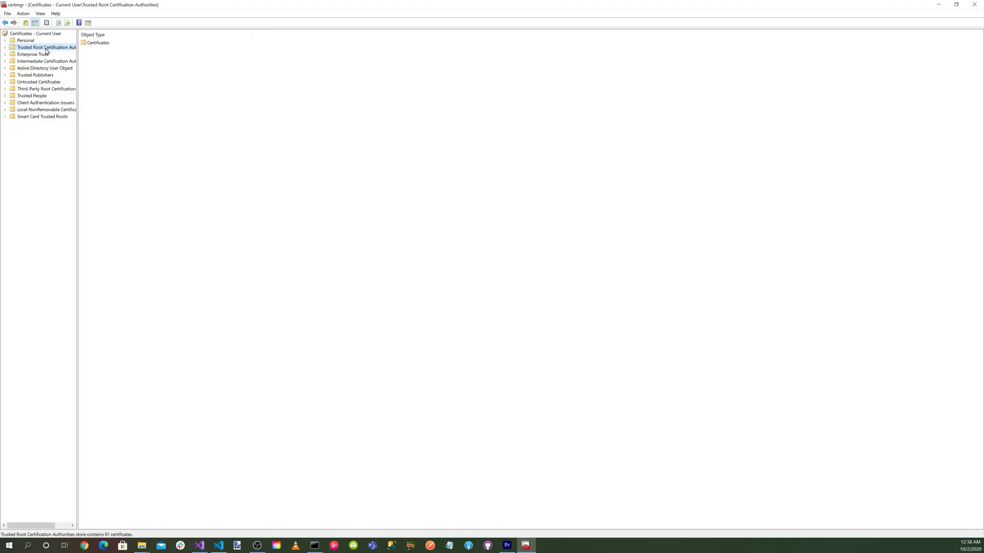
Step: Import server.crt into the current user's Trusted Root Certification Authorities store and confirm trusting localhost
right_click(97, 43)
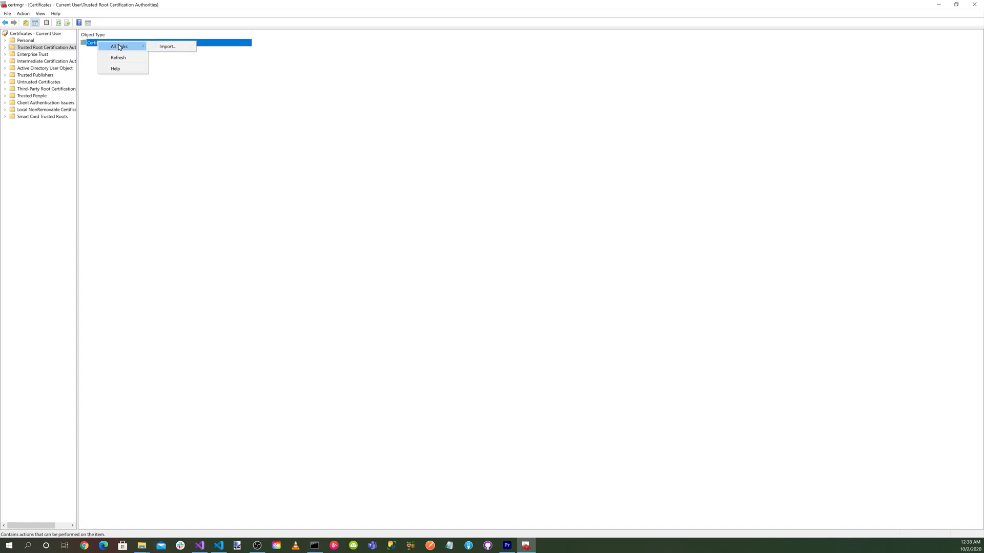
click(167, 46)
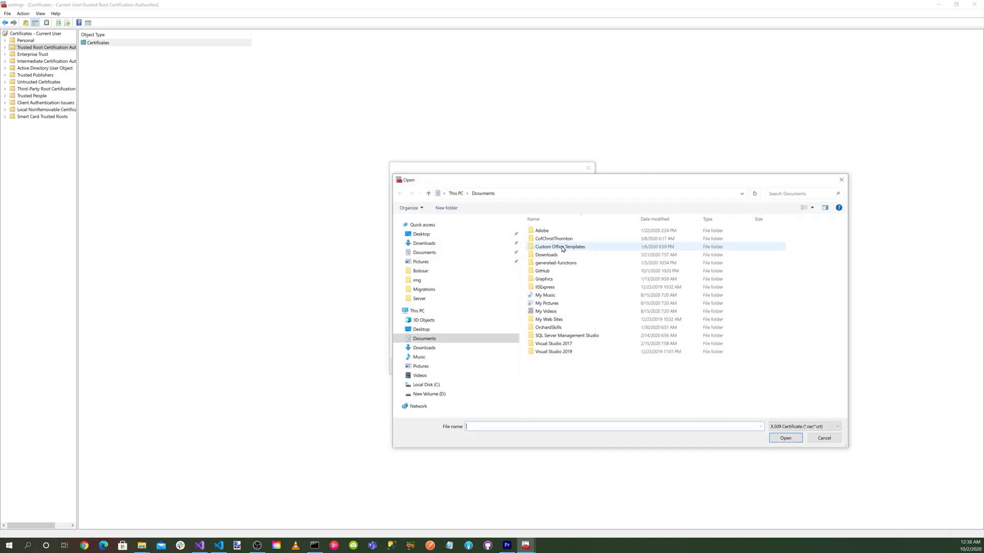
mouse_move(559, 247)
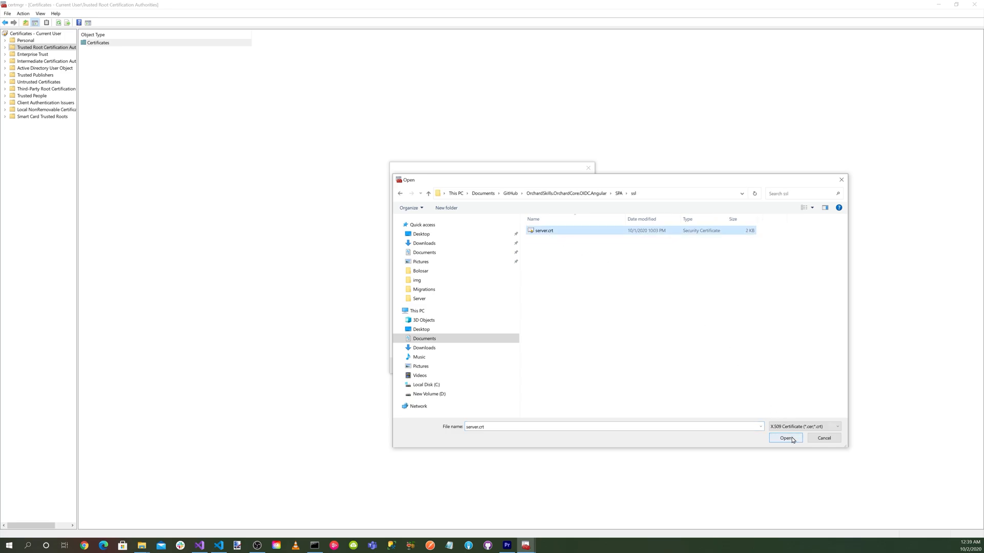
click(786, 437)
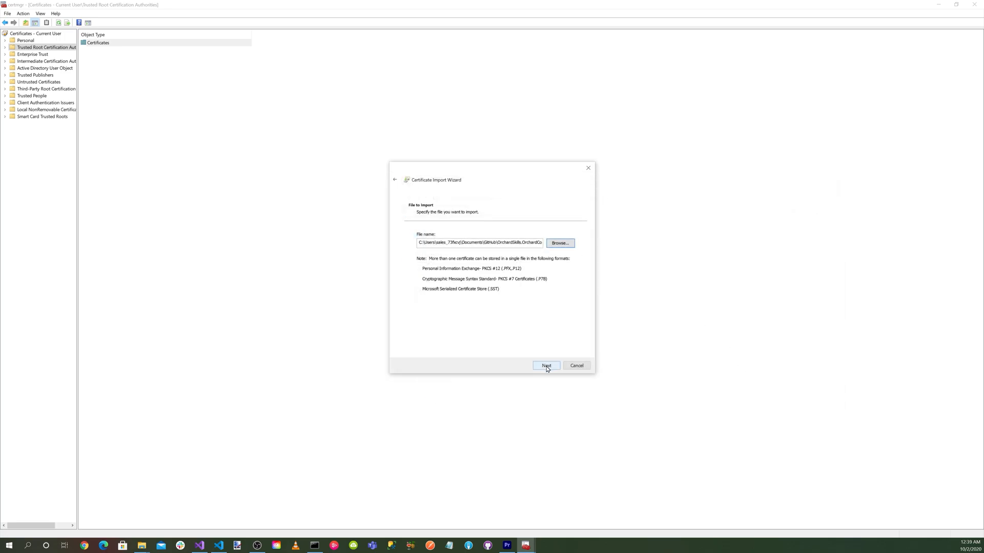
click(545, 366)
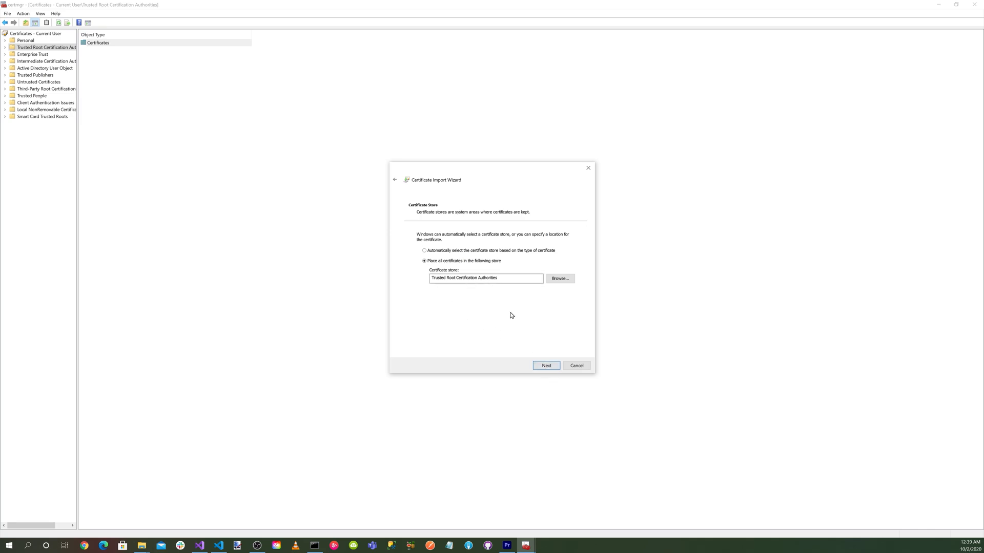
click(545, 365)
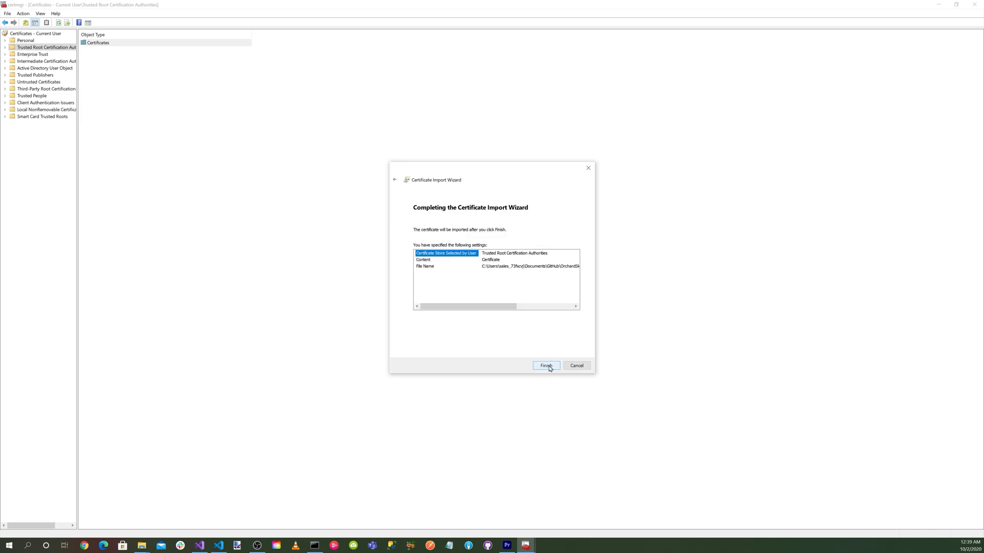
click(545, 365)
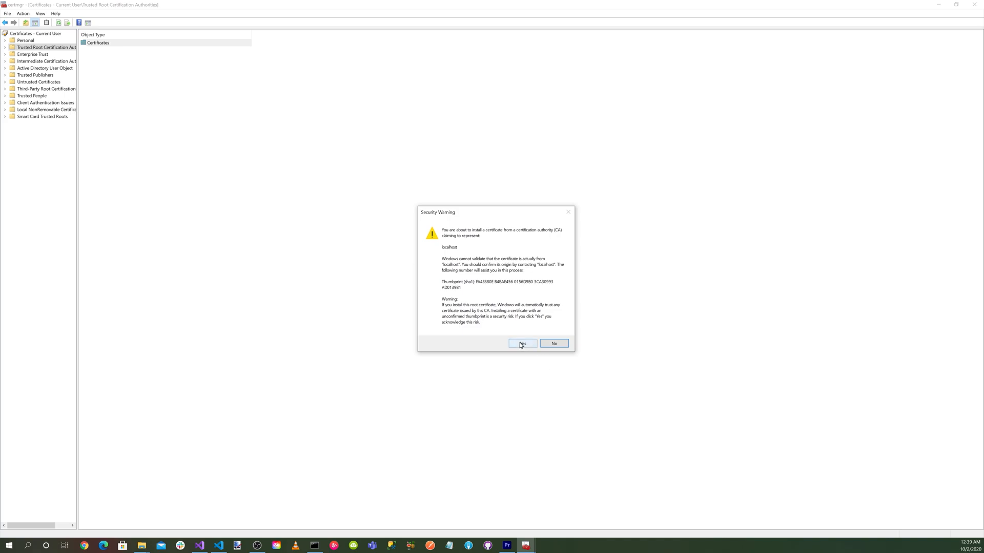
click(521, 343)
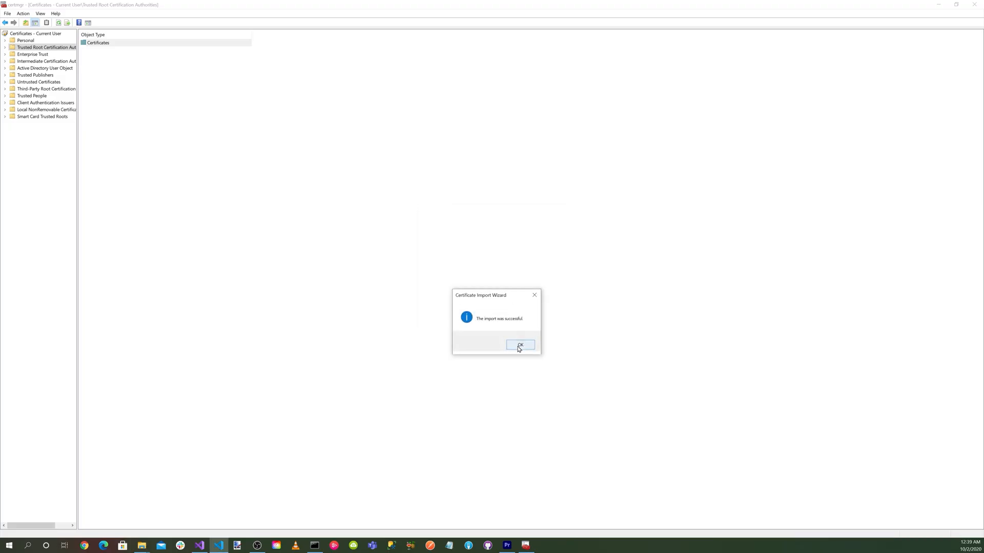
click(519, 345)
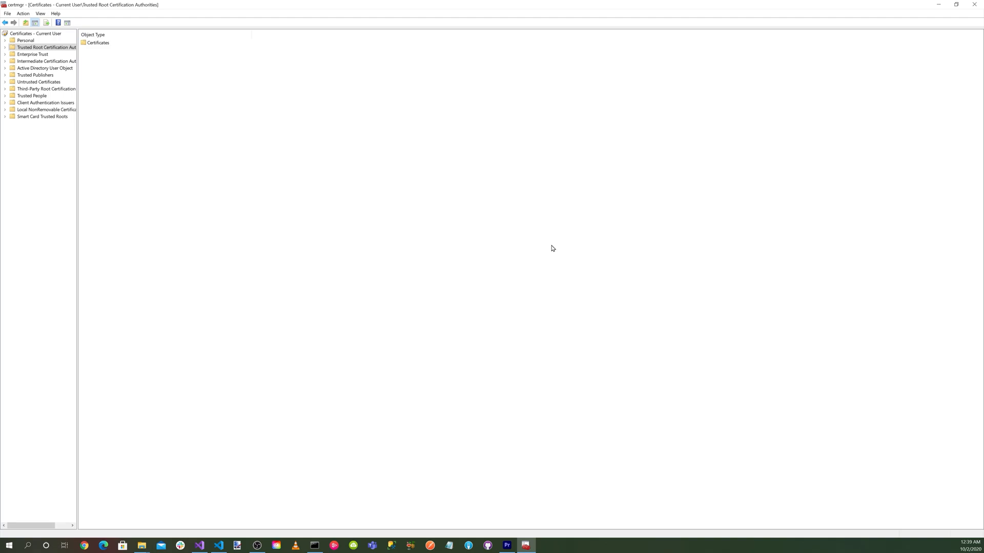
click(217, 544)
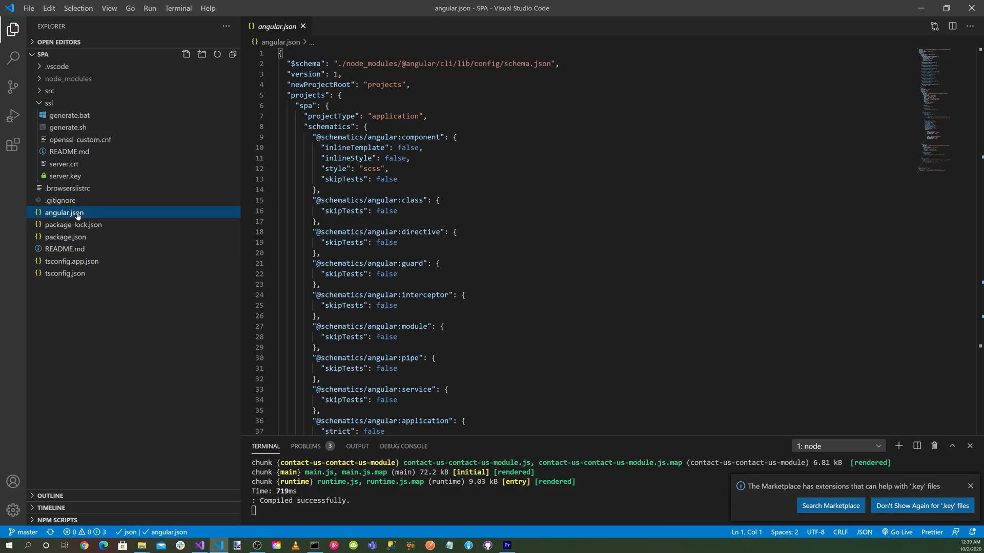
Step: Review package.json's dependencies and ssl start script, then expand the src folder
scroll(down, 3)
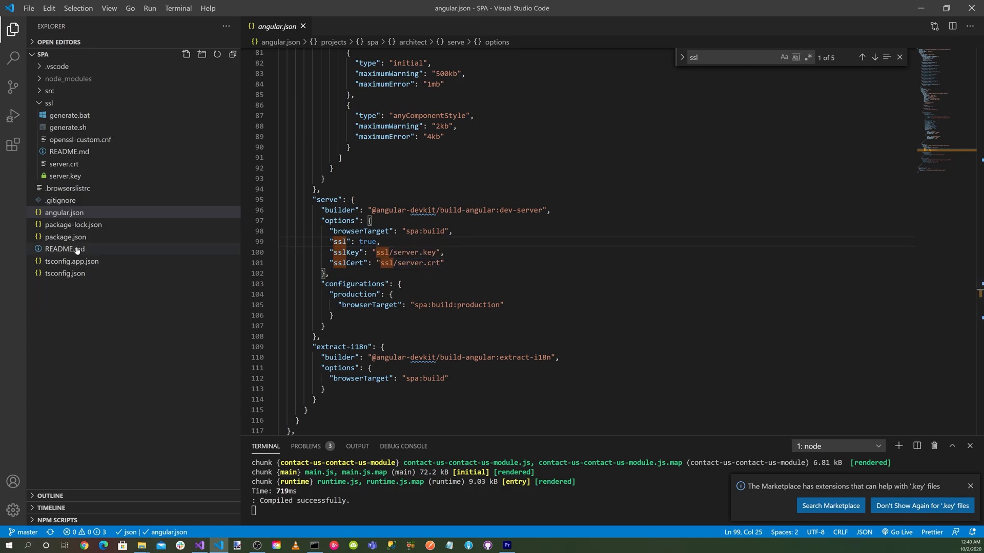
click(66, 237)
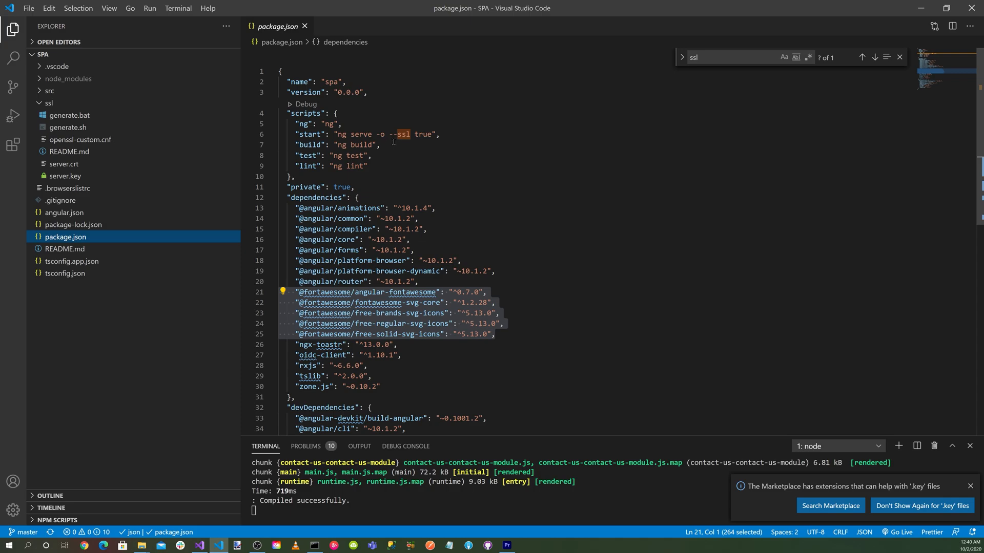
mouse_move(510, 253)
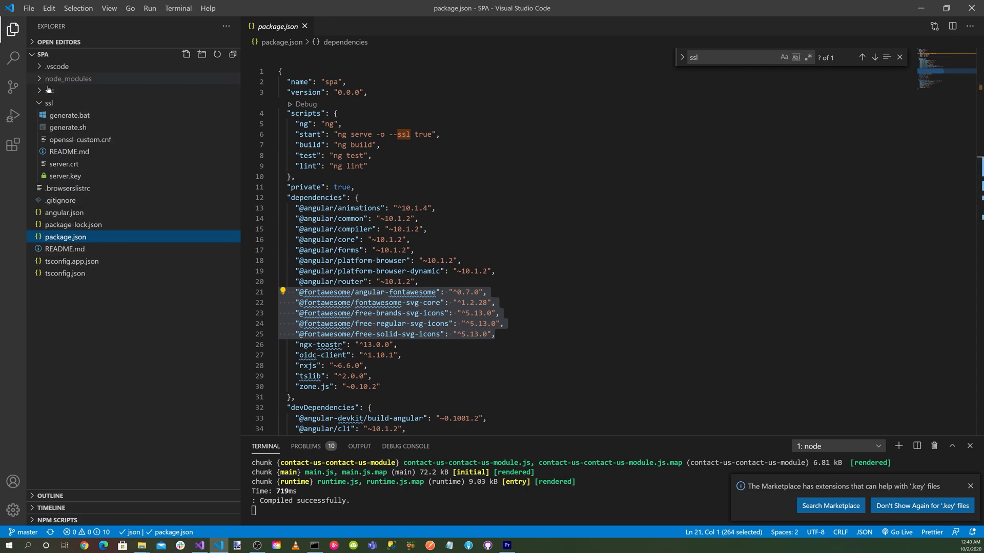
click(48, 91)
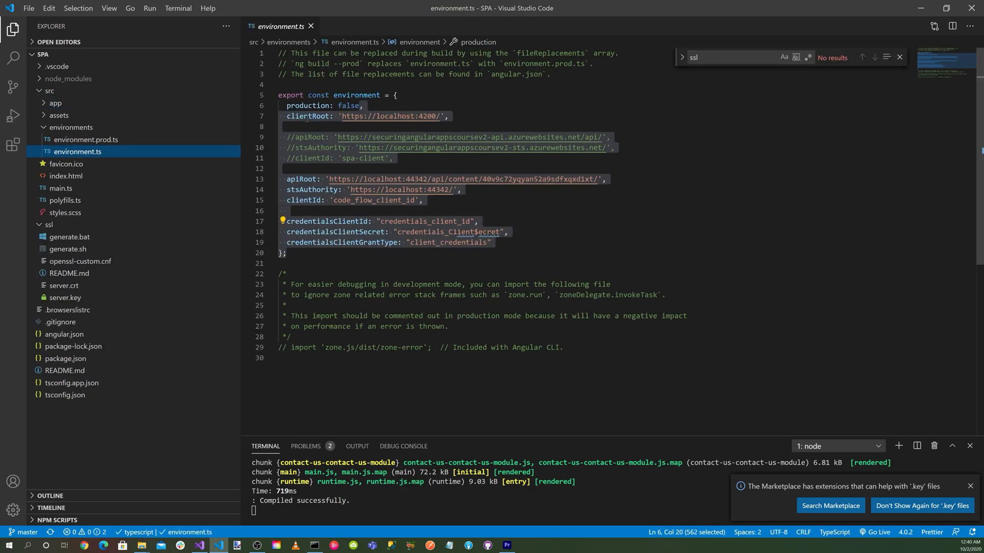
mouse_move(348, 105)
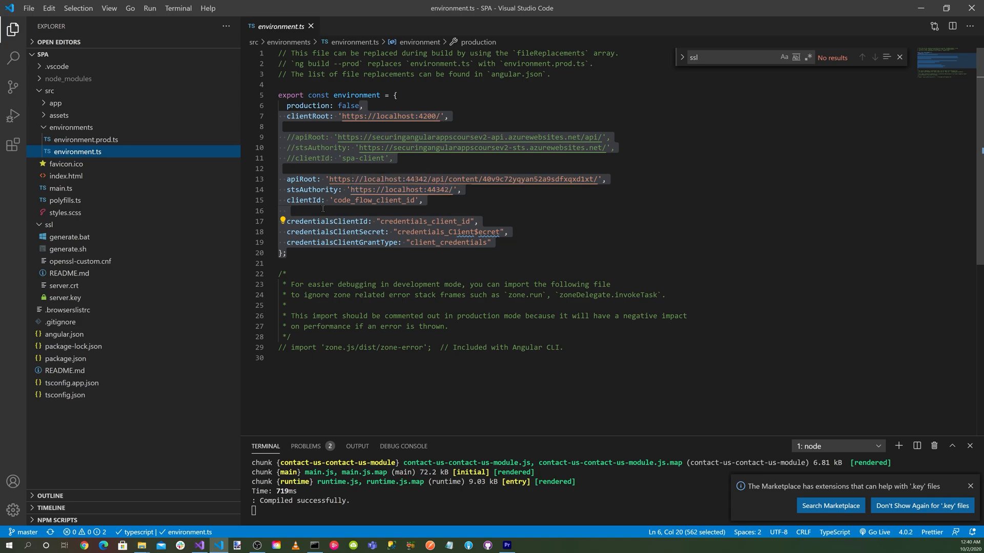
mouse_move(546, 274)
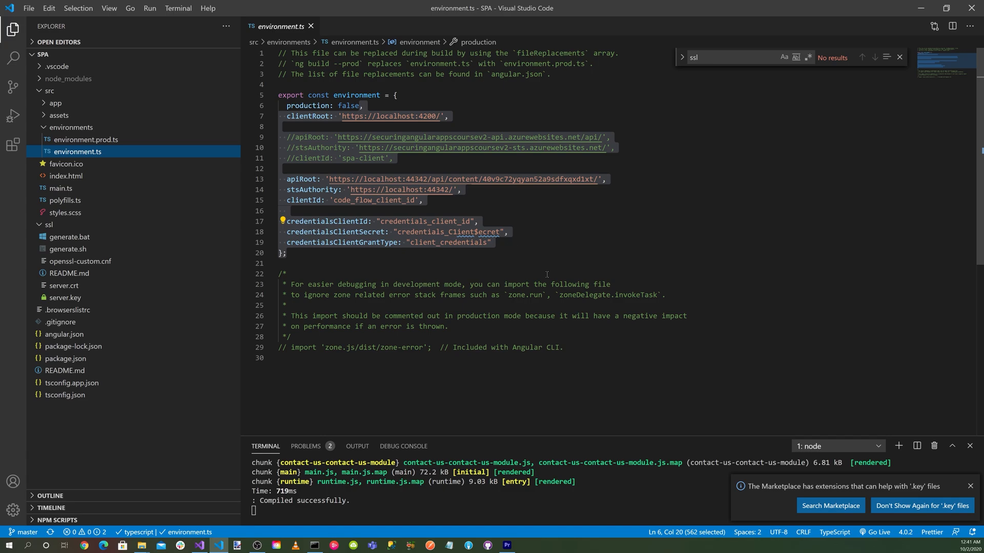
mouse_move(127, 237)
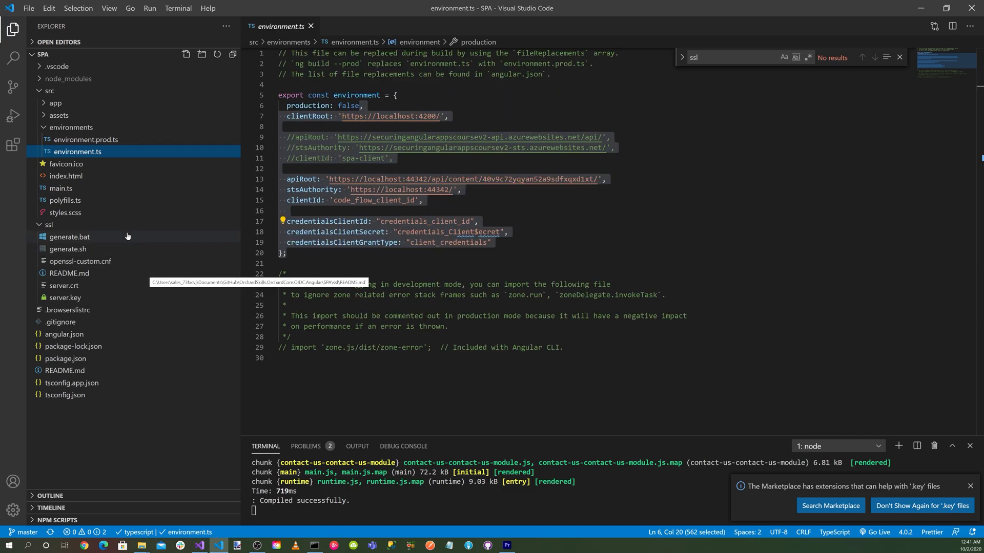
Step: Expand the src/app folder listing home, services, navbar and callback components
click(55, 103)
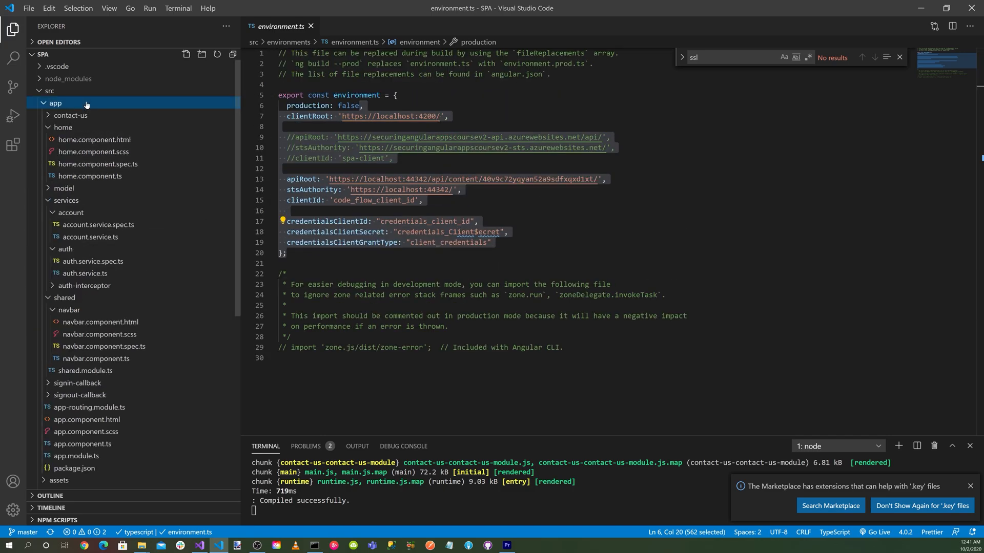
mouse_move(90, 240)
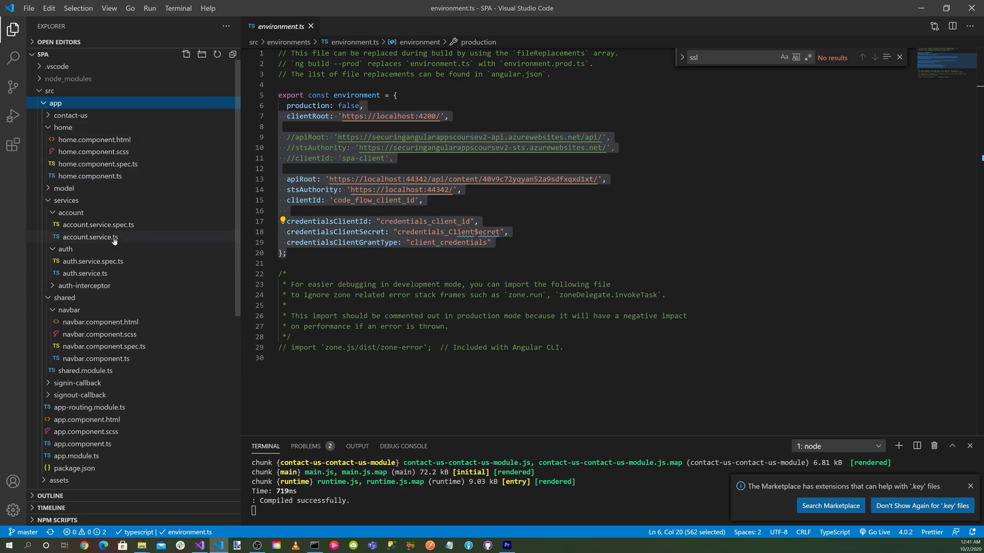
mouse_move(85, 275)
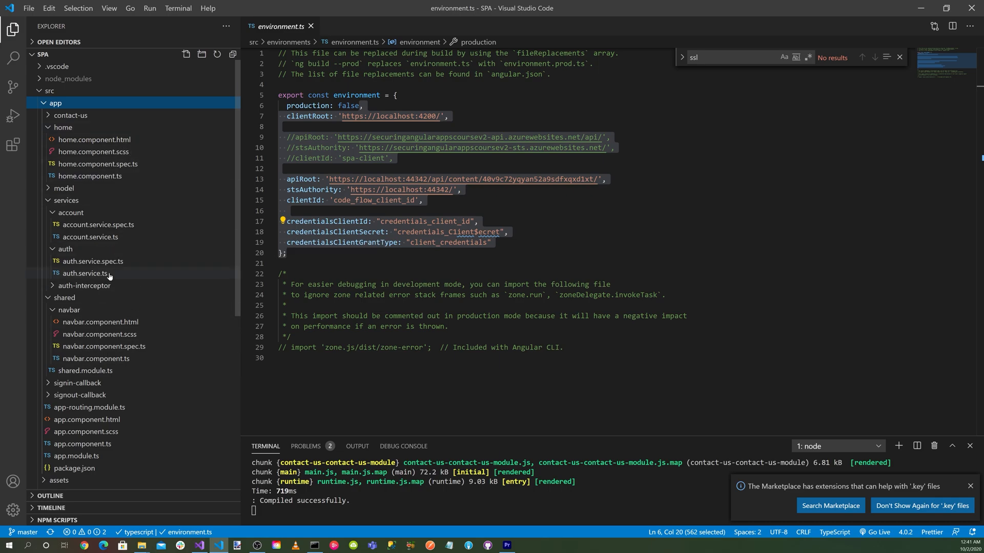
Step: Review auth.service.ts from its UserManager stsSettings down to login, isLoggedIn and completeLogin
click(86, 273)
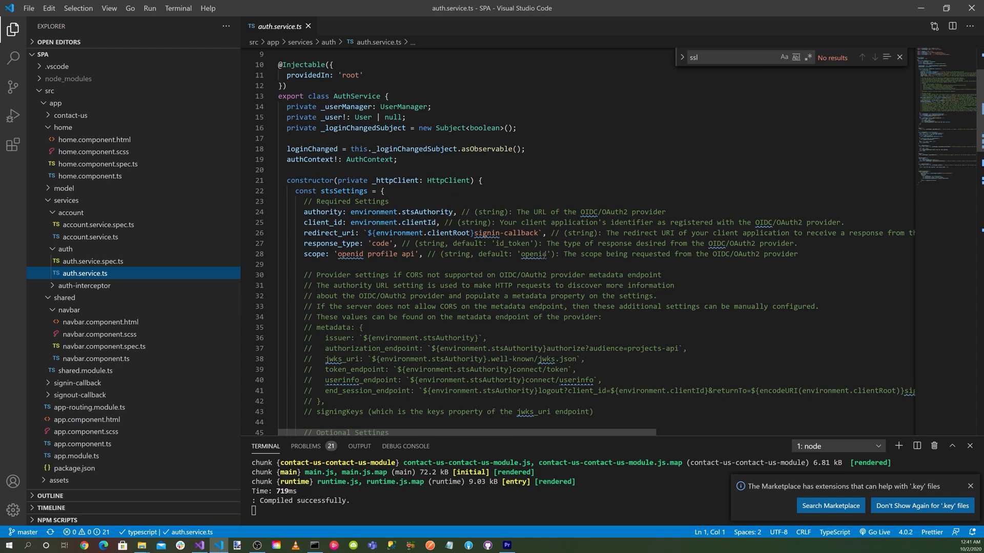
scroll(up, 3)
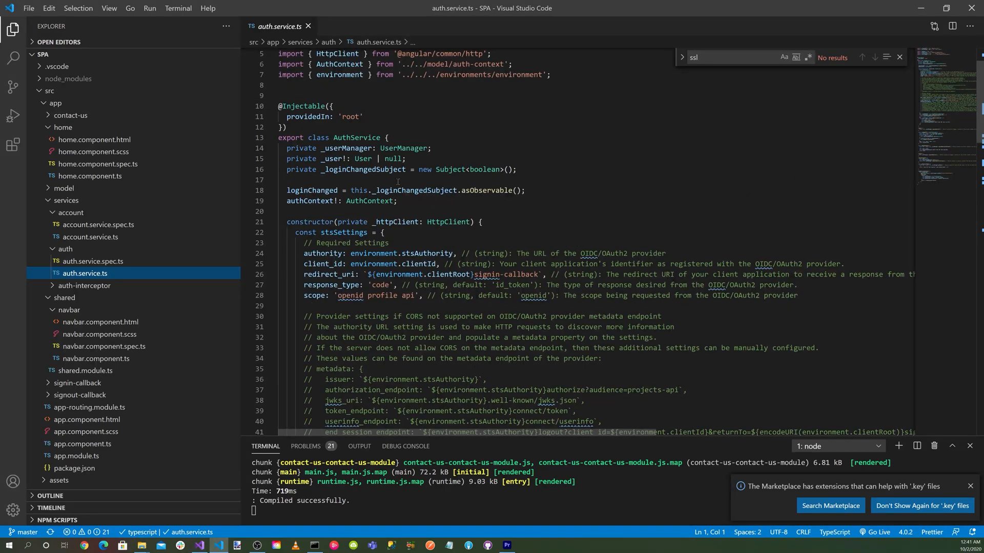
mouse_move(435, 228)
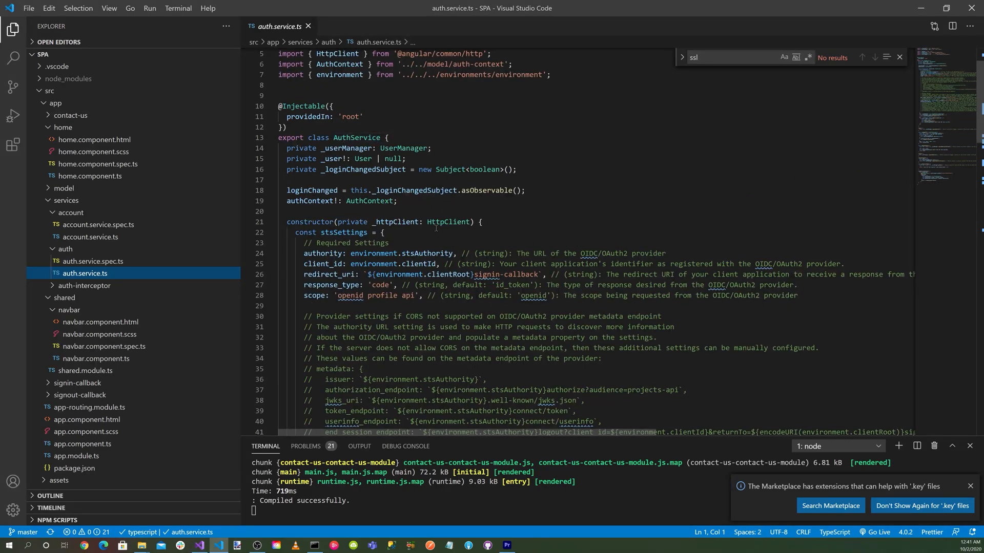
scroll(down, 3)
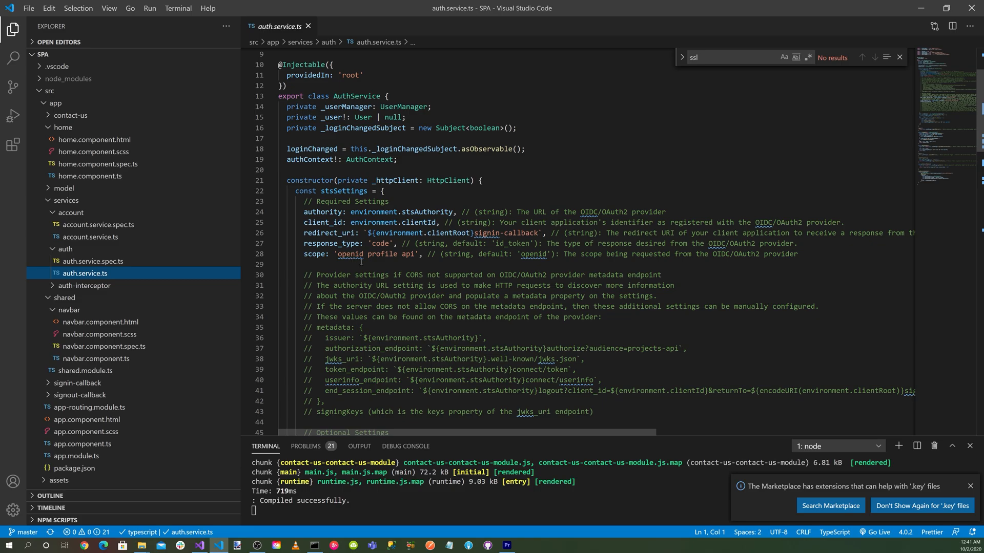
scroll(down, 3)
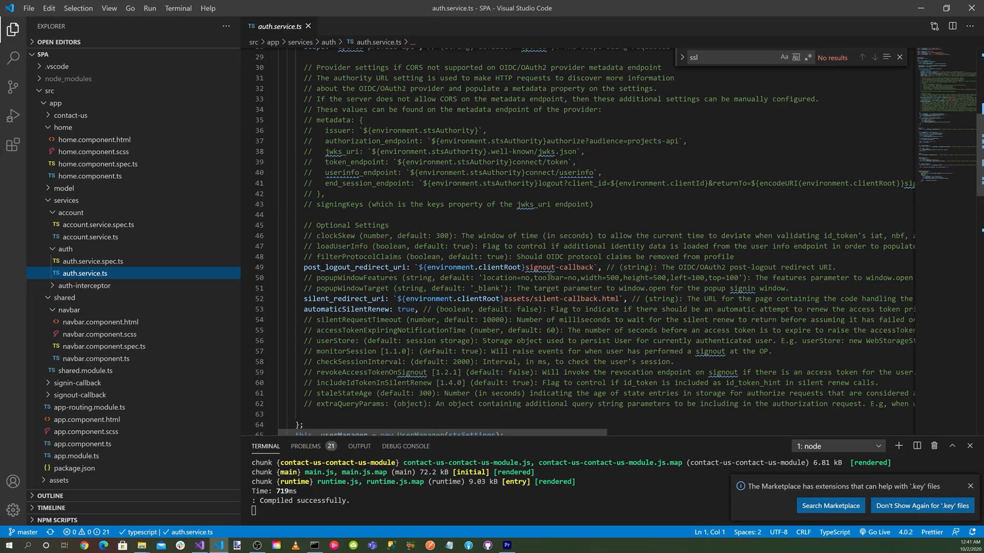
scroll(down, 3)
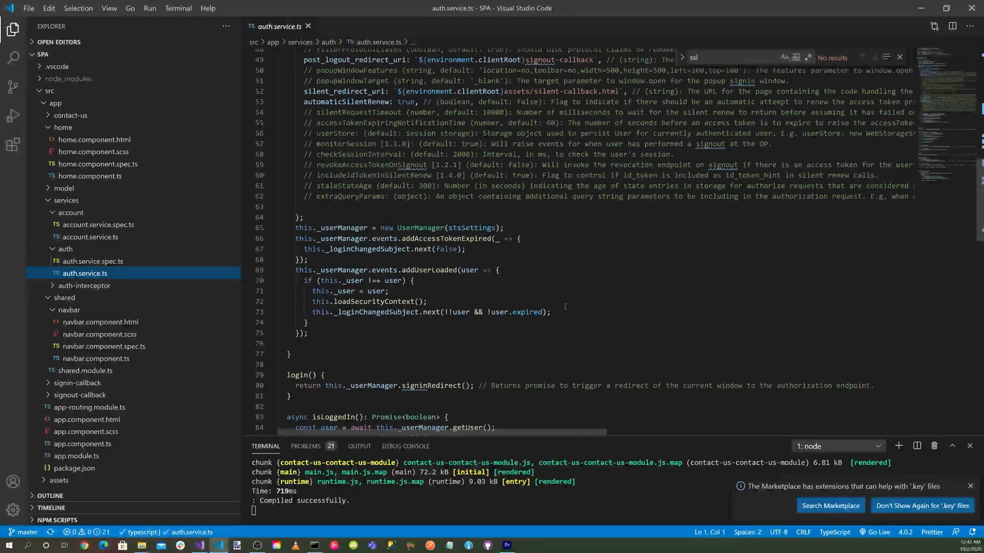
scroll(down, 3)
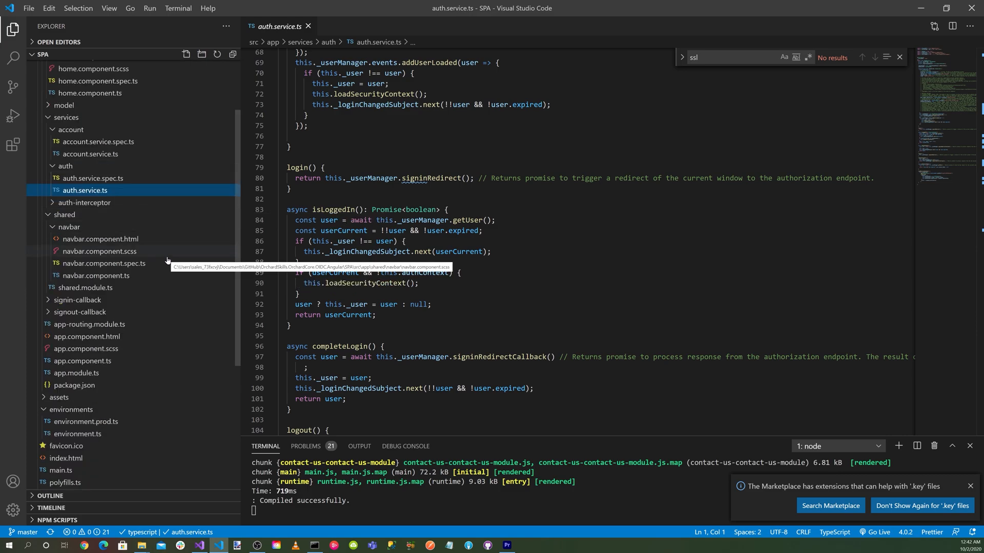
Step: Review navbar.component.html's Login/Logout buttons, then move on to navbar.component.ts
click(101, 239)
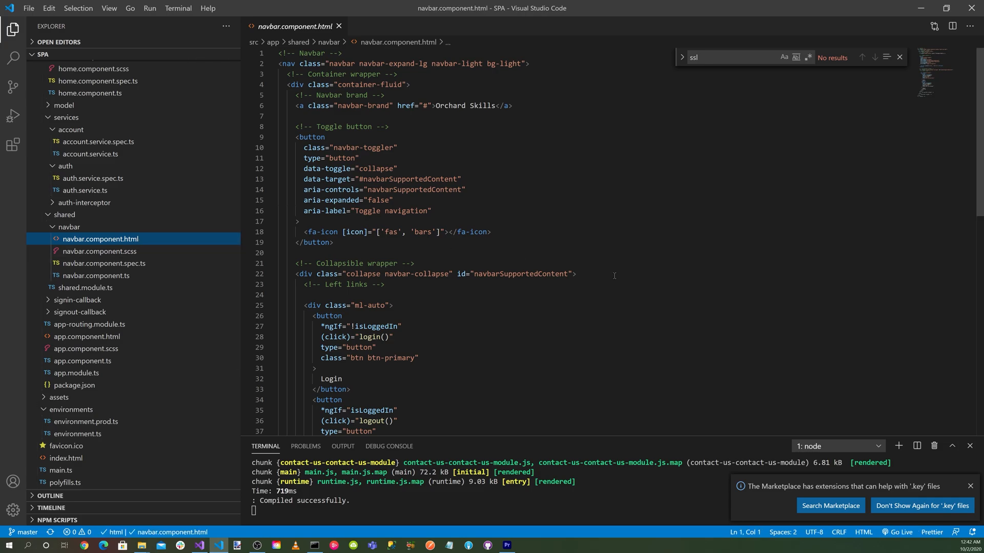
scroll(up, 3)
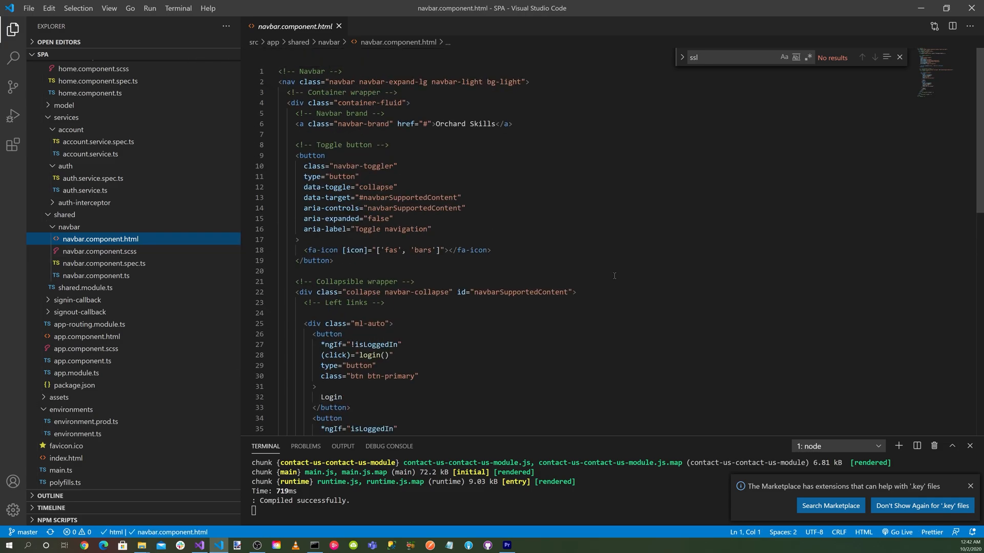
scroll(down, 3)
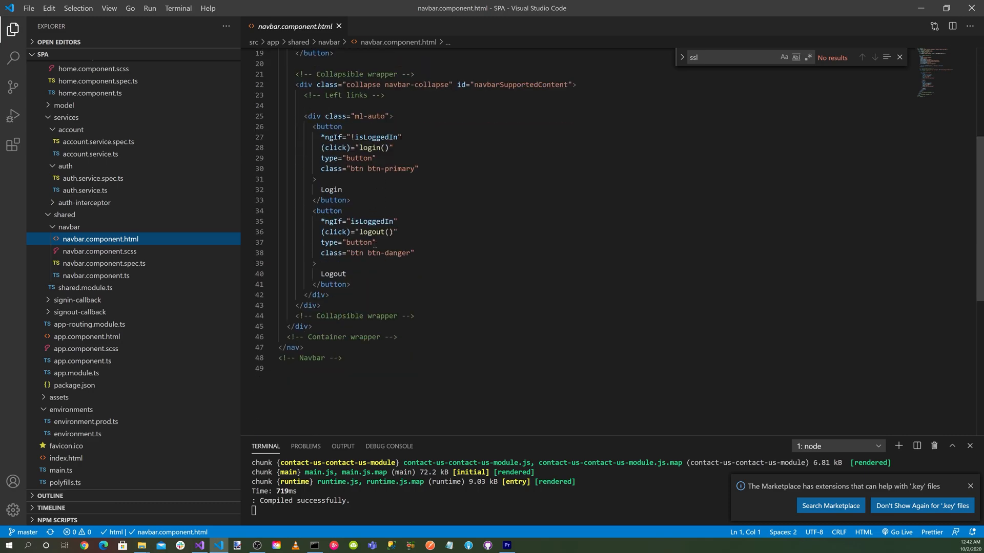
click(97, 275)
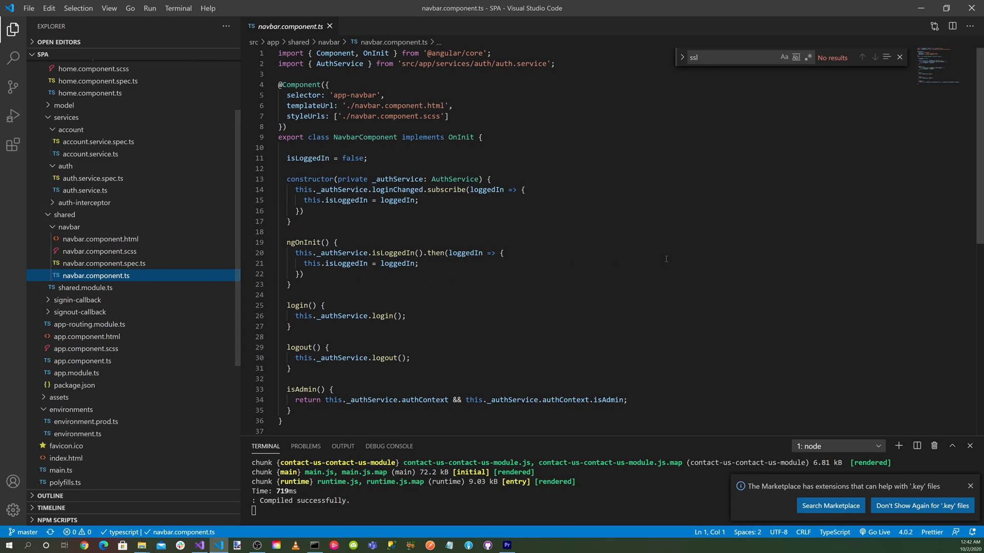
mouse_move(517, 71)
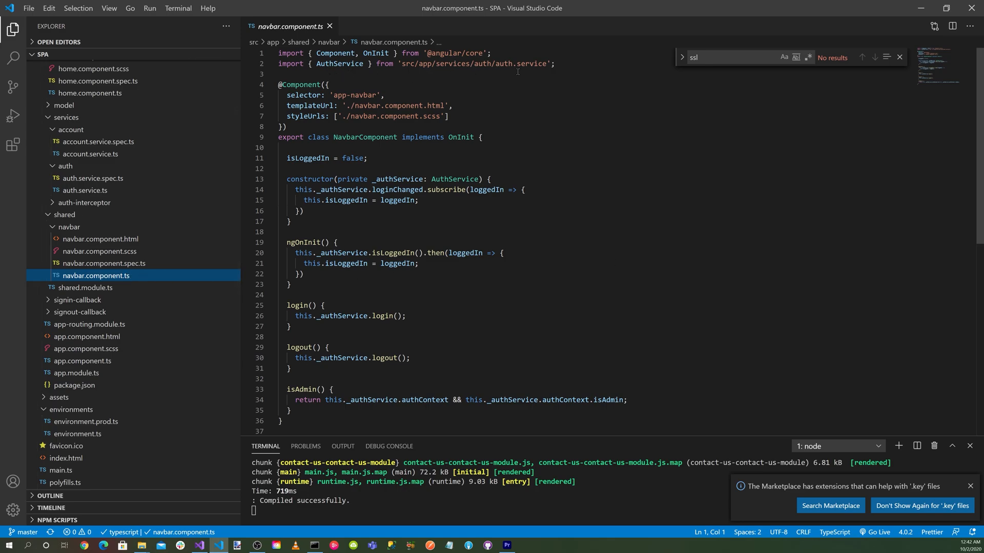
mouse_move(383, 278)
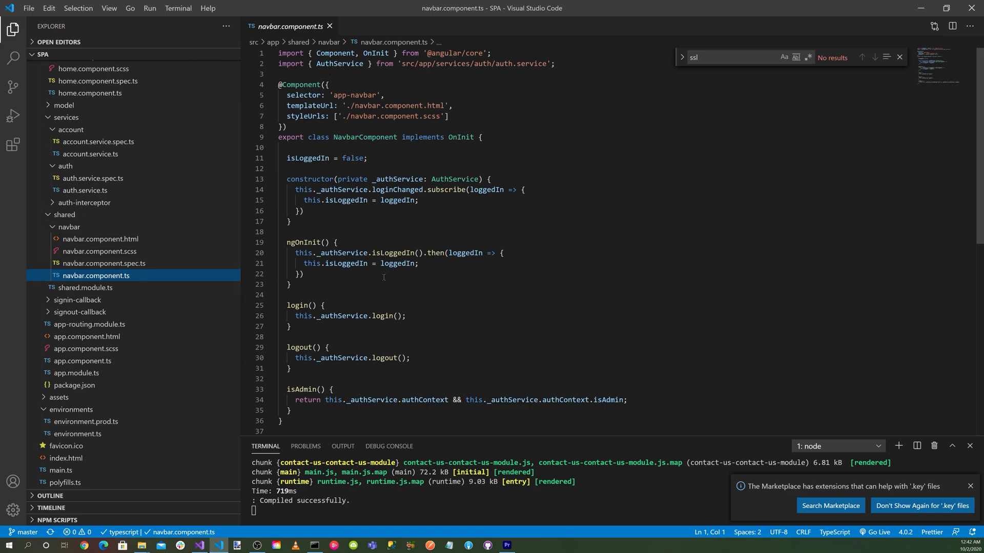
mouse_move(402, 287)
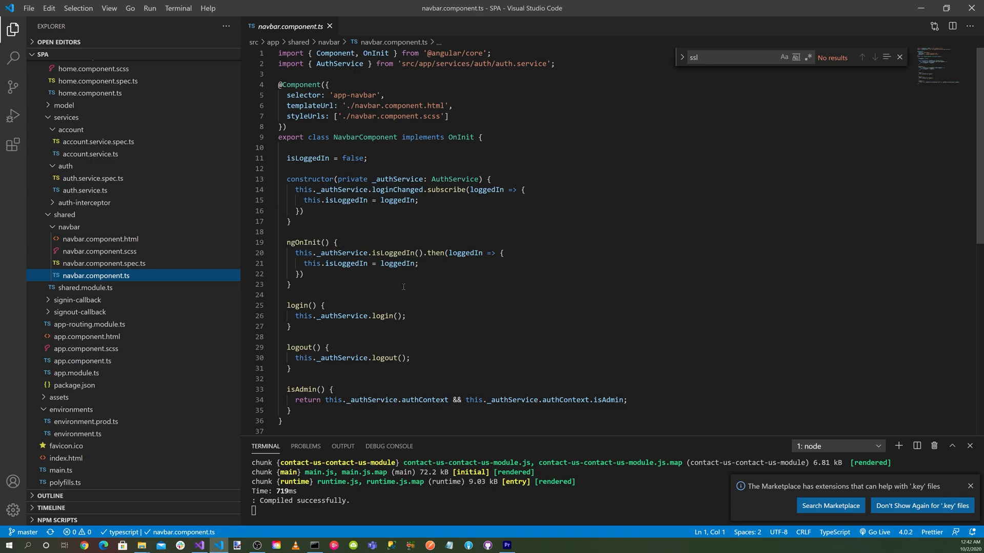
mouse_move(443, 260)
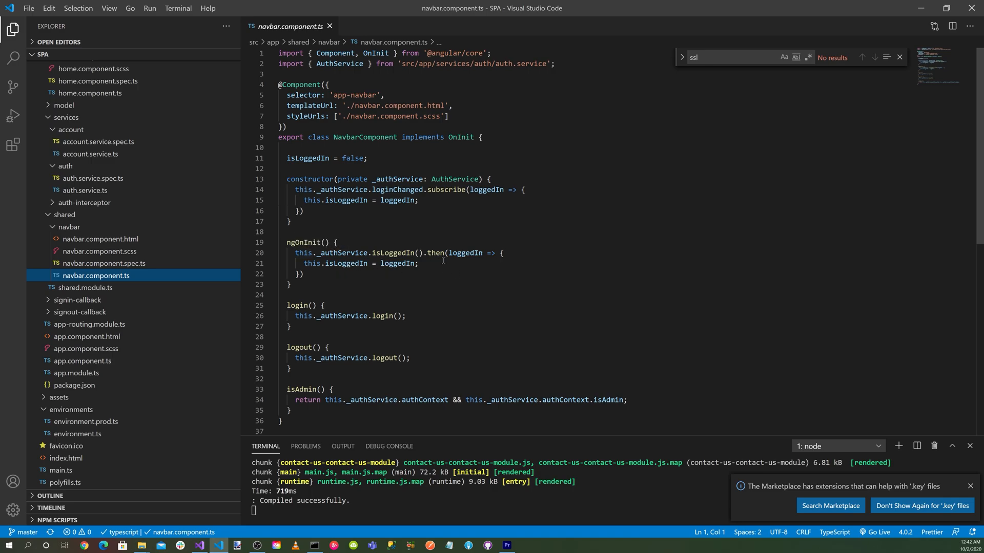
mouse_move(481, 298)
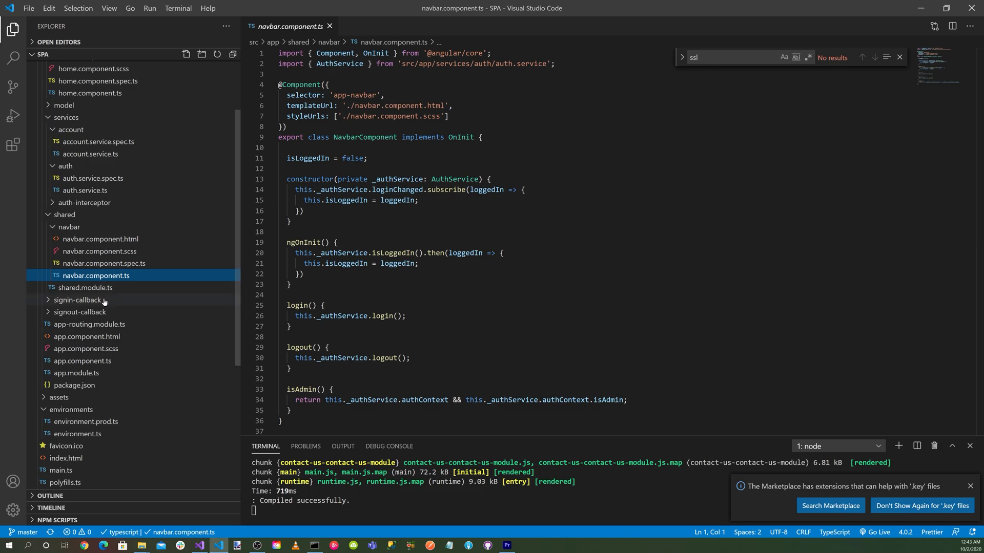
Step: Expand signin-callback and review its component template and the completeLogin/completeLogout redirects
click(77, 300)
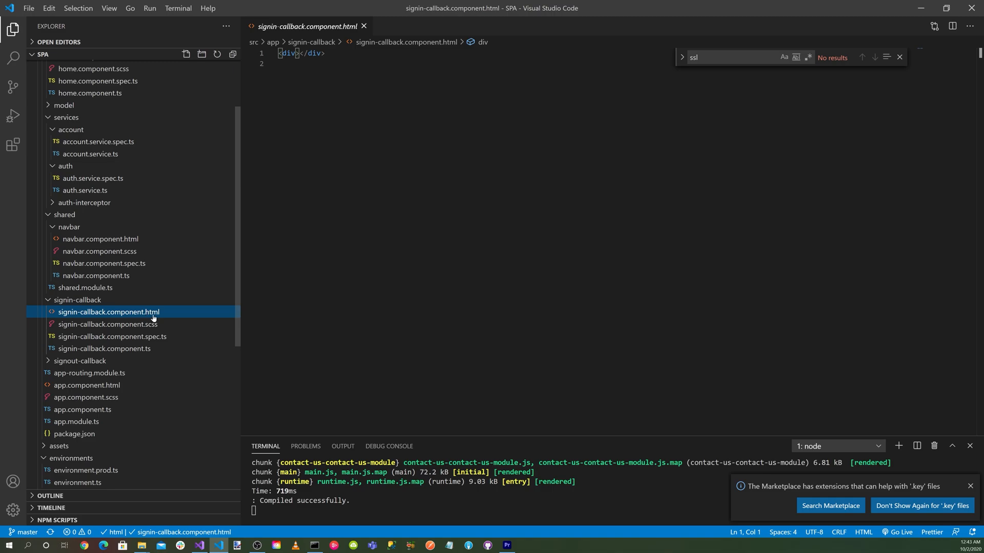
click(104, 348)
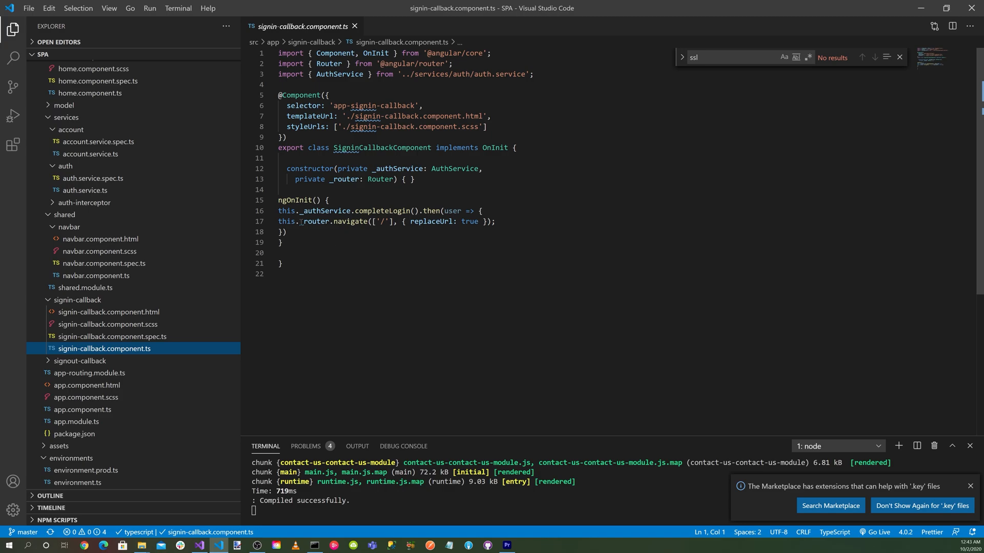
mouse_move(350, 221)
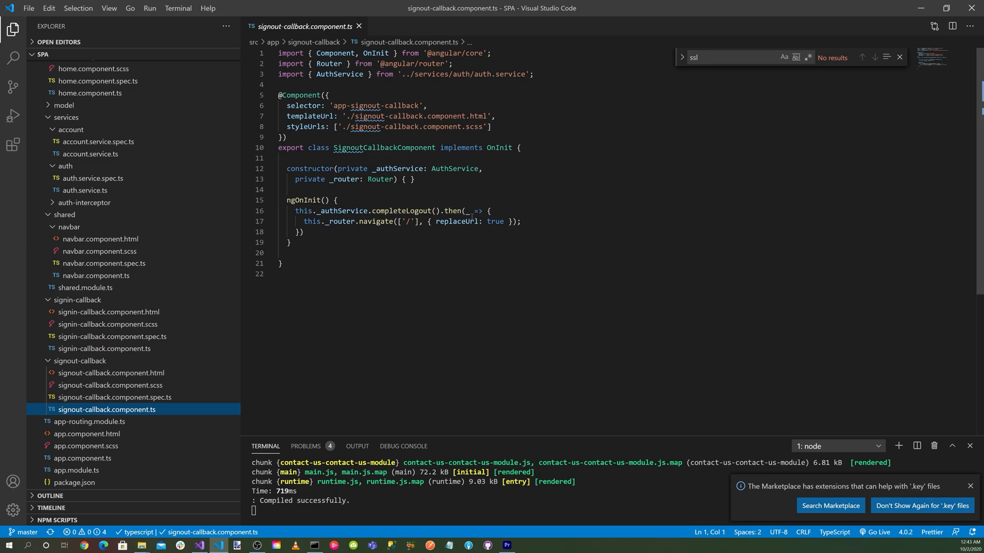
scroll(down, 3)
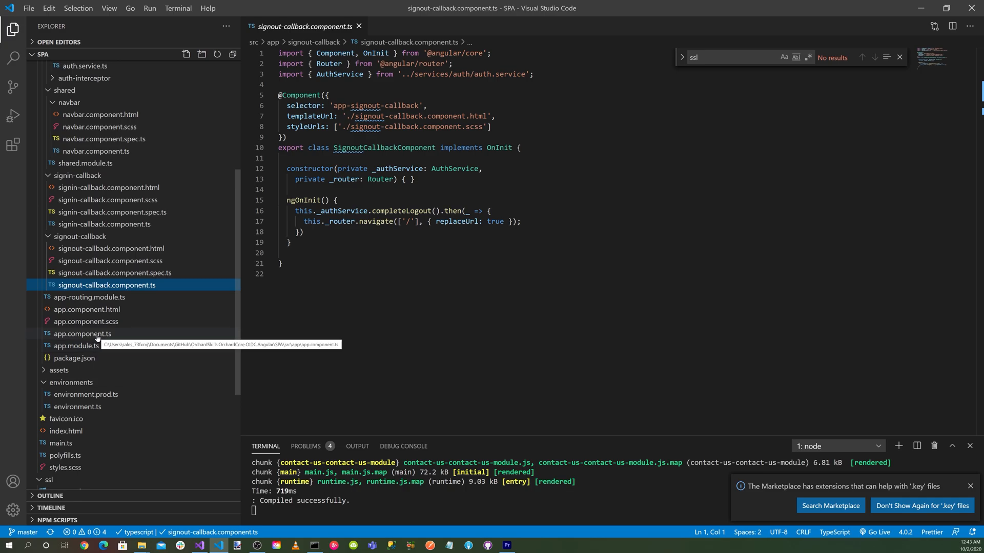
Step: Read through app.component.ts down to its update and add subscriber HTTP calls
click(82, 333)
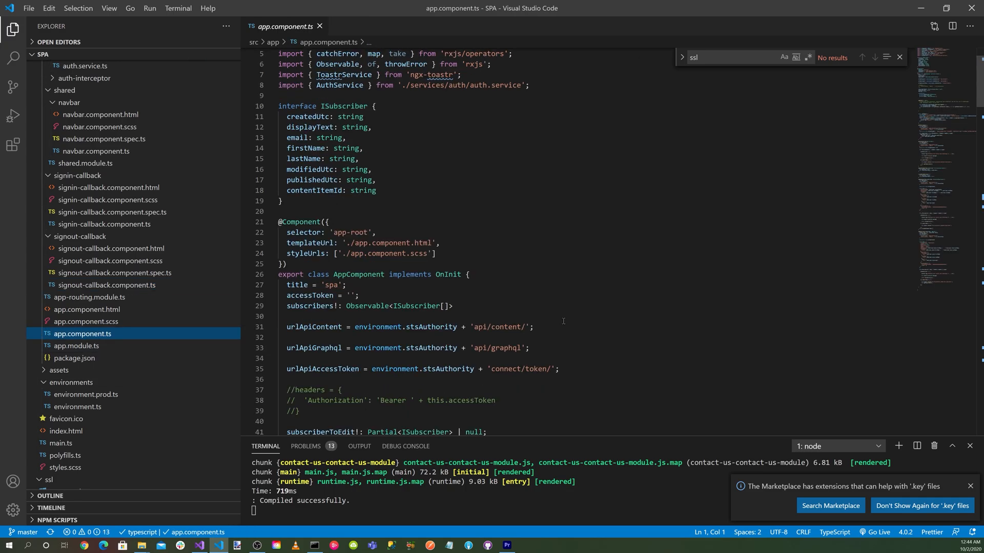
scroll(down, 3)
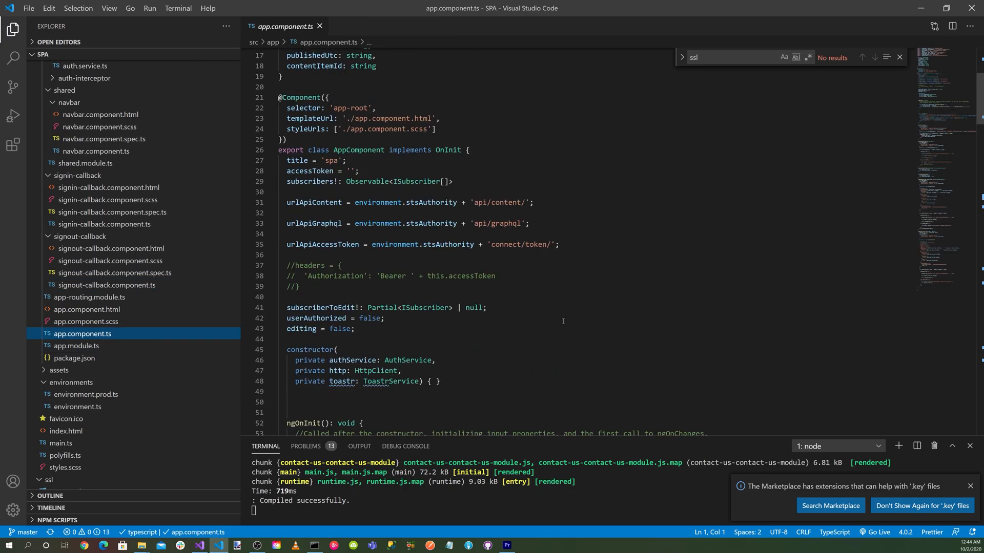
scroll(down, 3)
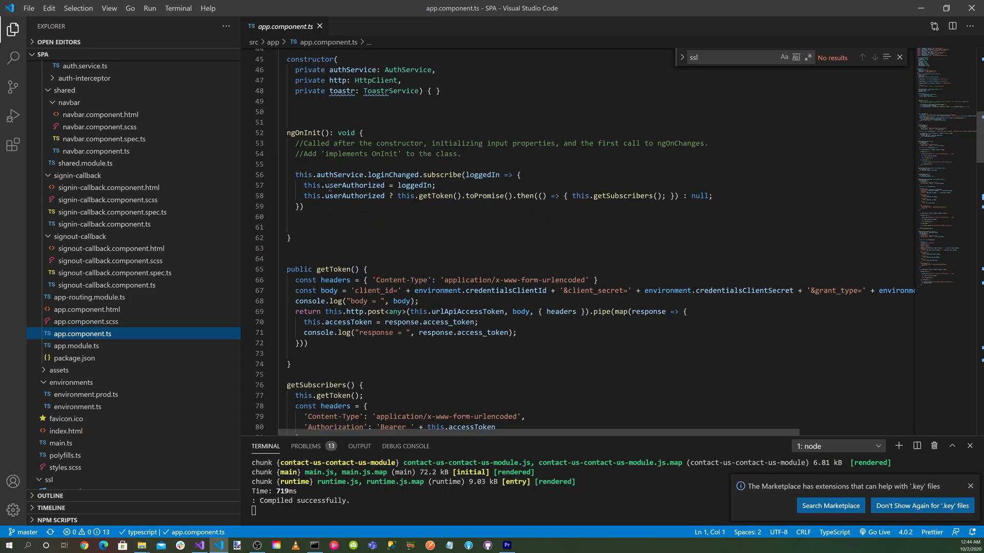
scroll(down, 3)
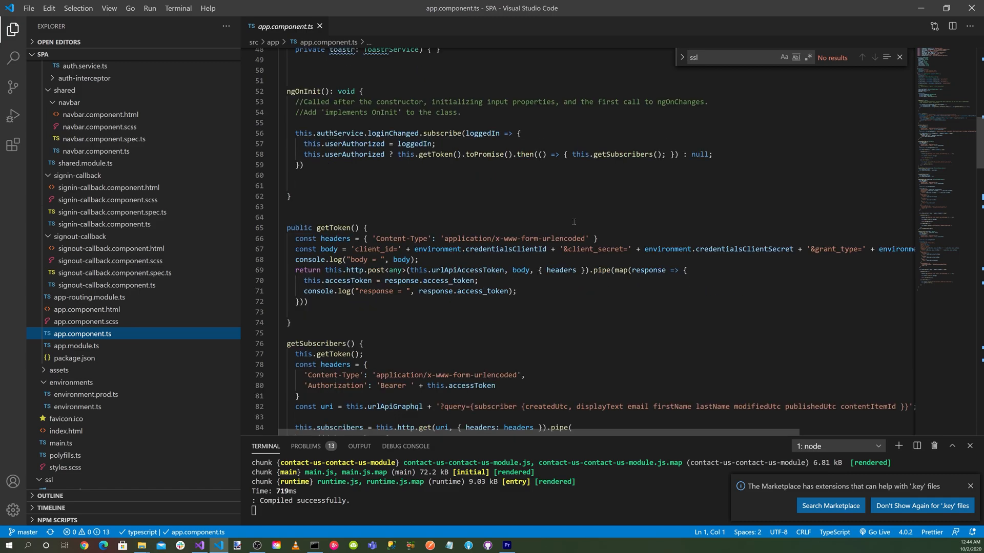
scroll(down, 3)
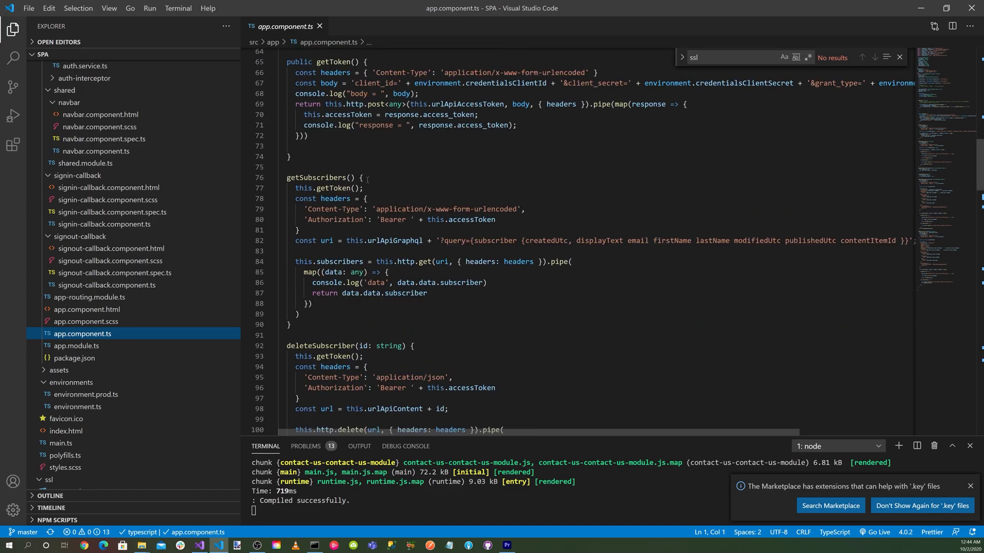
scroll(down, 3)
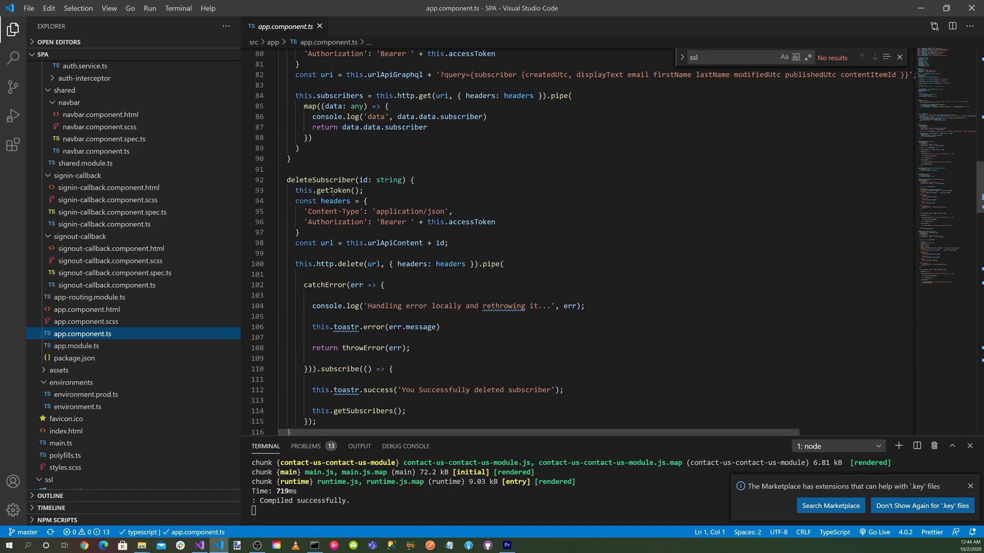
scroll(down, 3)
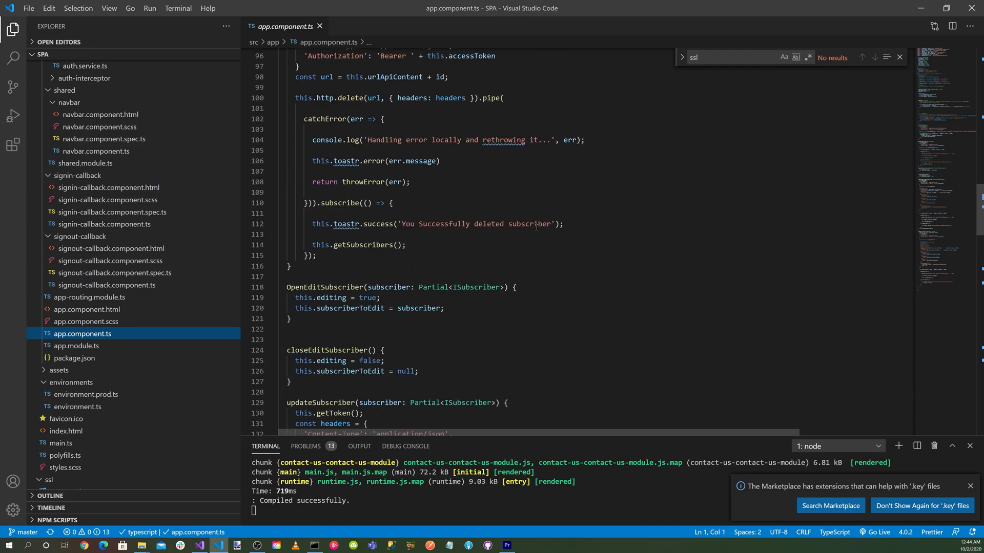
scroll(down, 3)
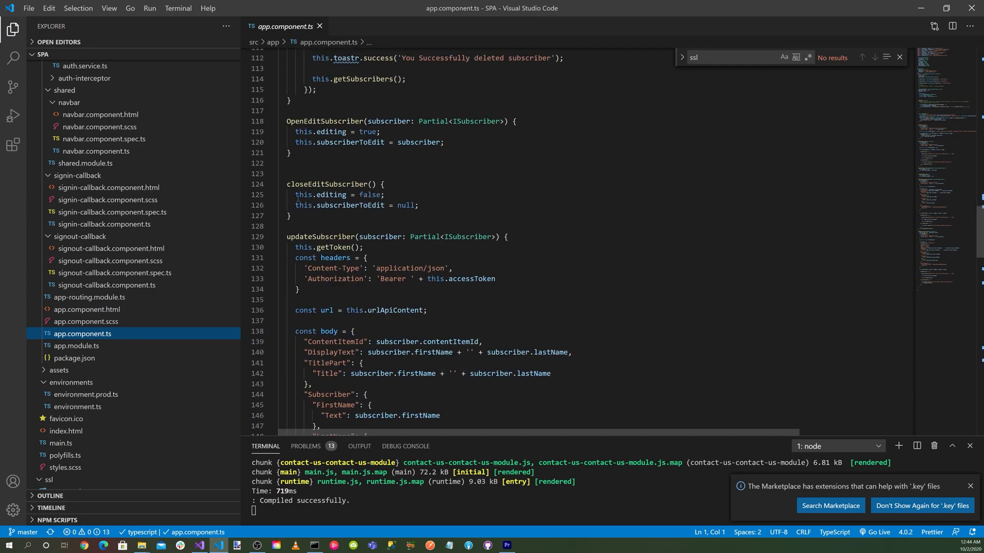
scroll(down, 3)
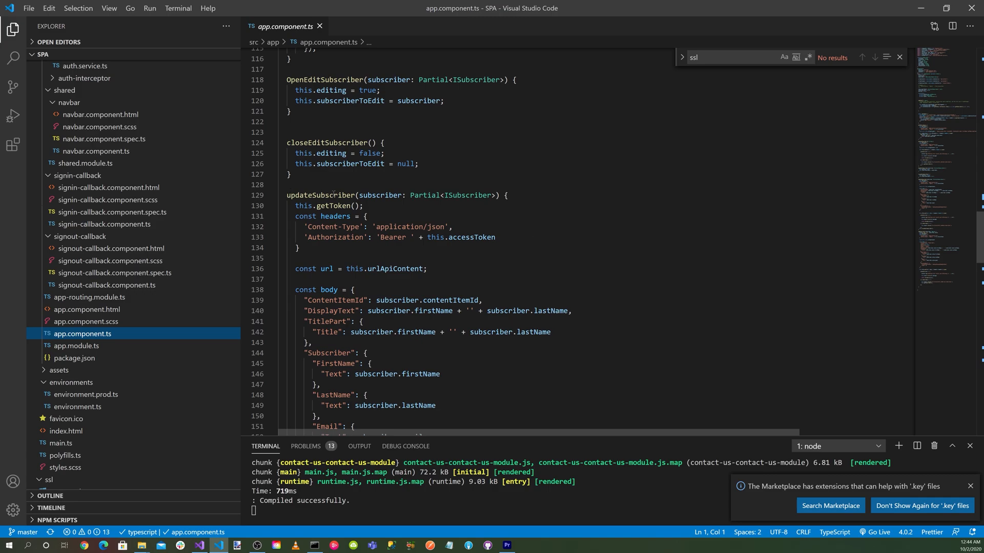
scroll(down, 3)
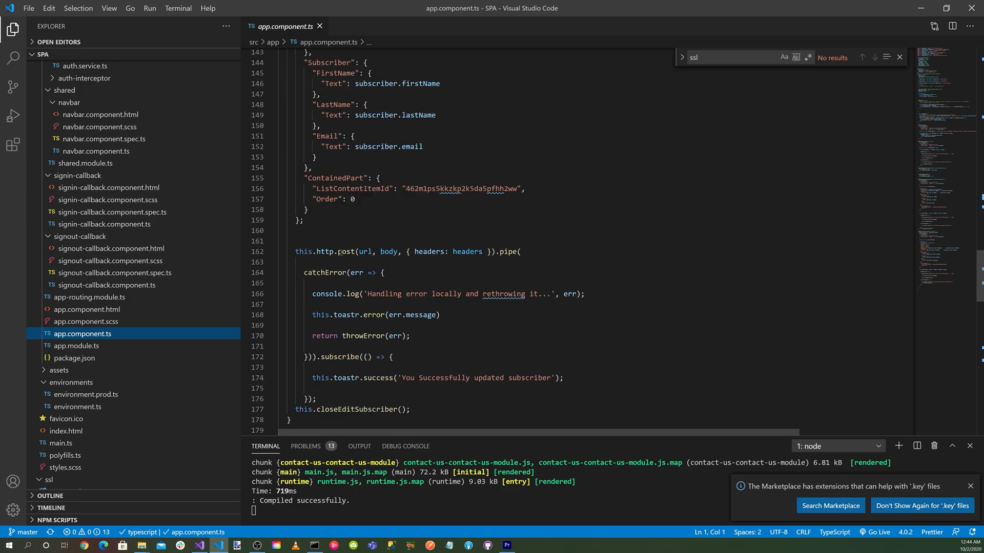
scroll(down, 3)
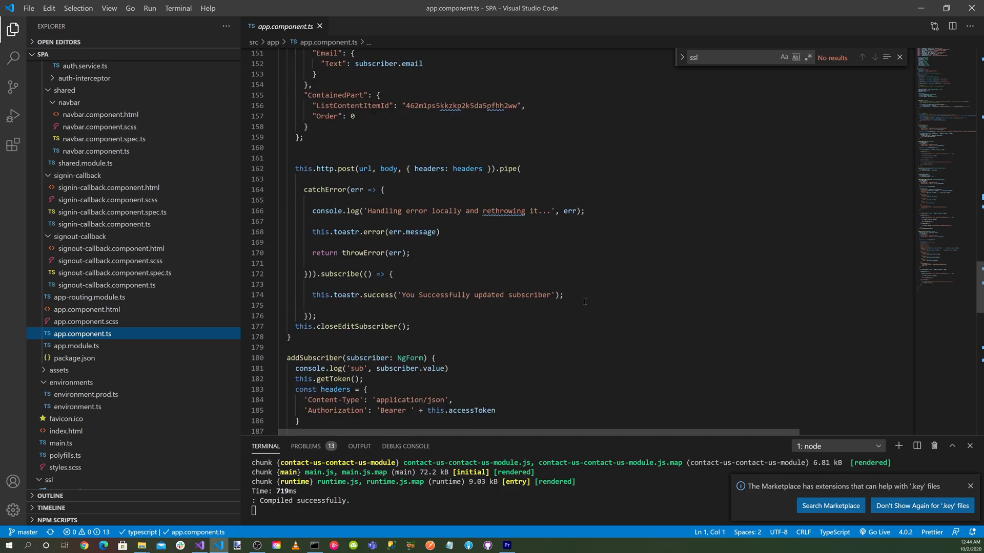
scroll(down, 3)
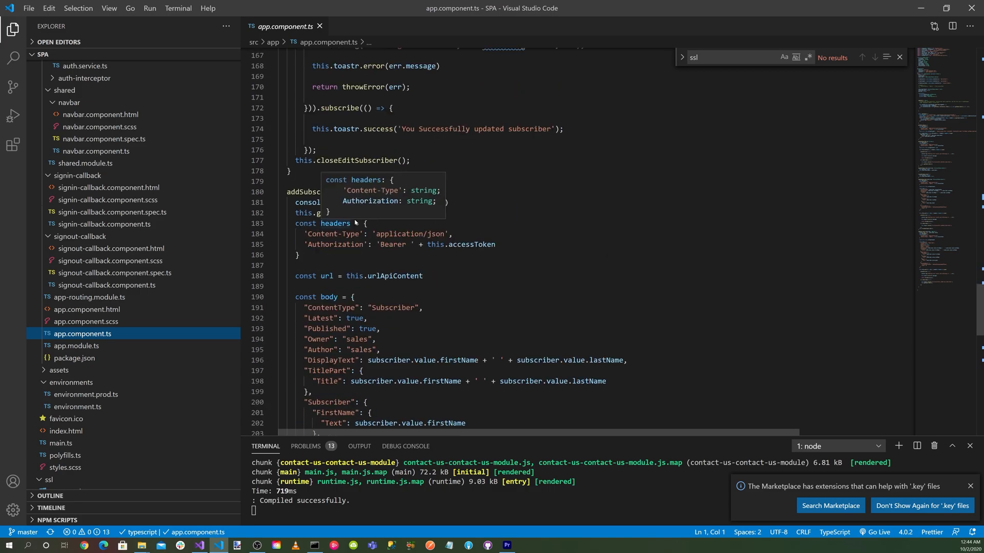
scroll(down, 3)
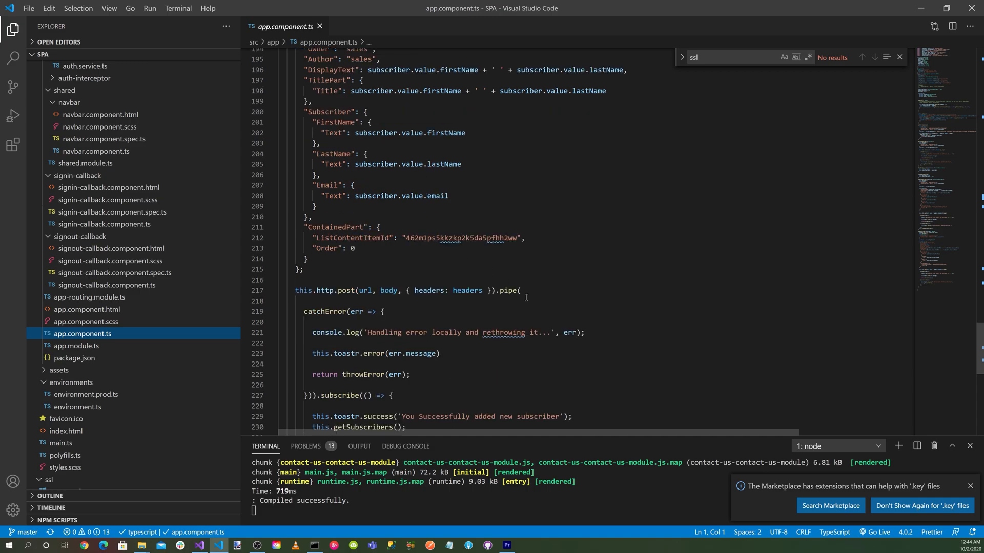
scroll(down, 3)
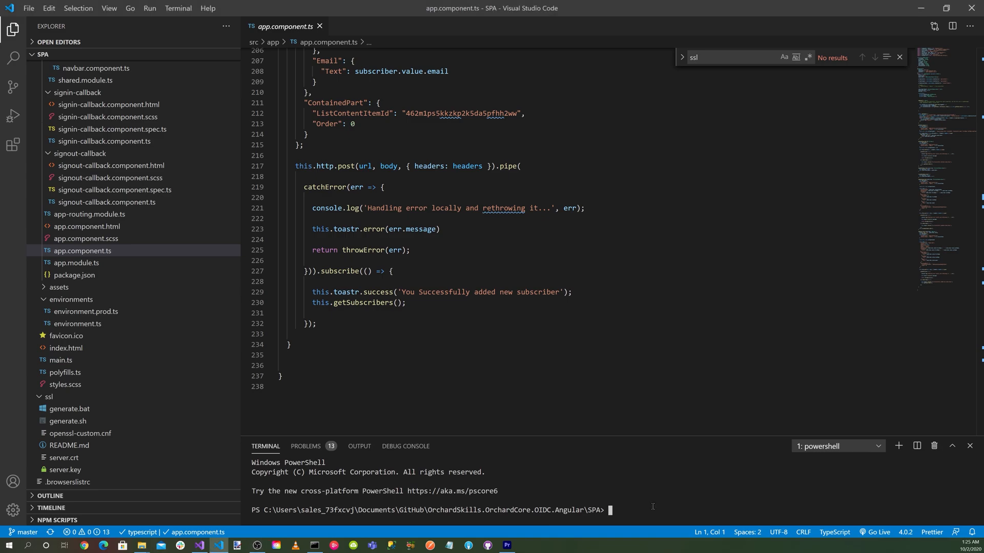
Step: Run npm install in the SPA folder, finishing with 0 vulnerabilities
text(npm install)
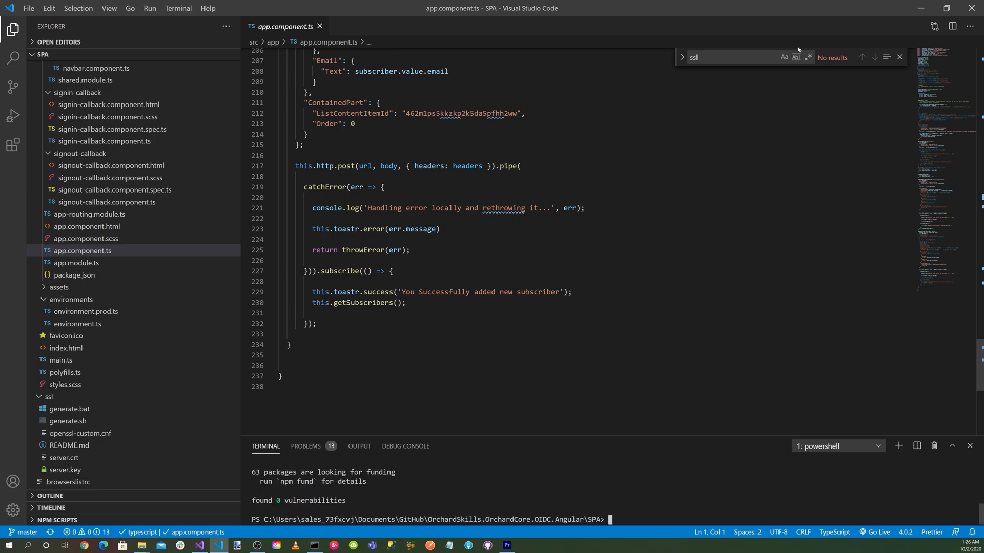
mouse_move(808, 7)
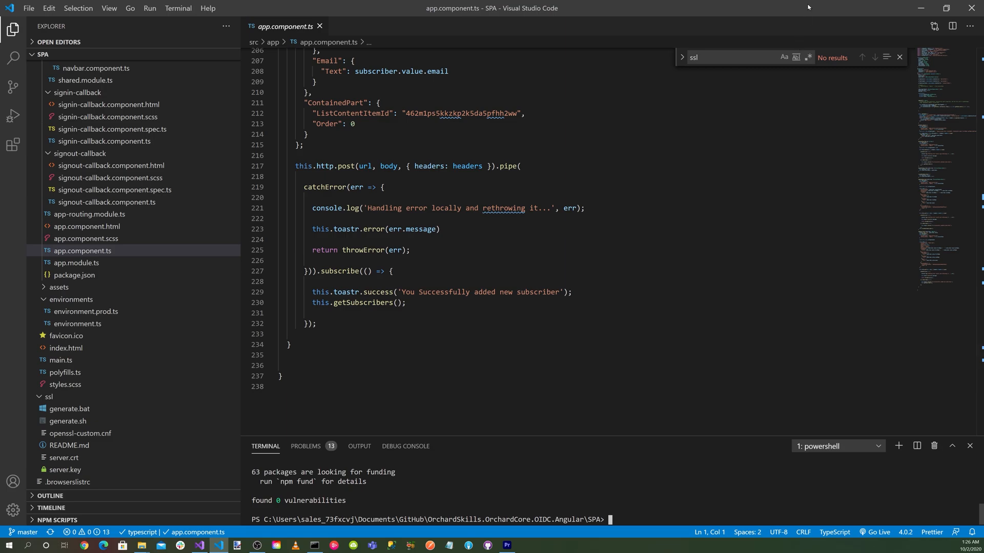
mouse_move(790, 11)
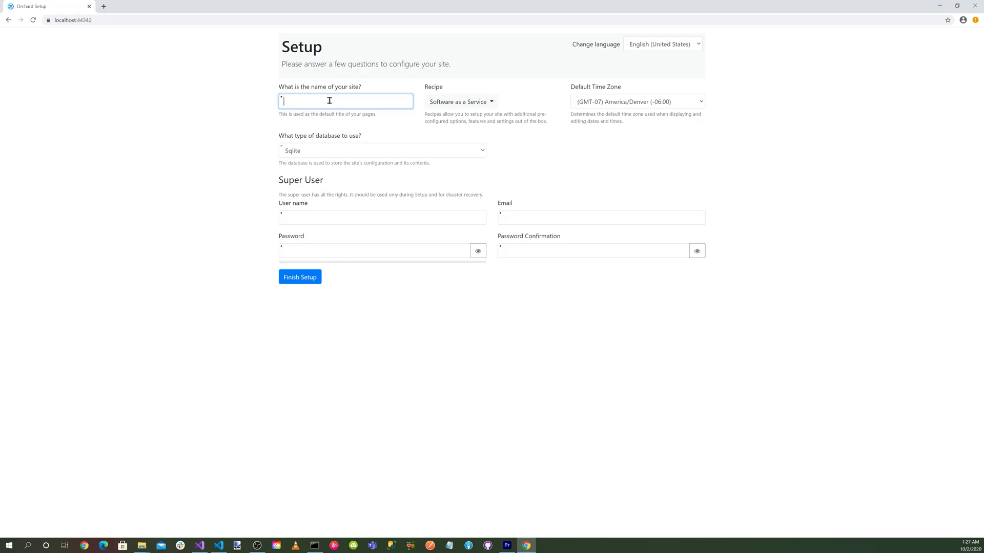
click(460, 101)
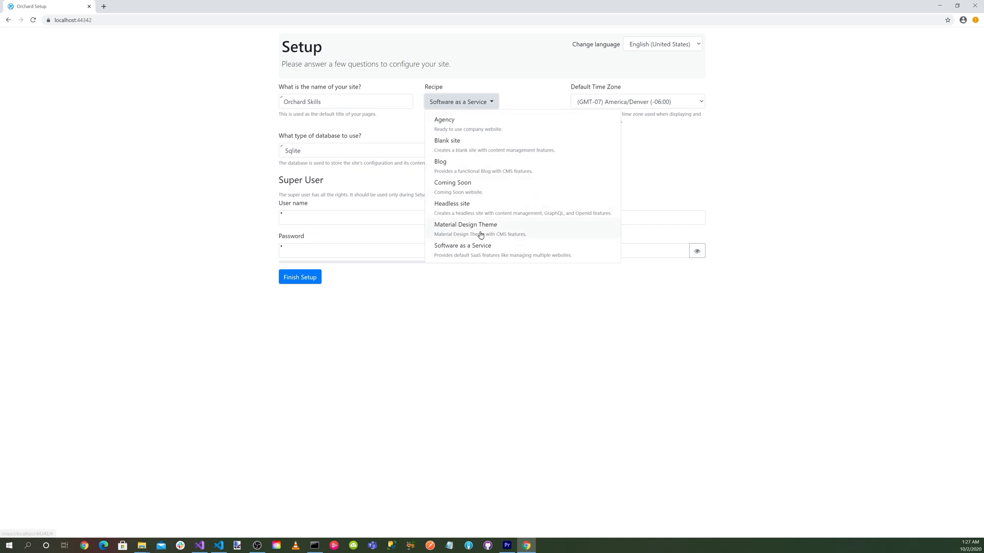
click(465, 224)
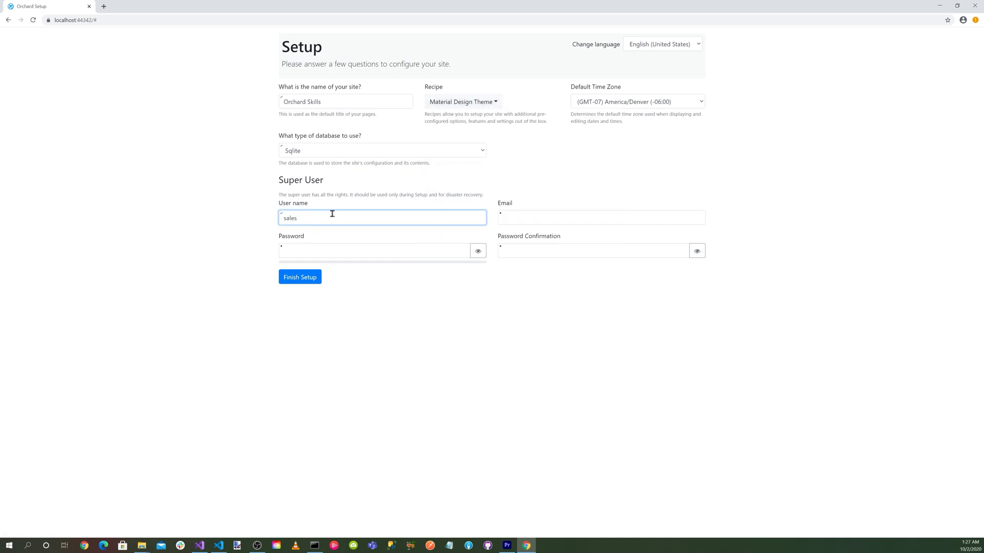
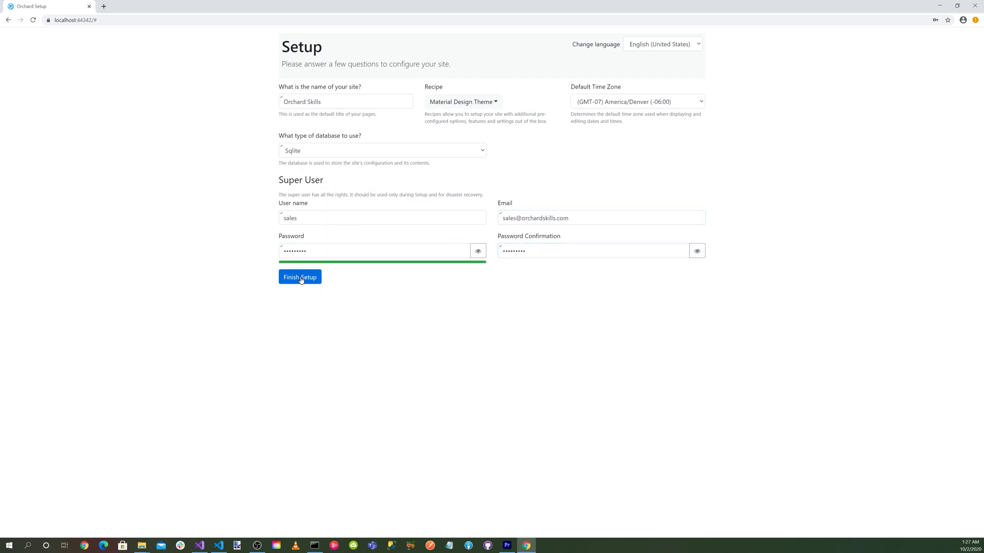
click(300, 278)
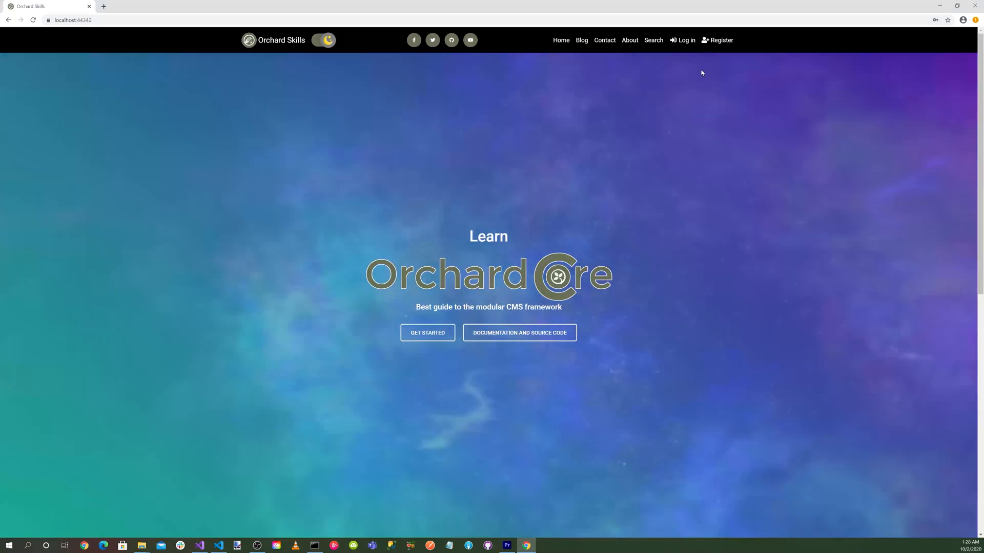
click(683, 40)
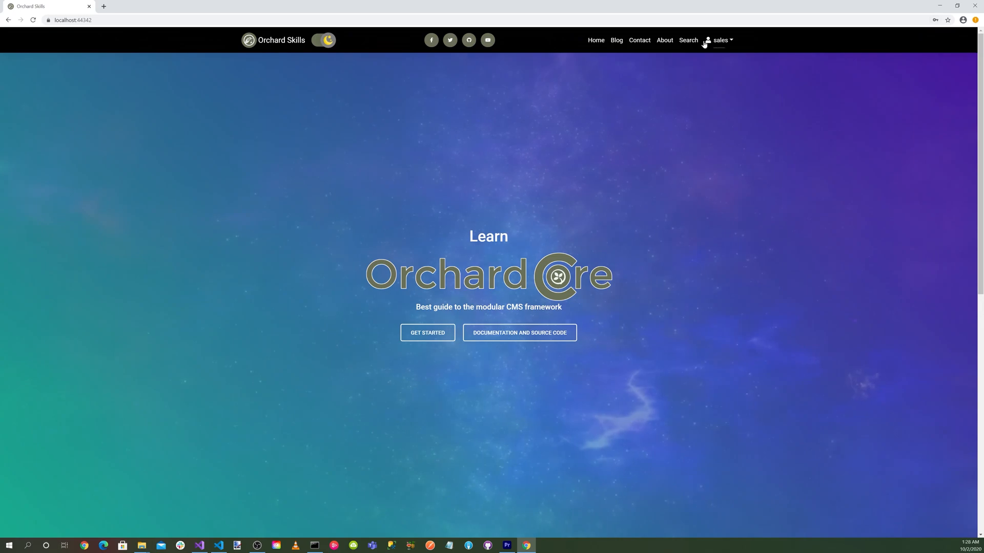
click(720, 40)
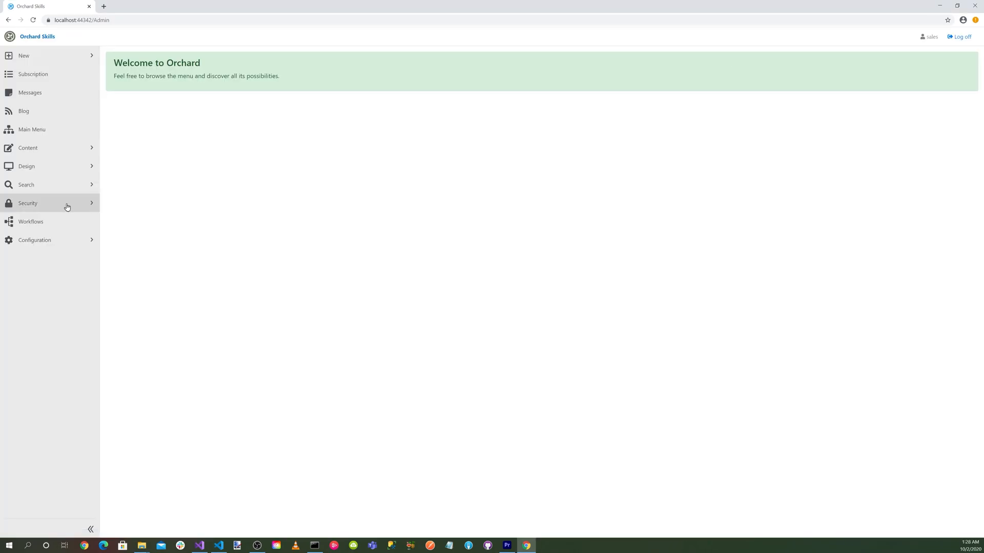
click(27, 203)
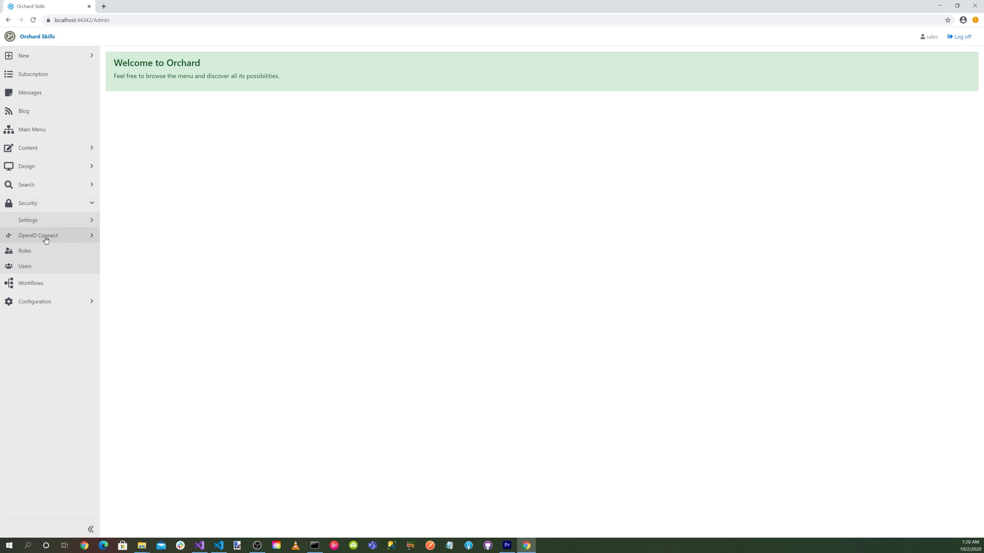
click(38, 236)
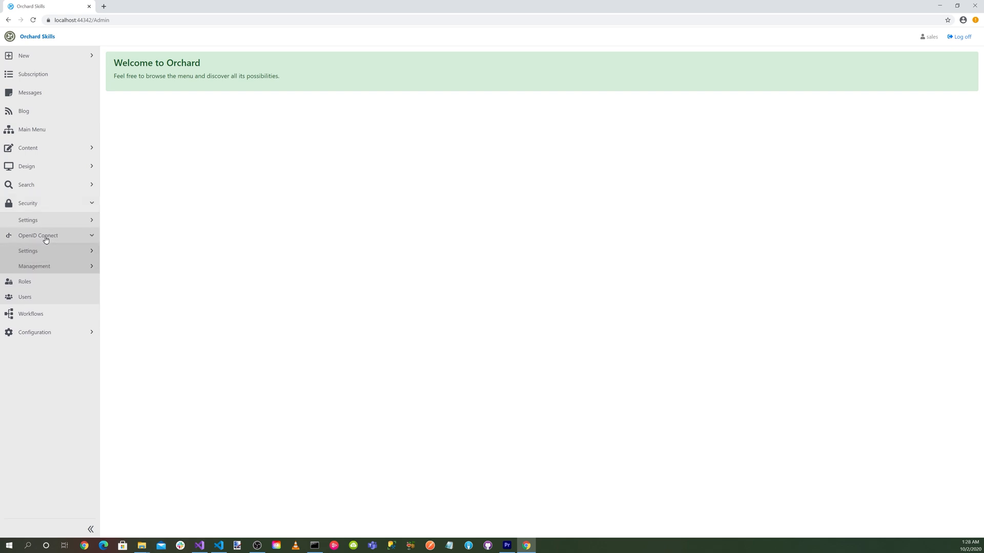
click(28, 251)
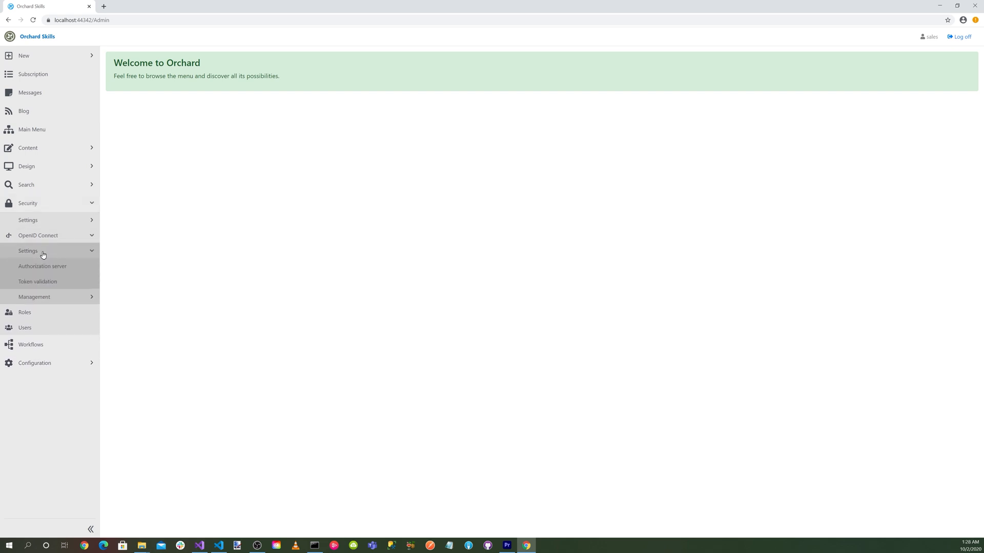
click(42, 266)
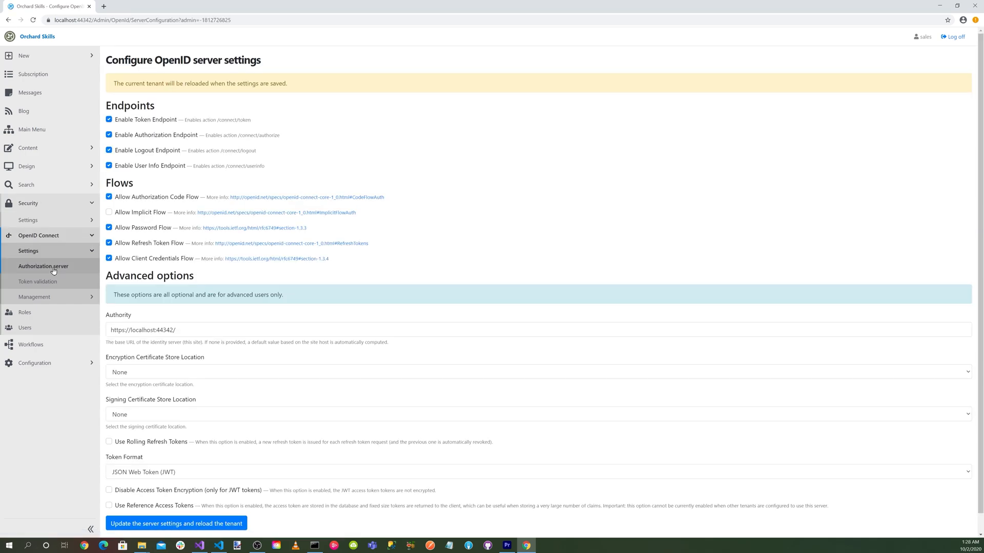
mouse_move(48, 299)
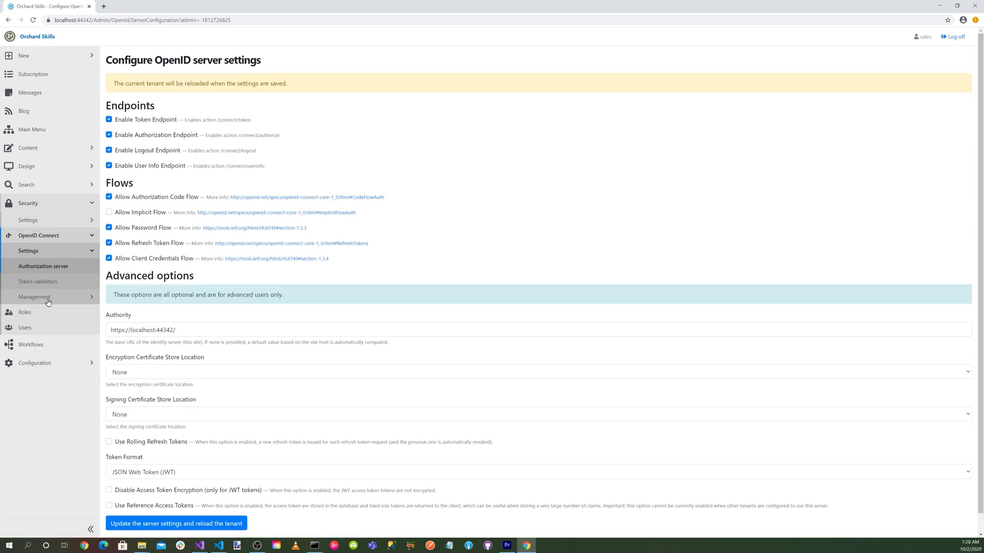
click(35, 297)
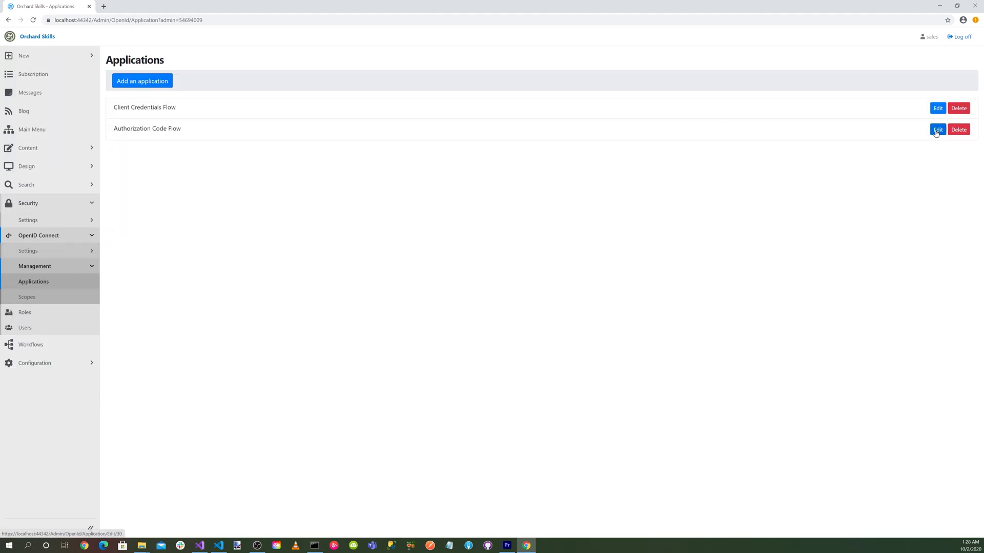
click(938, 129)
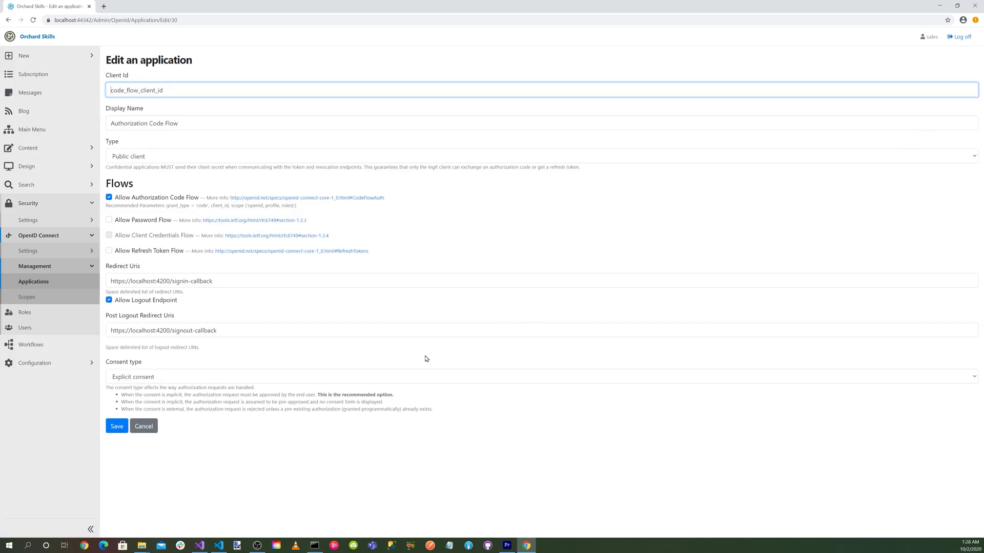
mouse_move(154, 294)
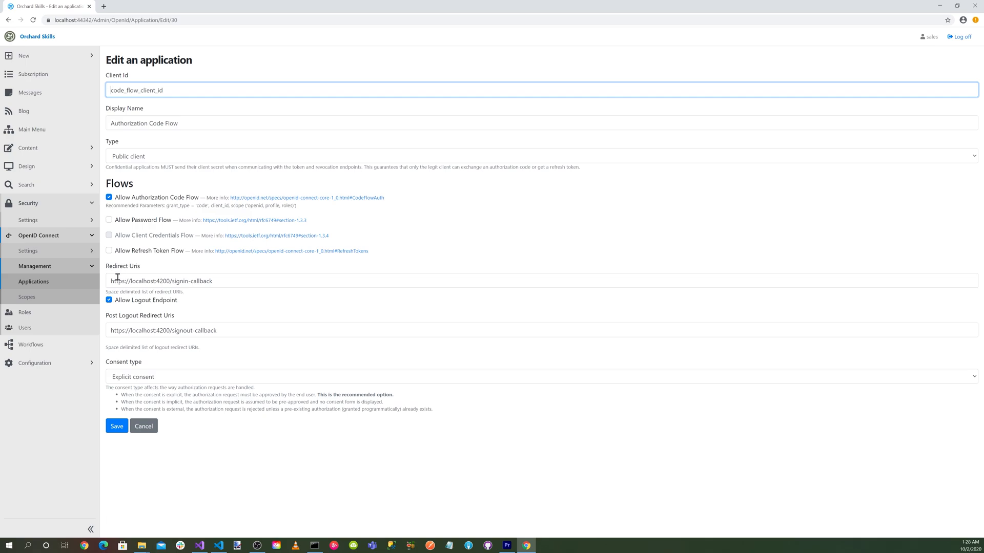
mouse_move(131, 307)
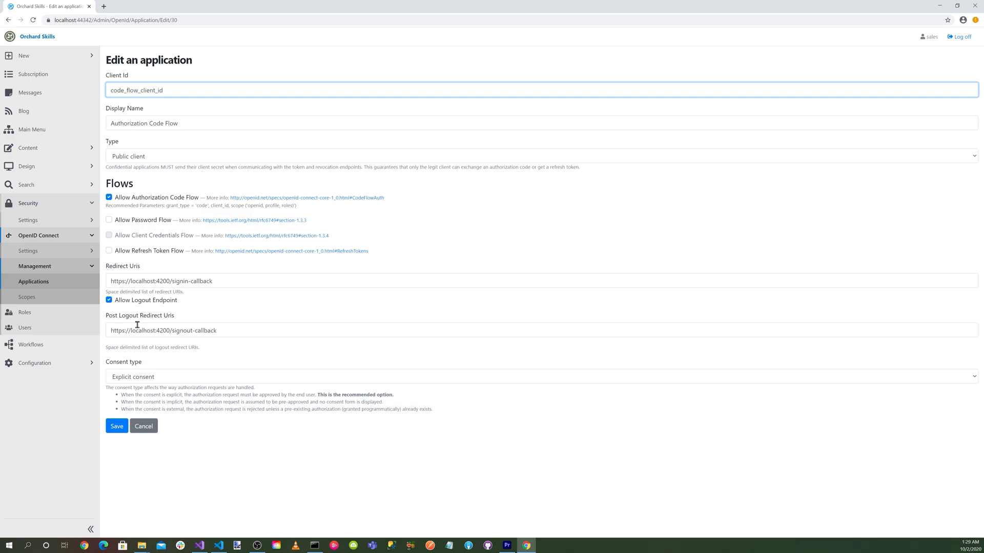
mouse_move(213, 376)
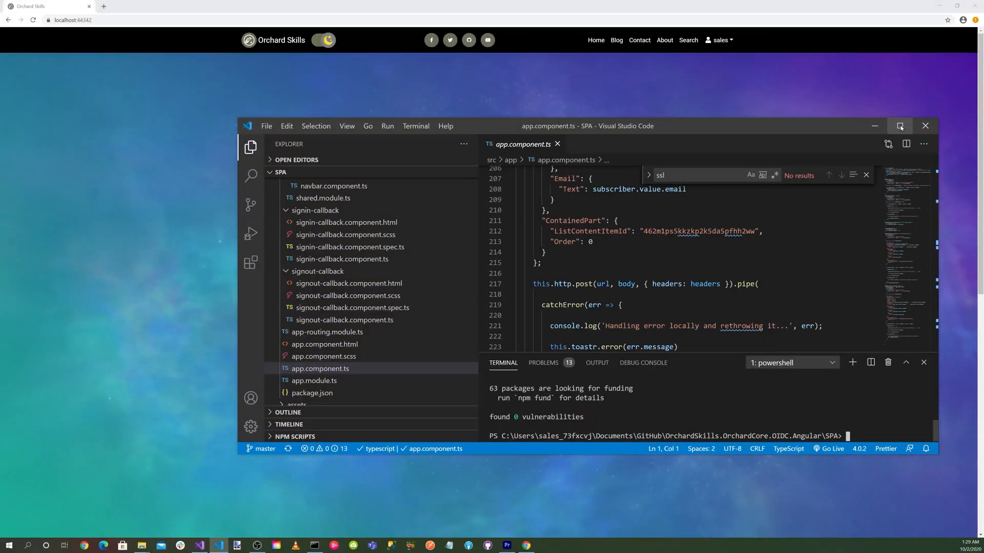
Step: Maximize VS Code and run npm start so the SPA serves on localhost:4200
click(900, 126)
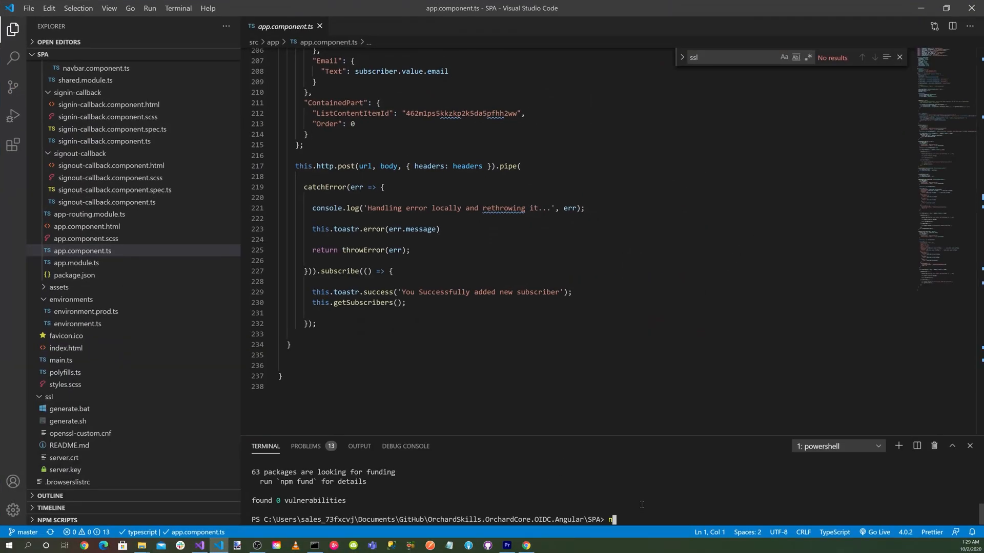
text(pm s)
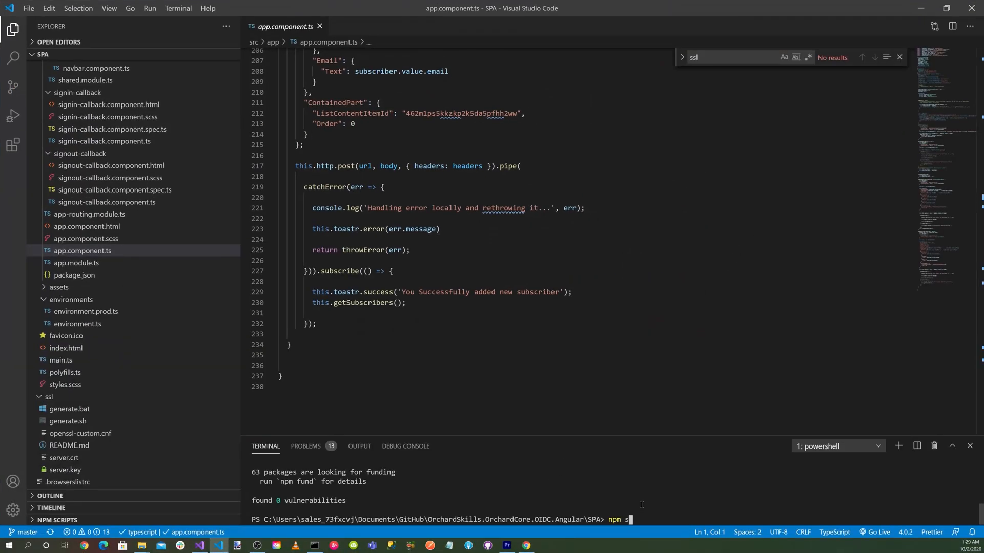
key(Return)
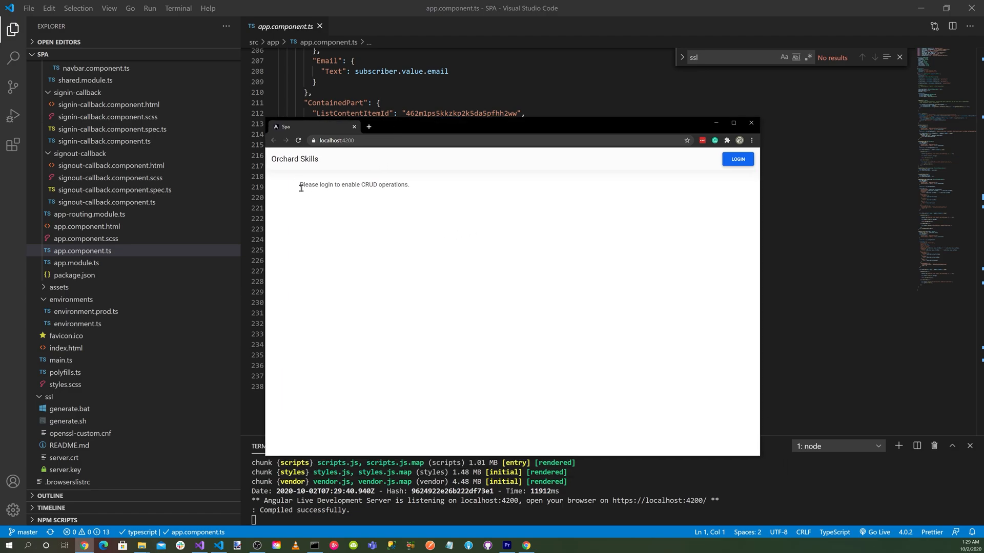
mouse_move(398, 193)
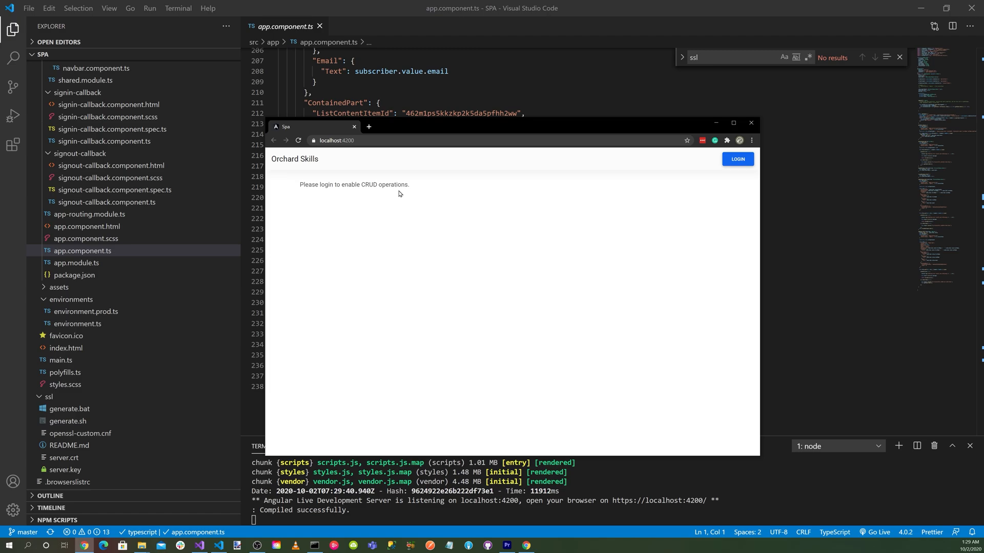
mouse_move(735, 214)
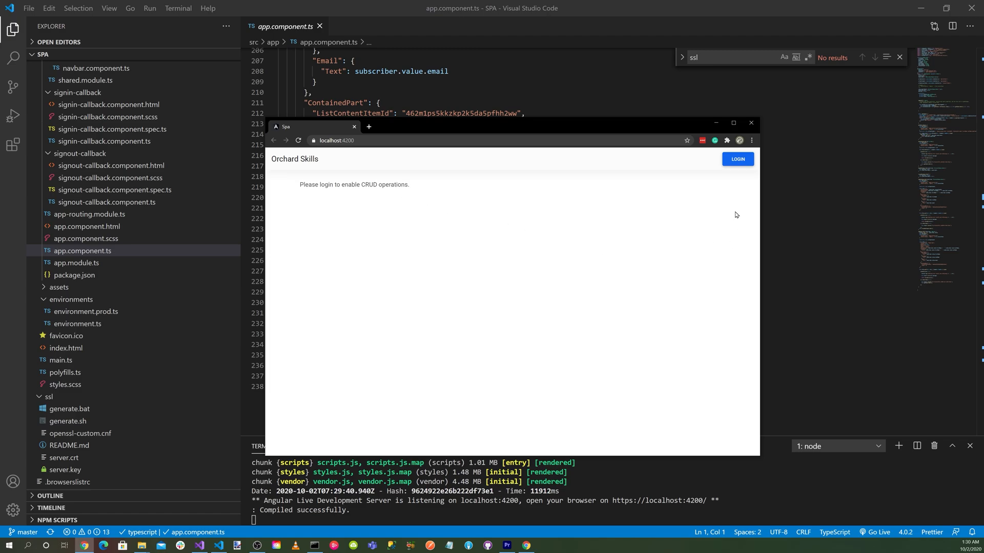
Step: Log in as sales via Orchard Core and say YES to the Authorization Code Flow scope request
click(736, 159)
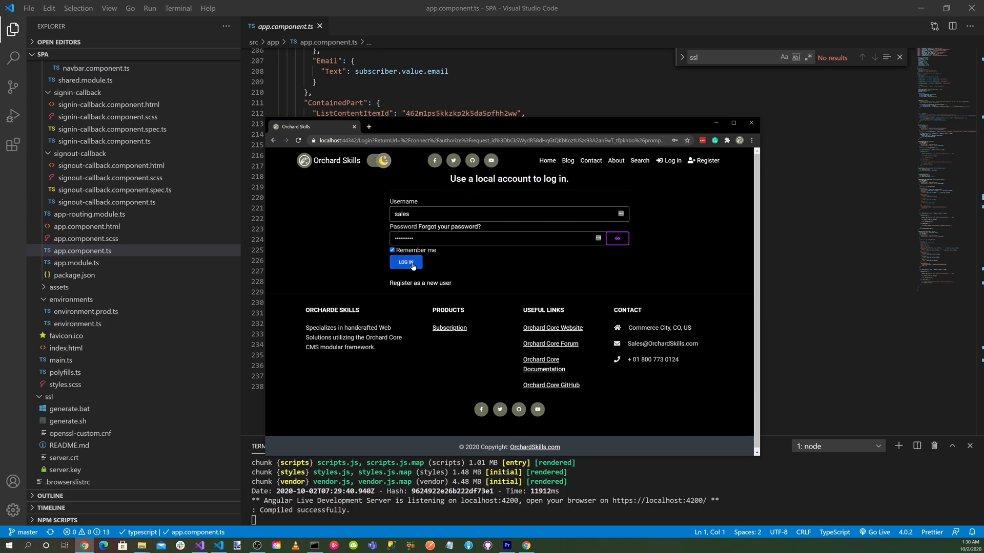
click(405, 262)
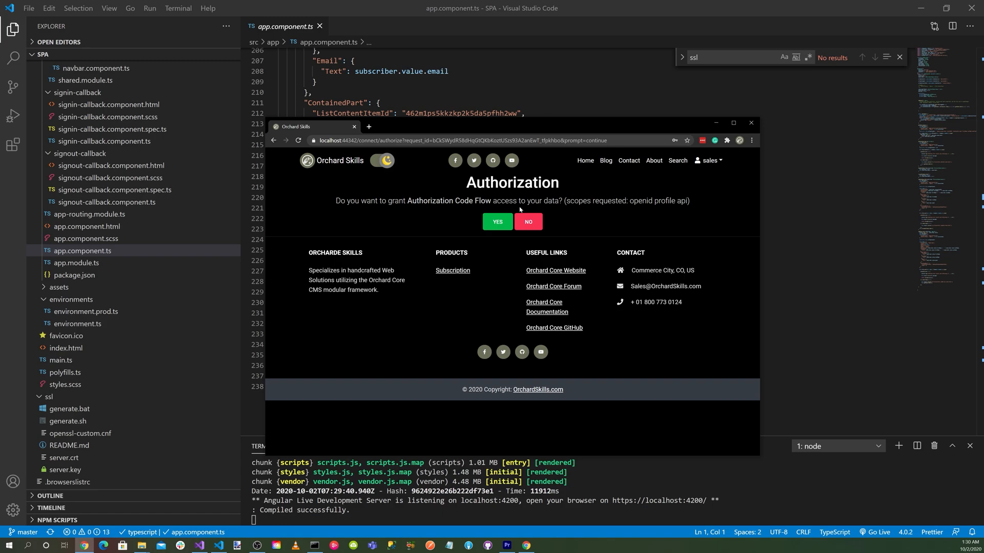
mouse_move(619, 211)
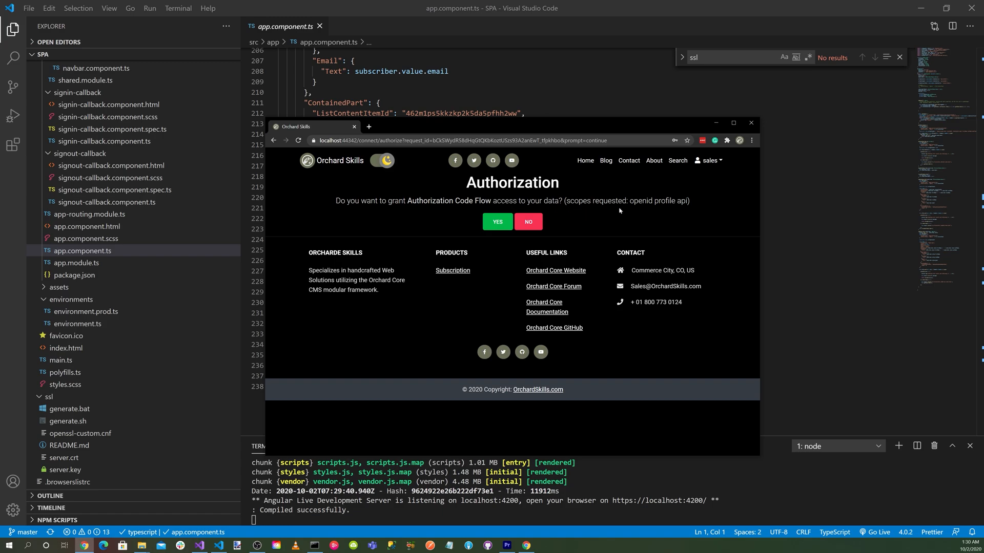
mouse_move(687, 209)
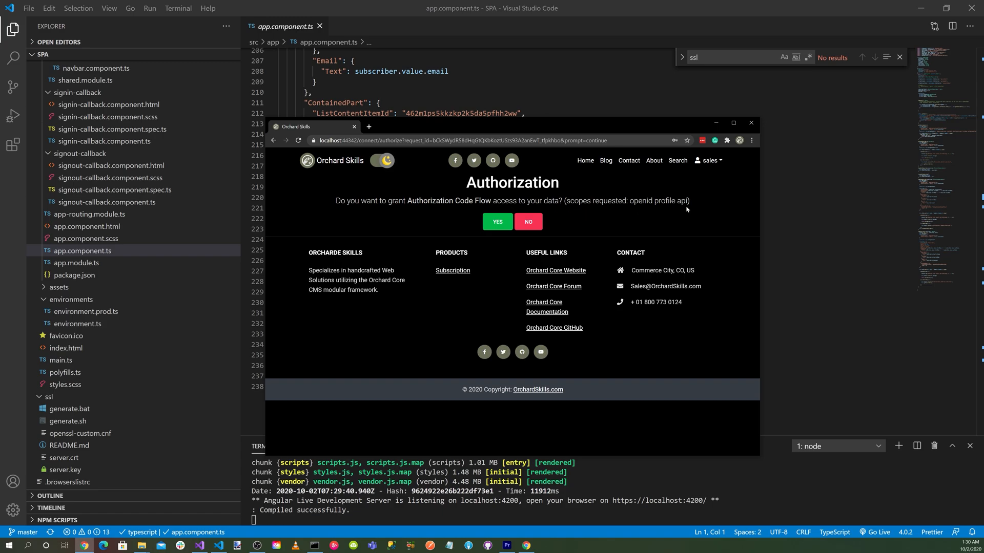
click(497, 222)
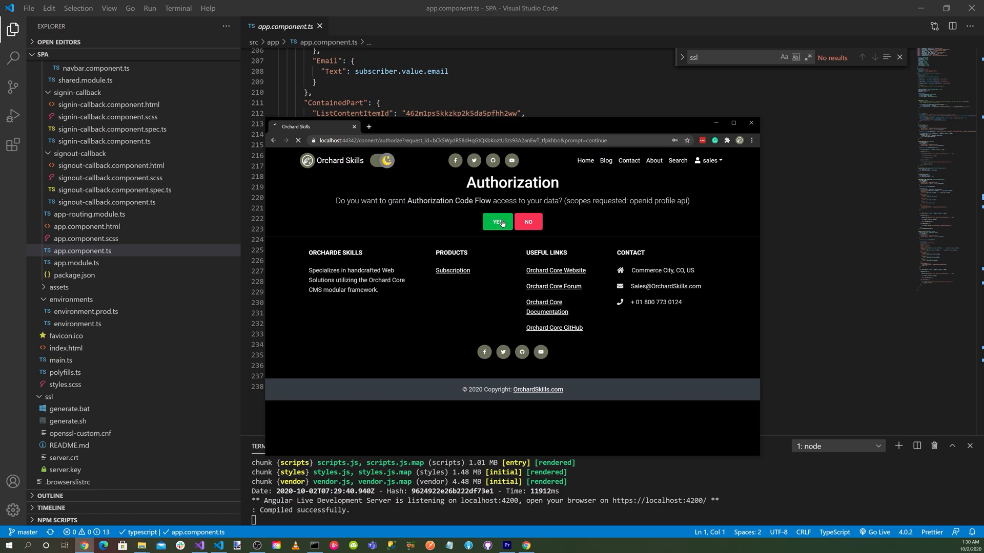
click(497, 221)
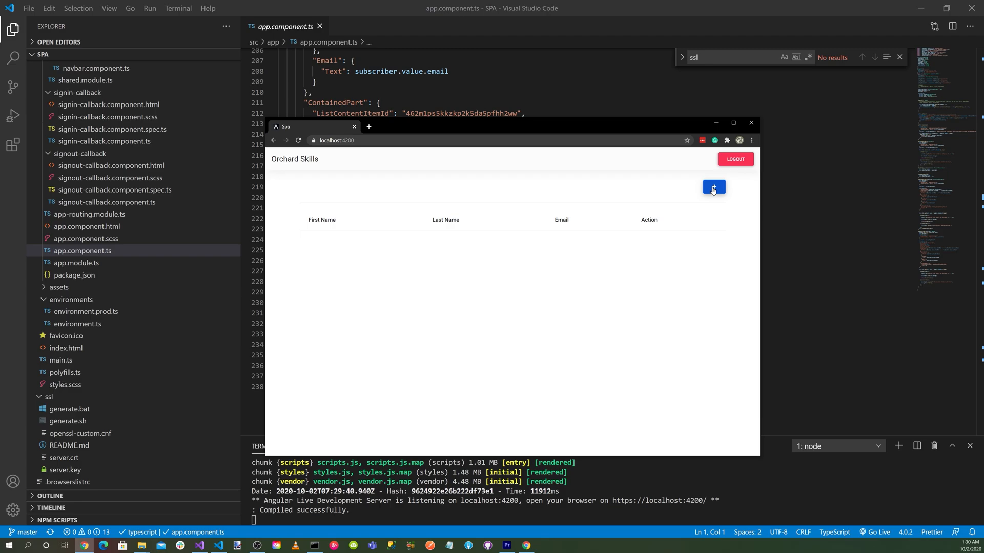
Step: Add Donald Trump and then Joe Biden through the Add New Subscriber form
click(713, 186)
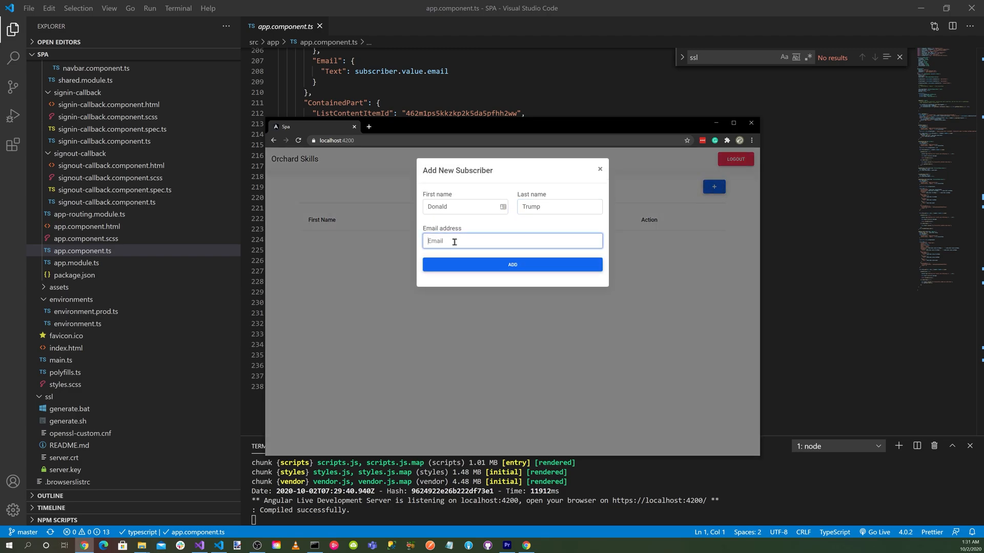
click(511, 264)
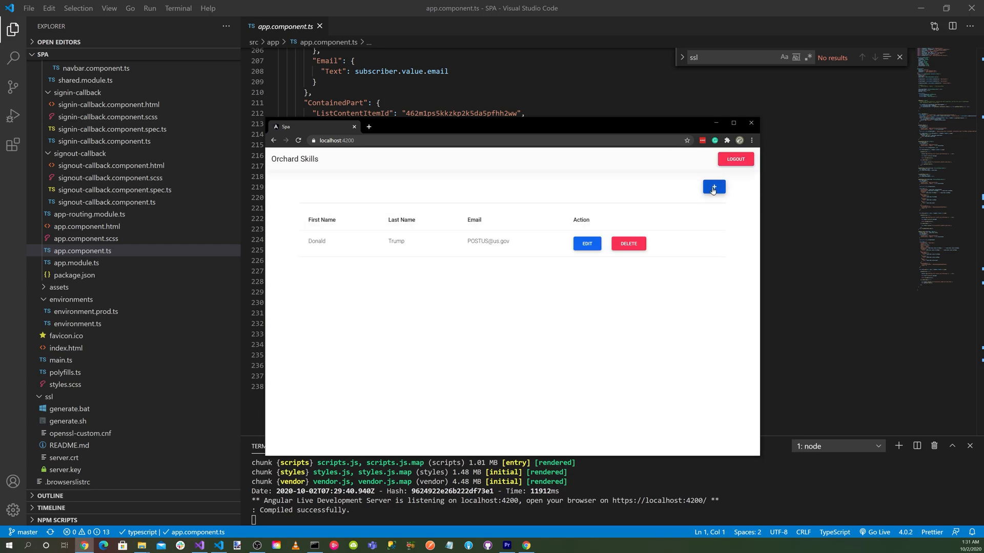
click(713, 187)
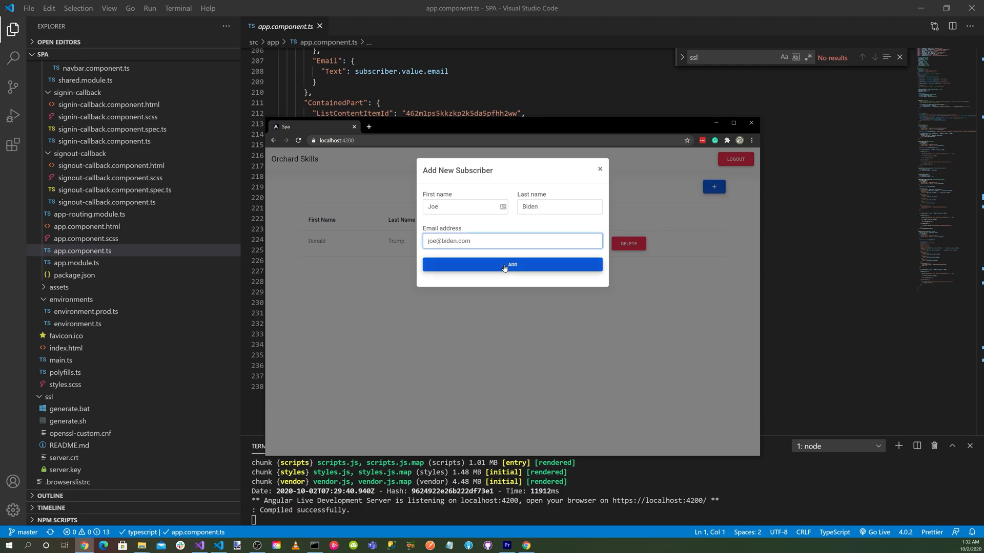
click(512, 265)
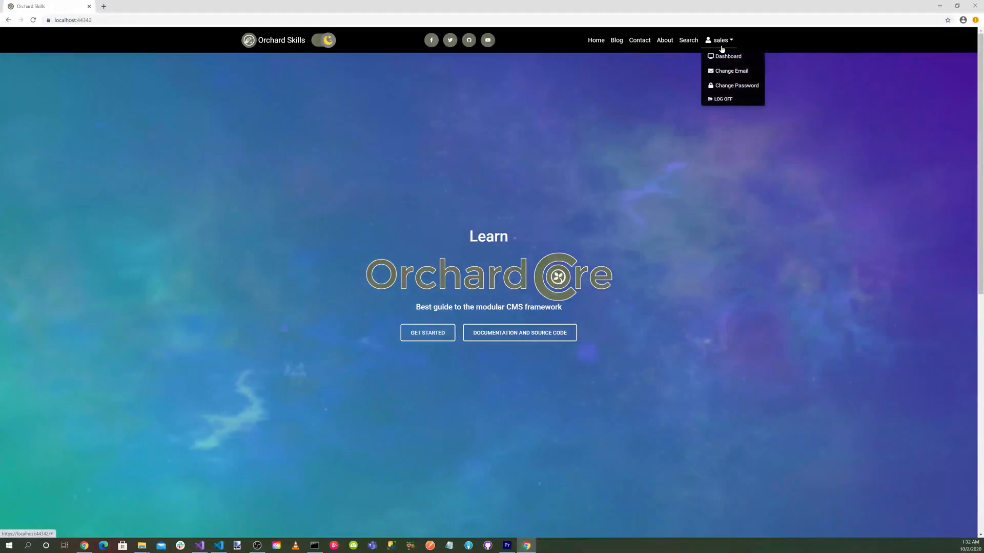
Step: Open the admin Dashboard's Subscription list showing both subscribers, then minimize the browser to reach the SPA
click(728, 55)
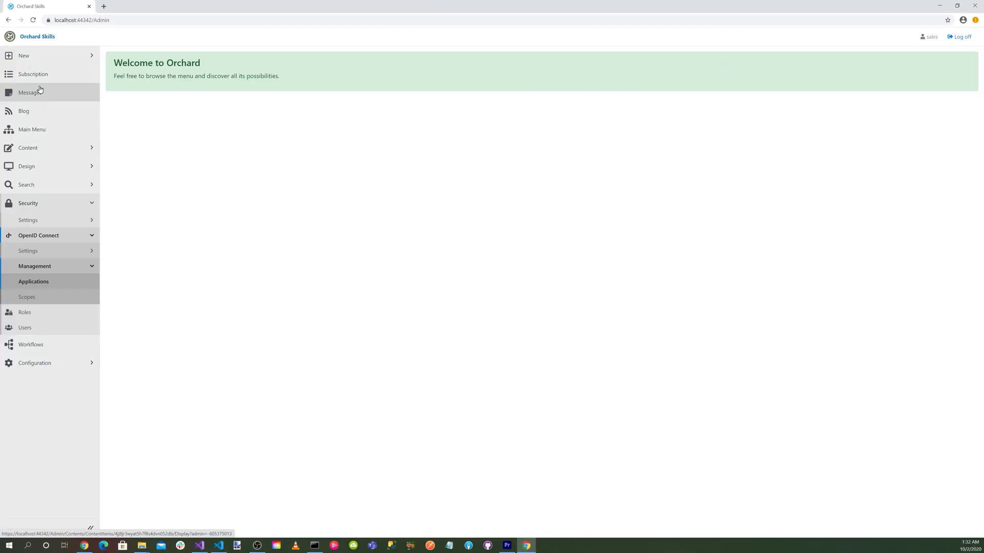
click(32, 74)
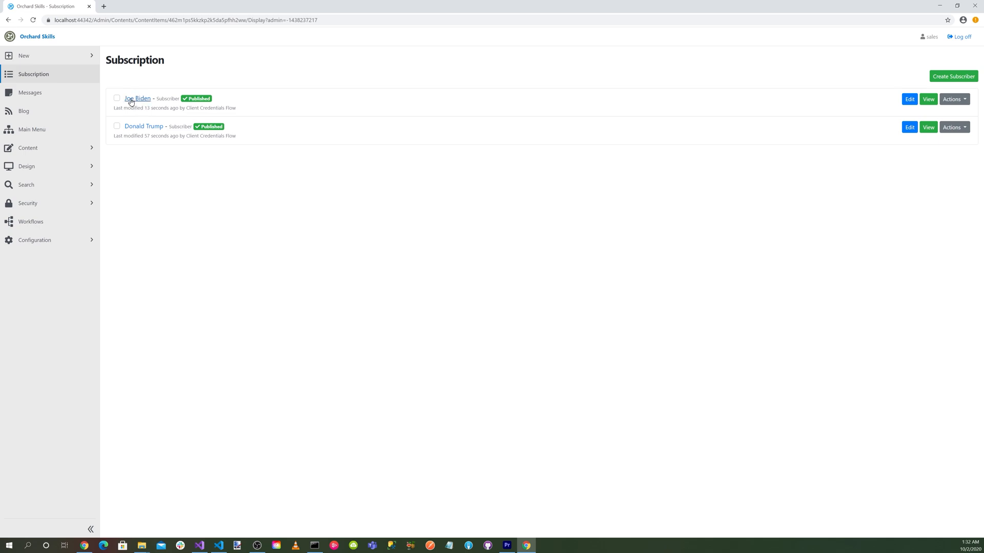
mouse_move(170, 142)
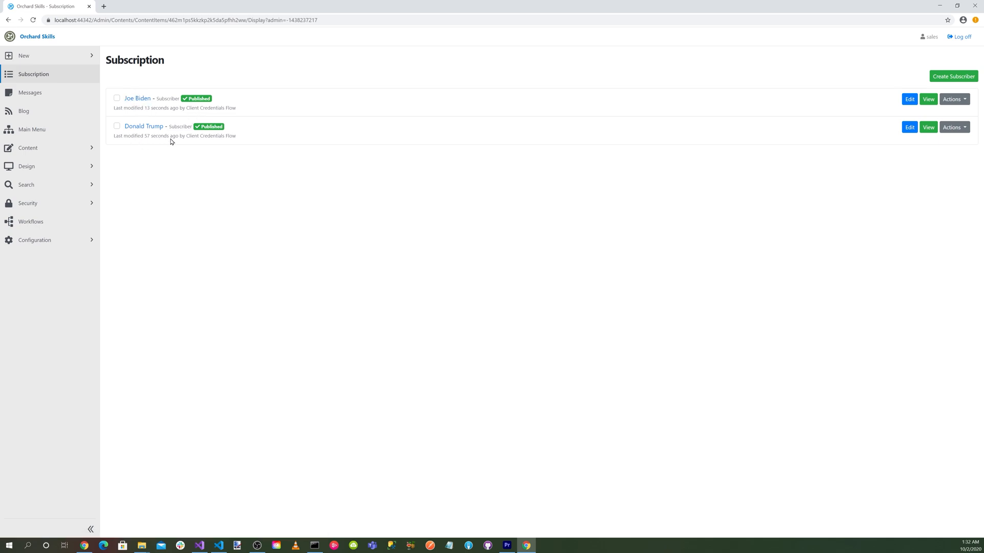
mouse_move(227, 180)
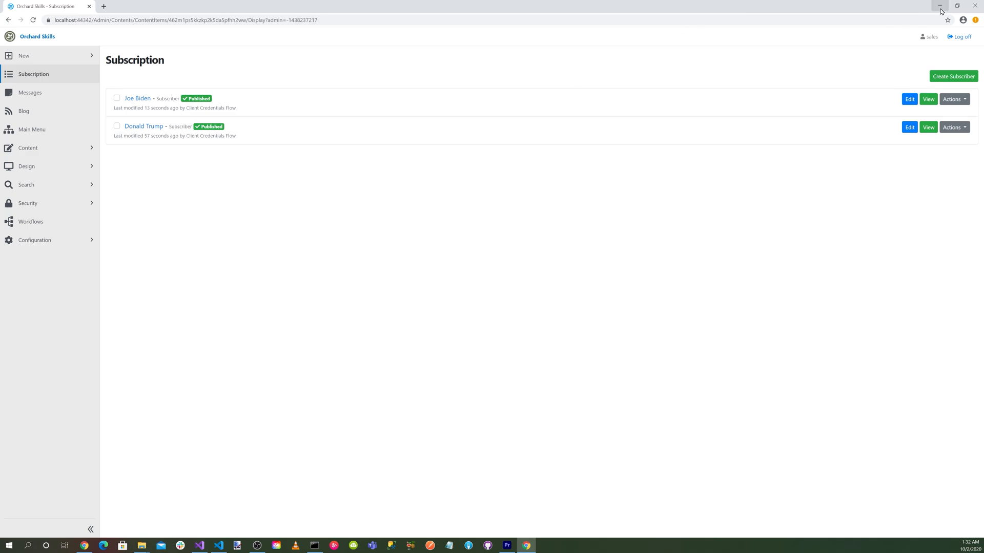
click(940, 6)
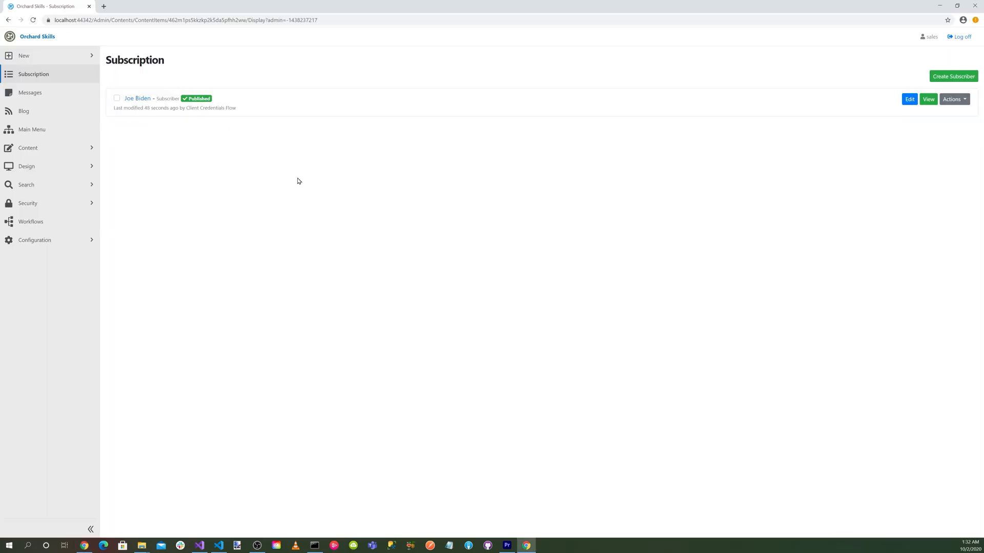
mouse_move(310, 158)
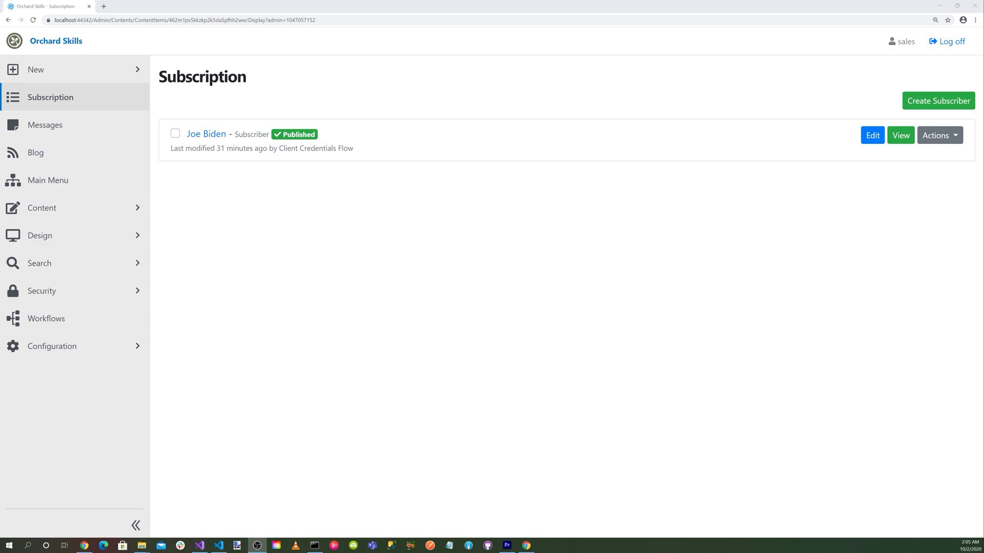
mouse_move(843, 182)
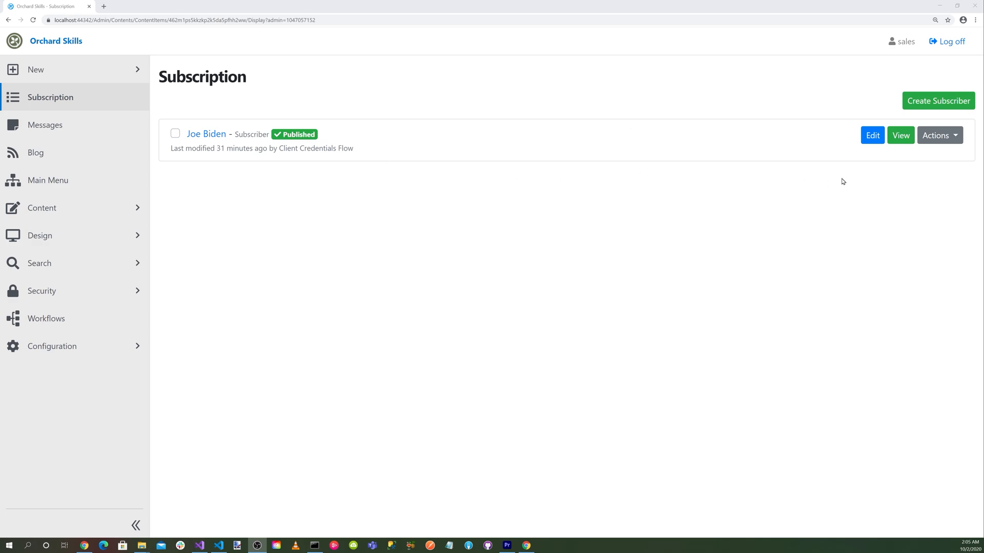
mouse_move(881, 174)
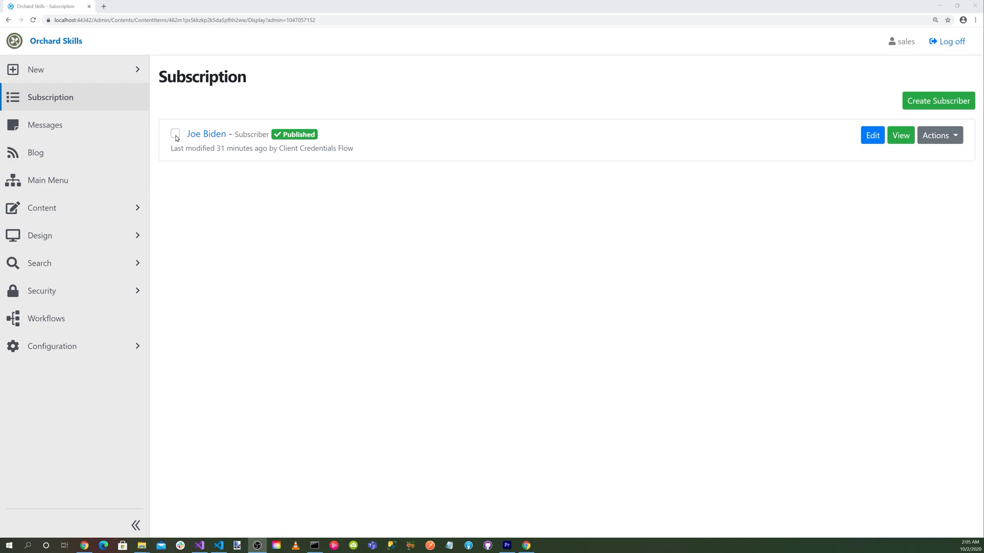
Step: Select and delete Joe Biden's entry in the admin list, then reload the SPA's subscriber table
click(939, 135)
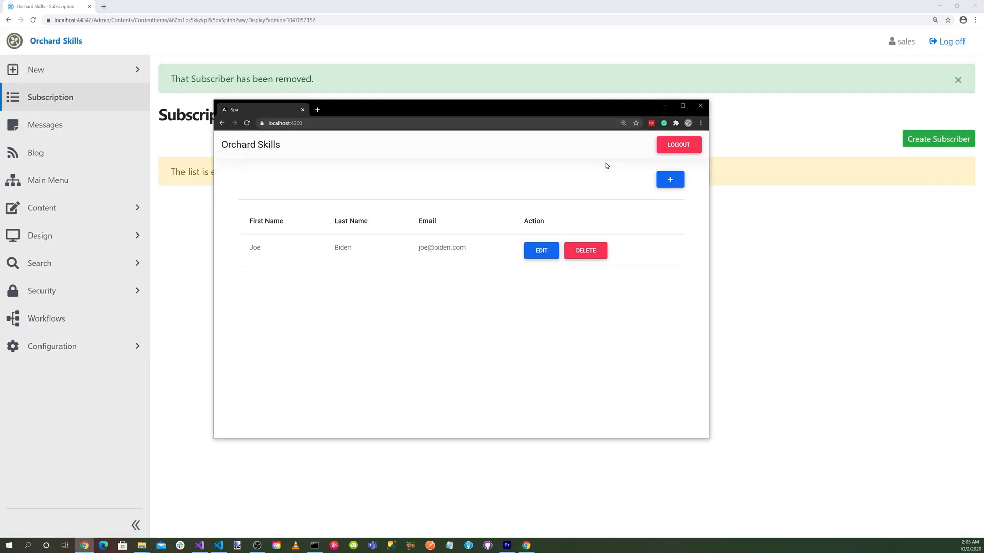
click(246, 123)
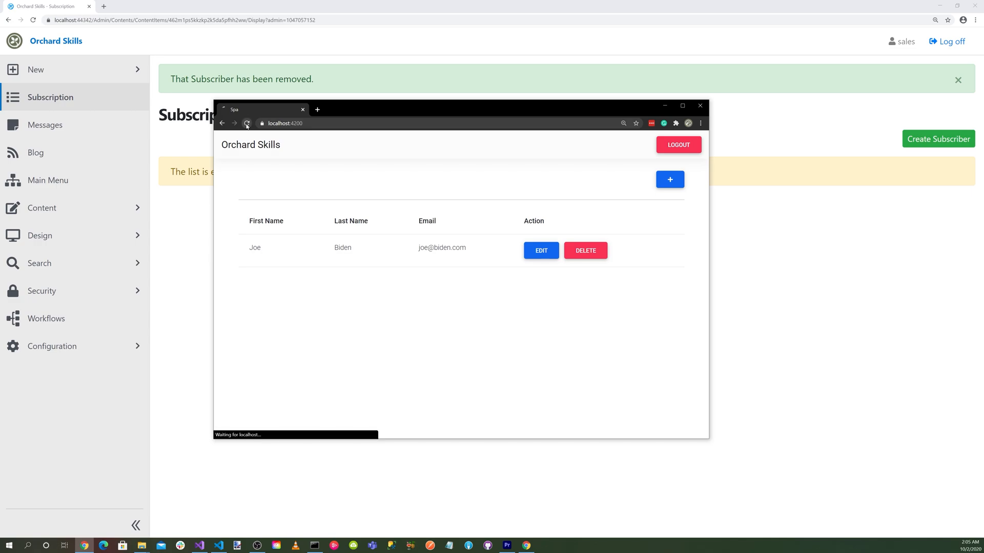